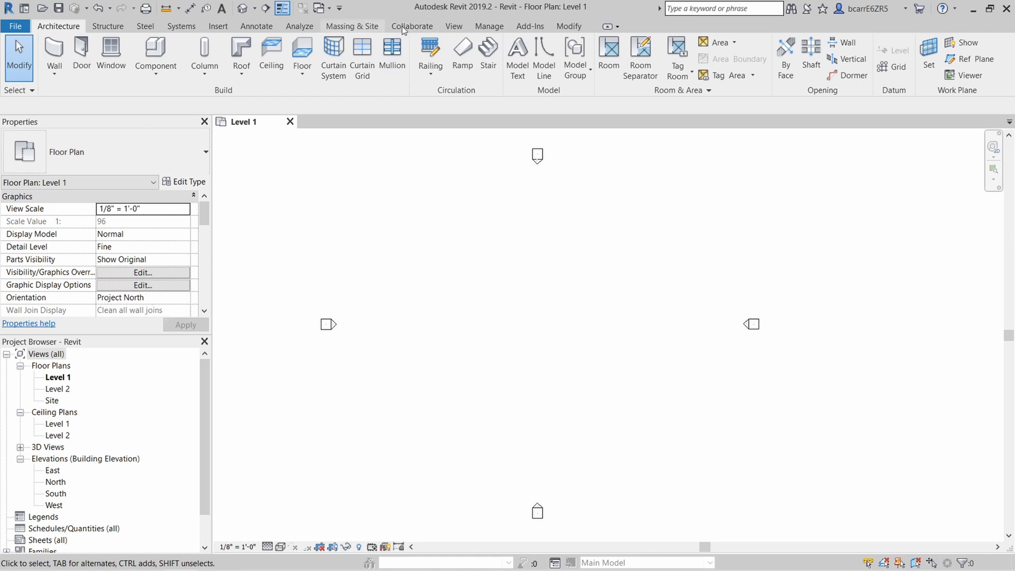
Step: Show the View tab's User Interface dropdown, with Keyboard Shortcuts among its options
left_click(957, 58)
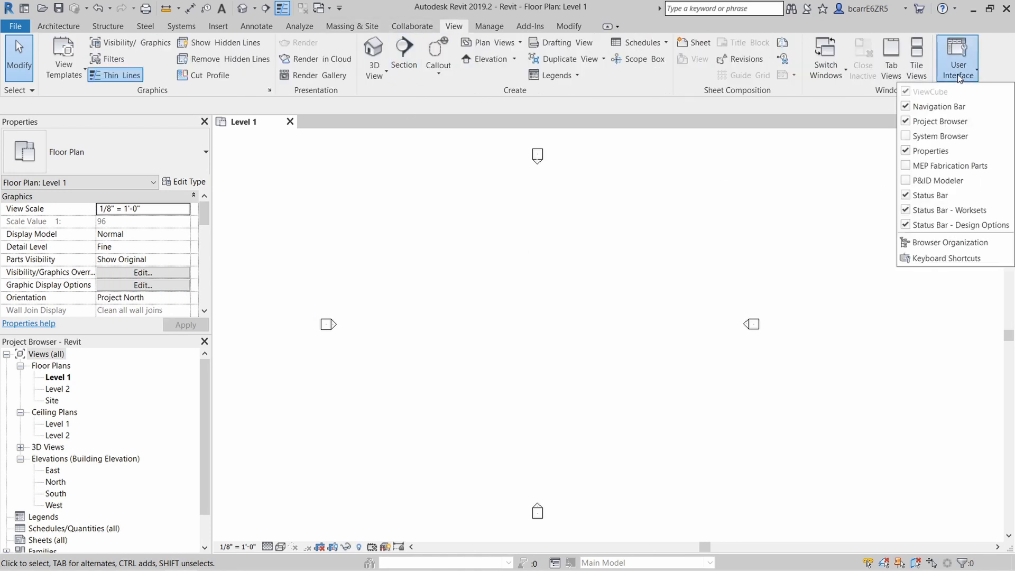
mouse_move(947, 257)
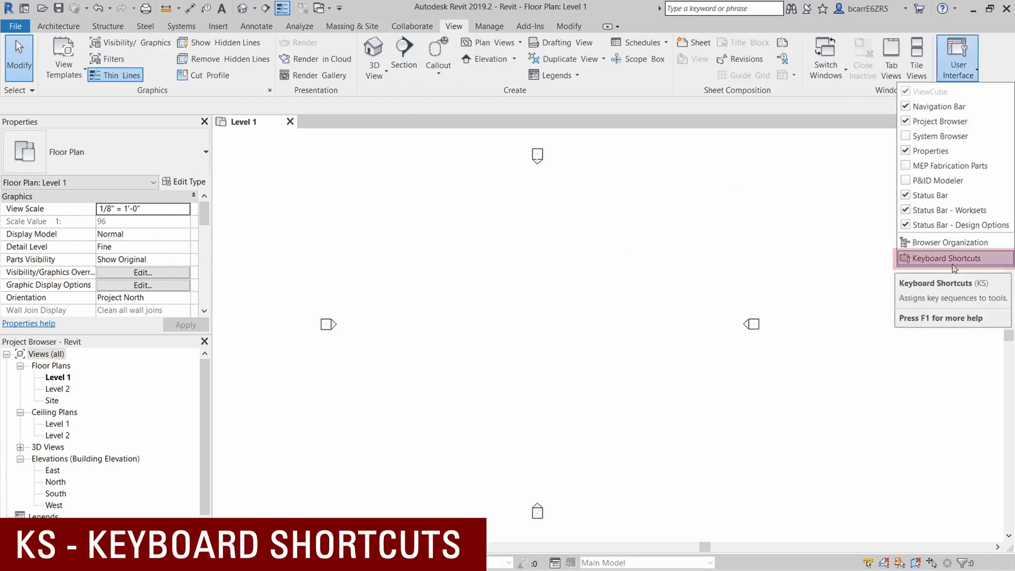
mouse_move(952, 257)
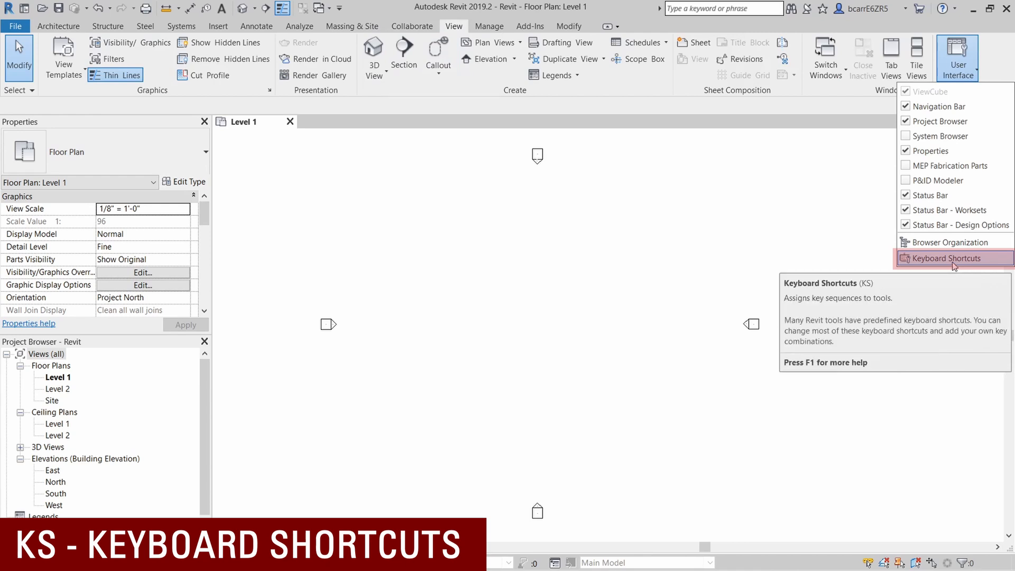
Step: Filter the Keyboard Shortcuts list to All Defined, browse the assignments, and cancel
left_click(951, 257)
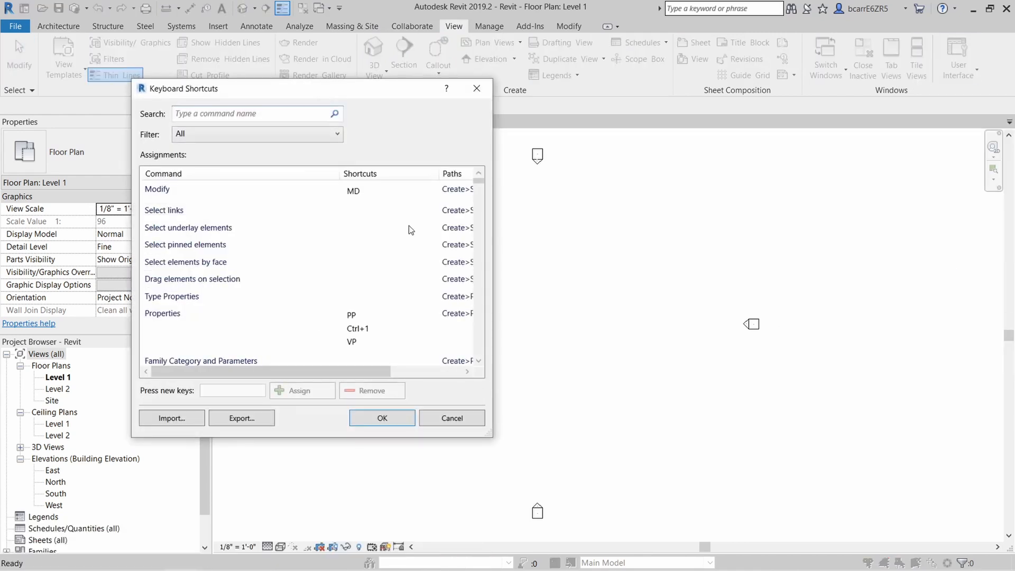
scroll("down", 3)
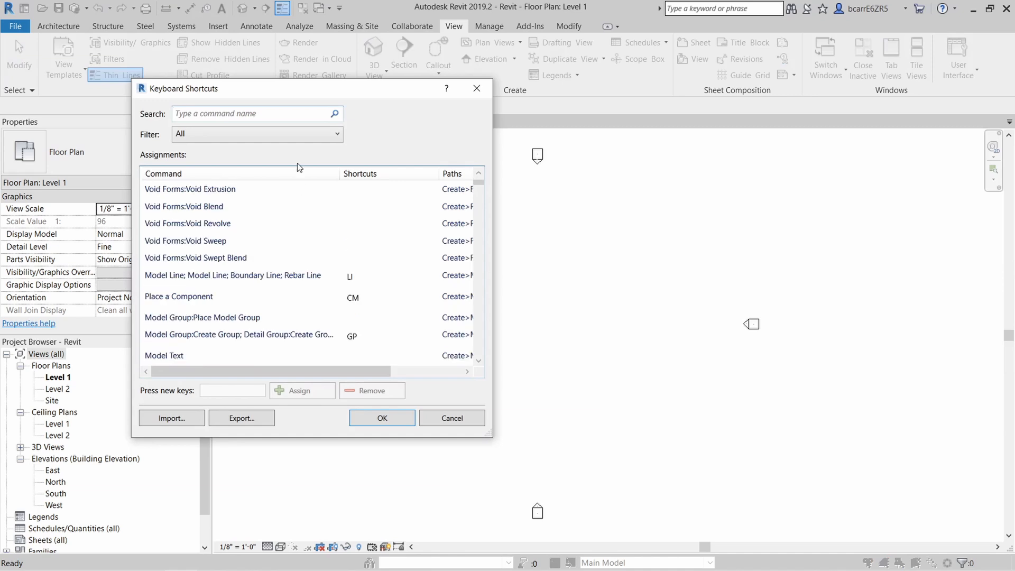
left_click(256, 134)
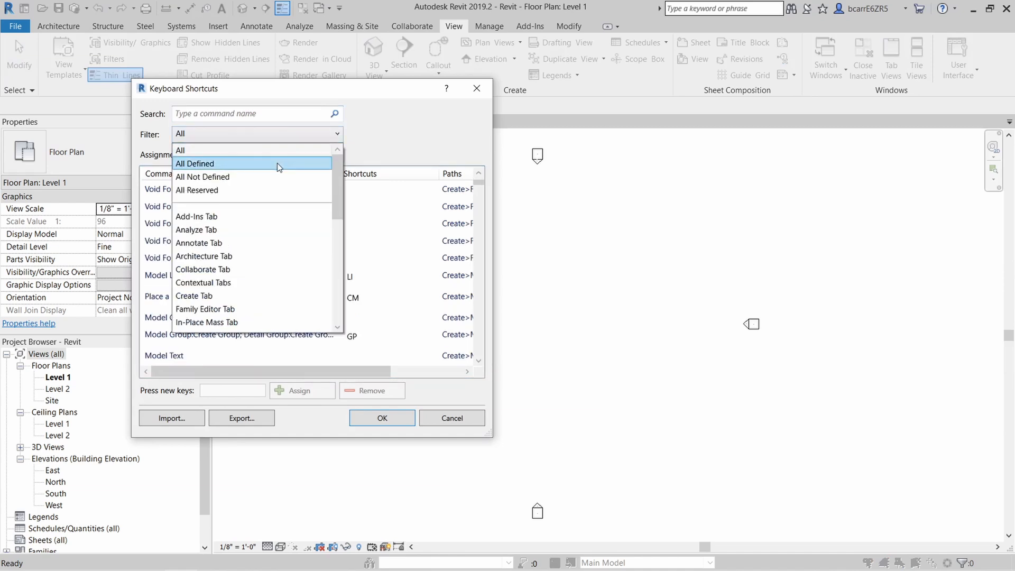
left_click(195, 163)
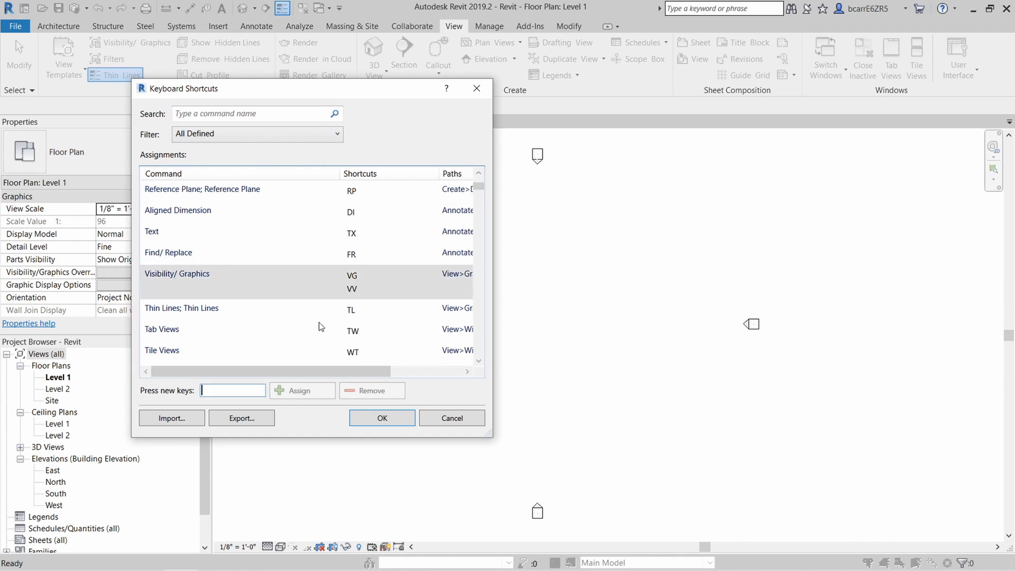
scroll("down", 3)
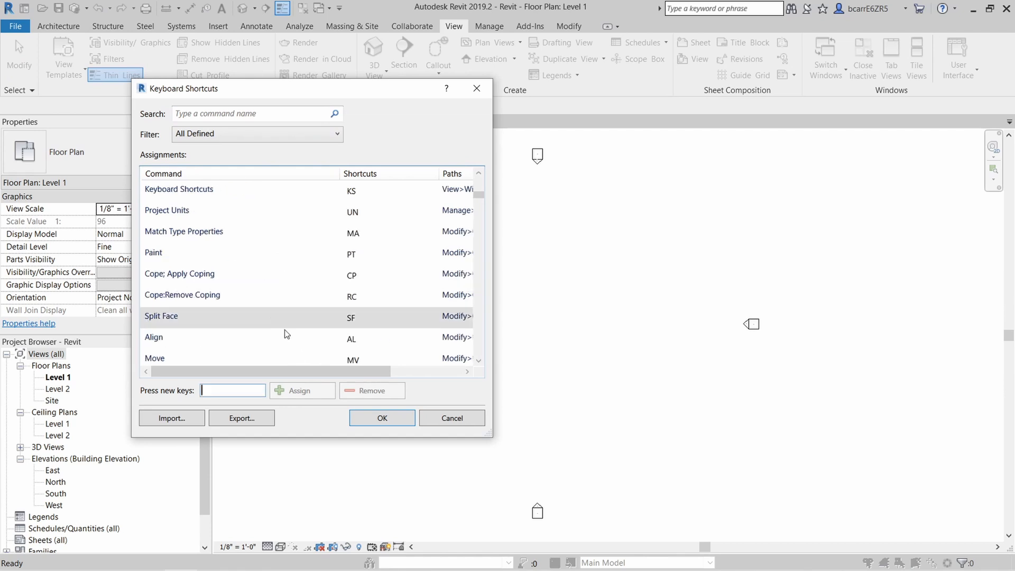
scroll("down", 3)
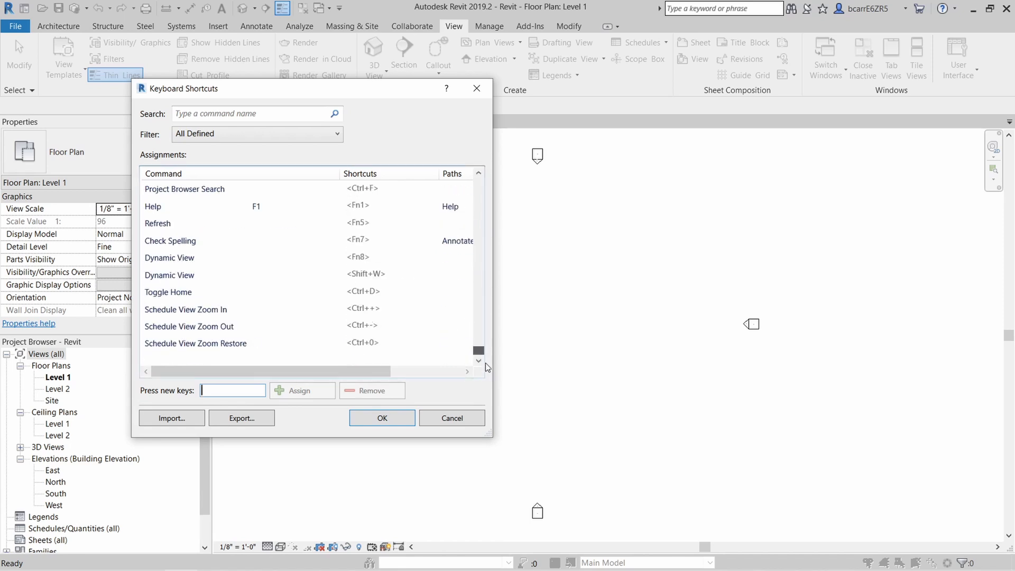
left_click(186, 309)
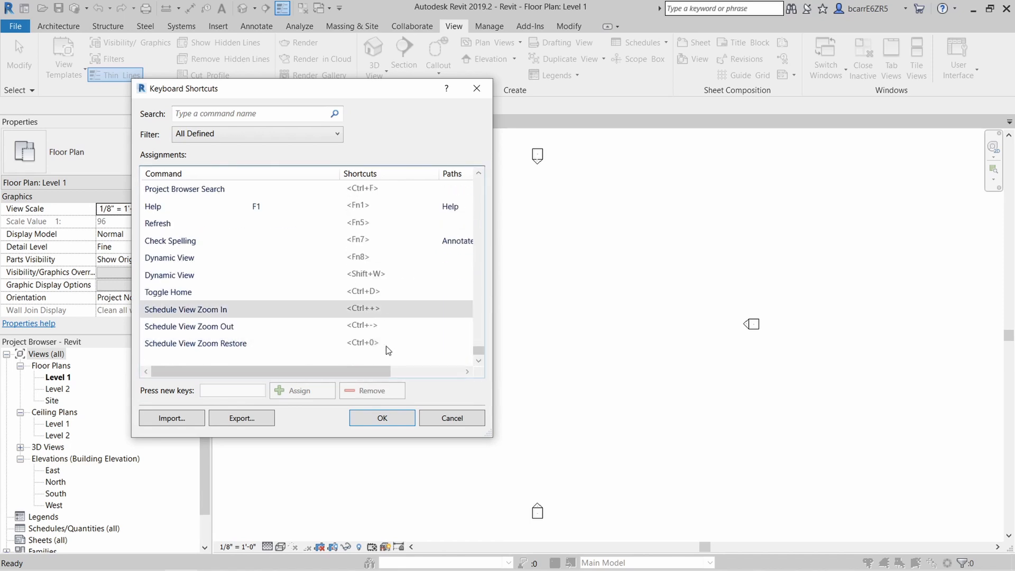
scroll("up", 3)
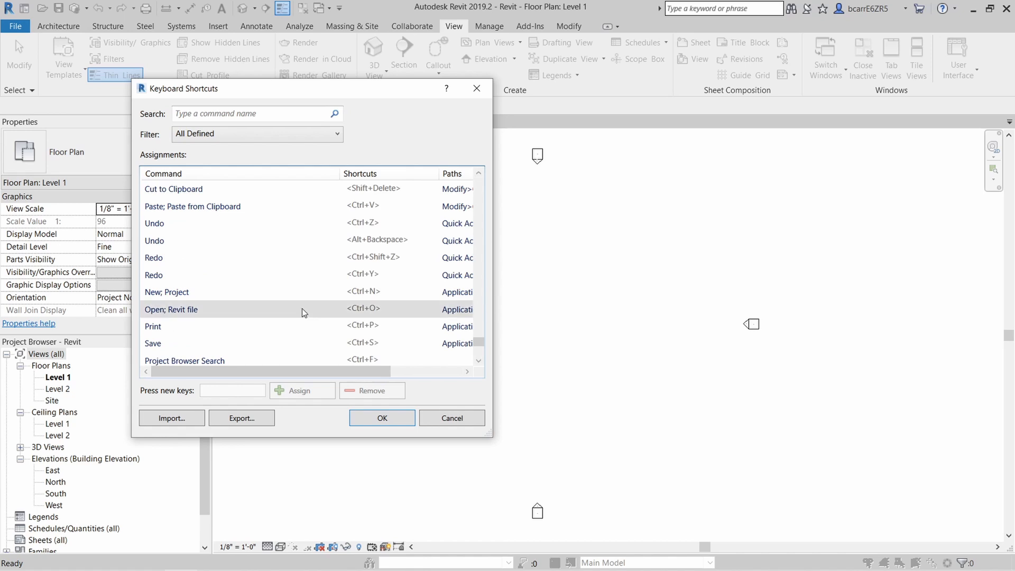
mouse_move(302, 343)
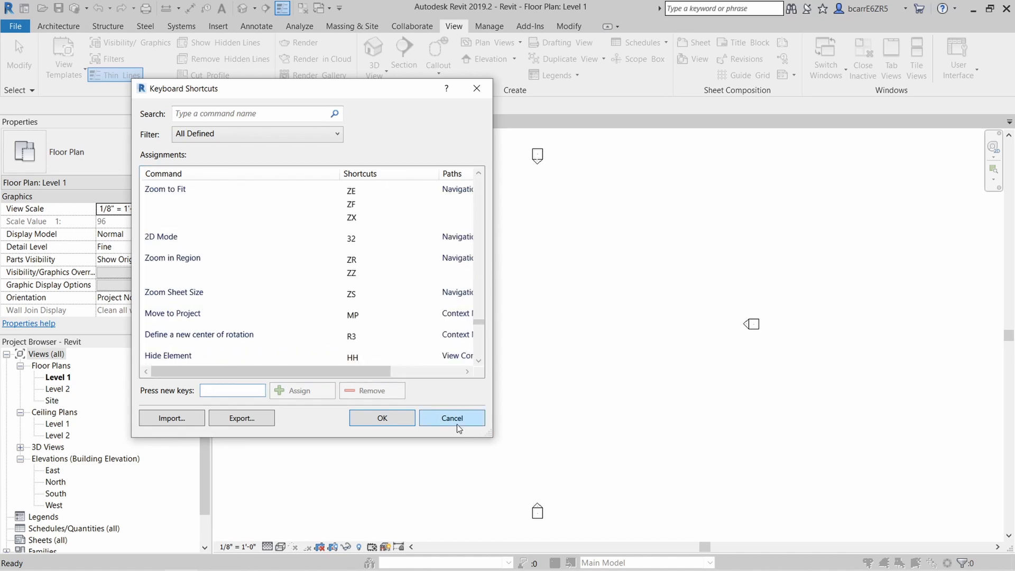
left_click(451, 418)
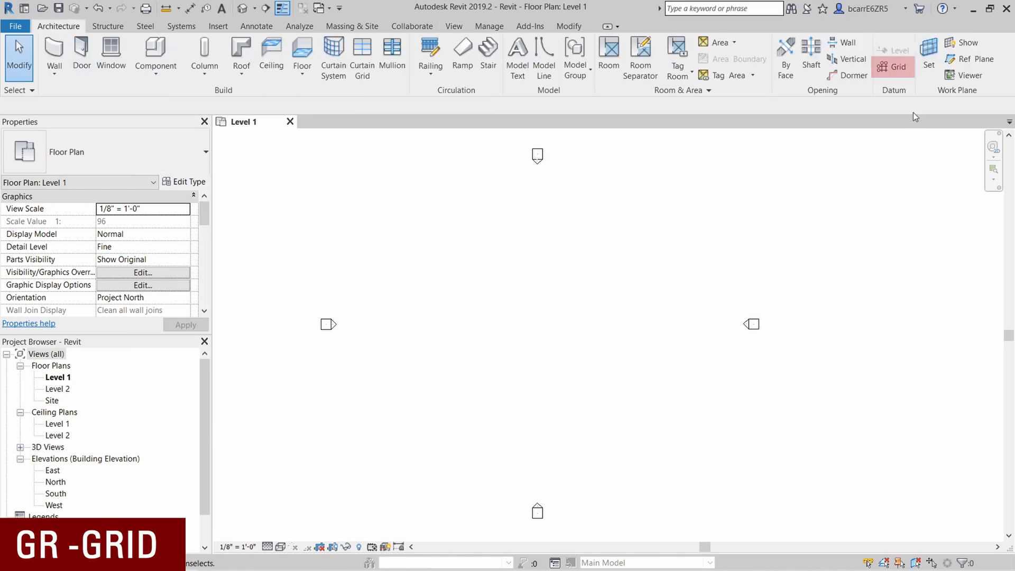
mouse_move(894, 88)
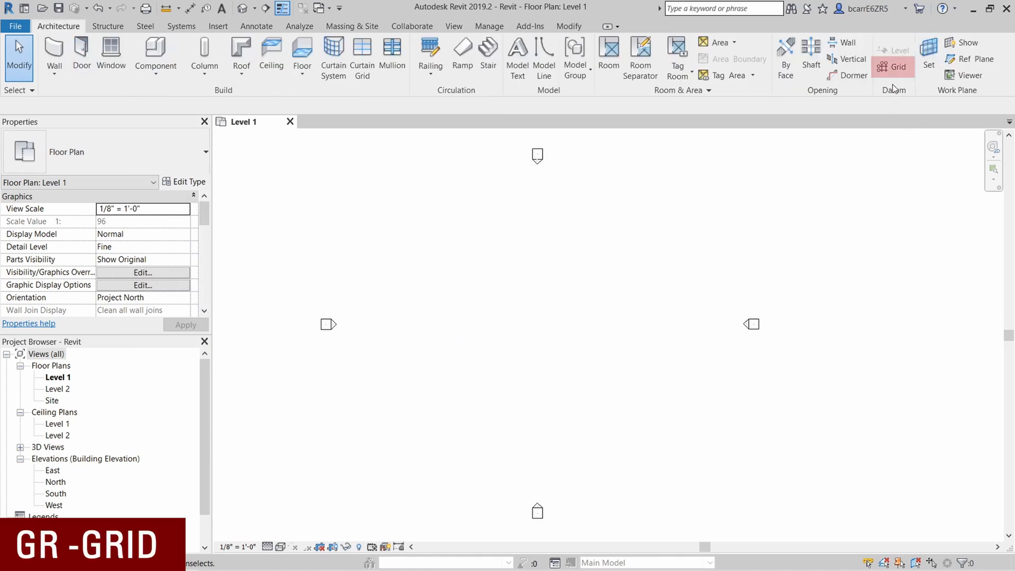
Step: Draw vertical grid line 1 and reselect it to copy grid 2 at 18'-0"
left_click(893, 66)
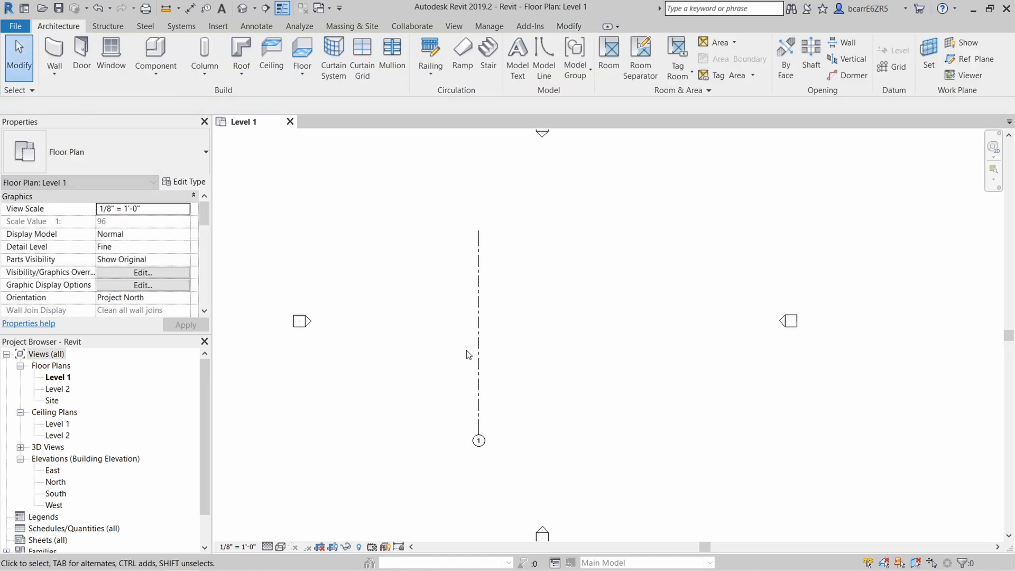
left_click(479, 324)
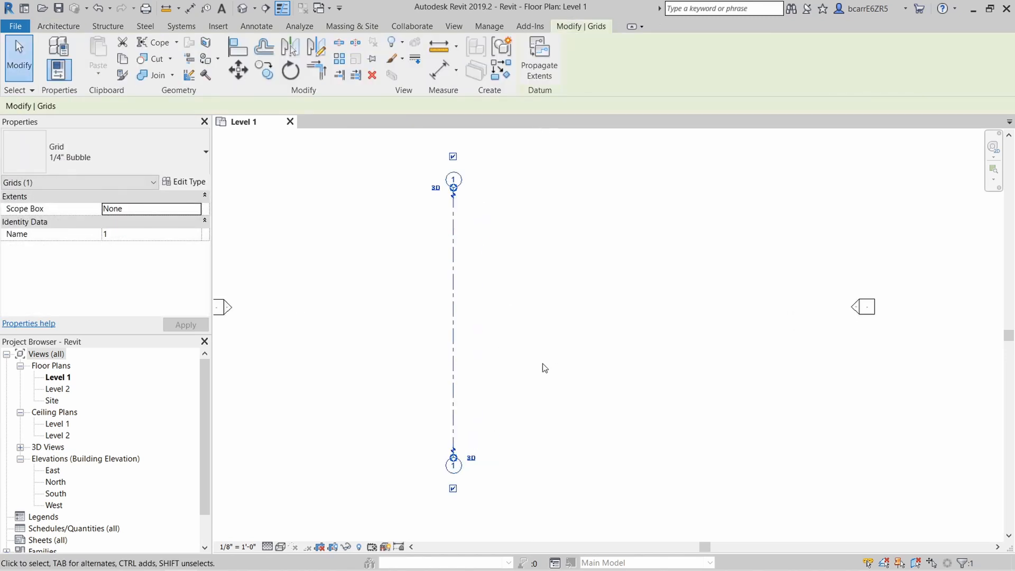
left_click(545, 368)
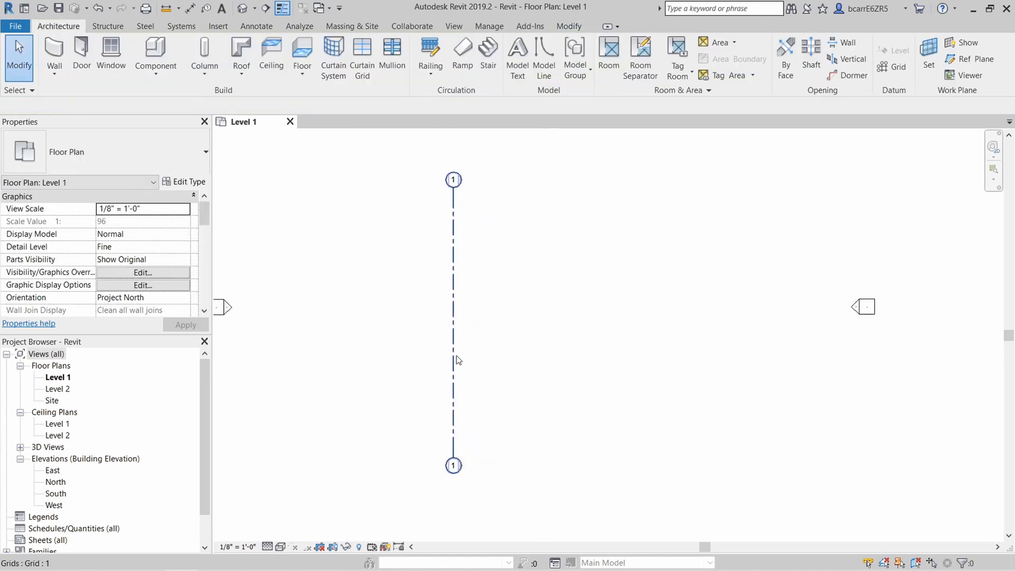
left_click(452, 317)
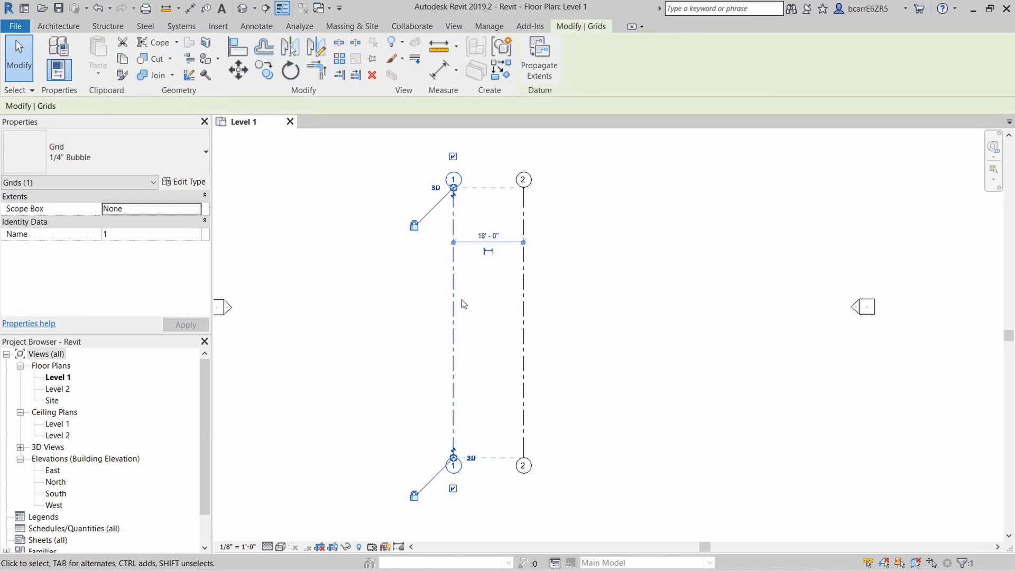
mouse_move(291, 47)
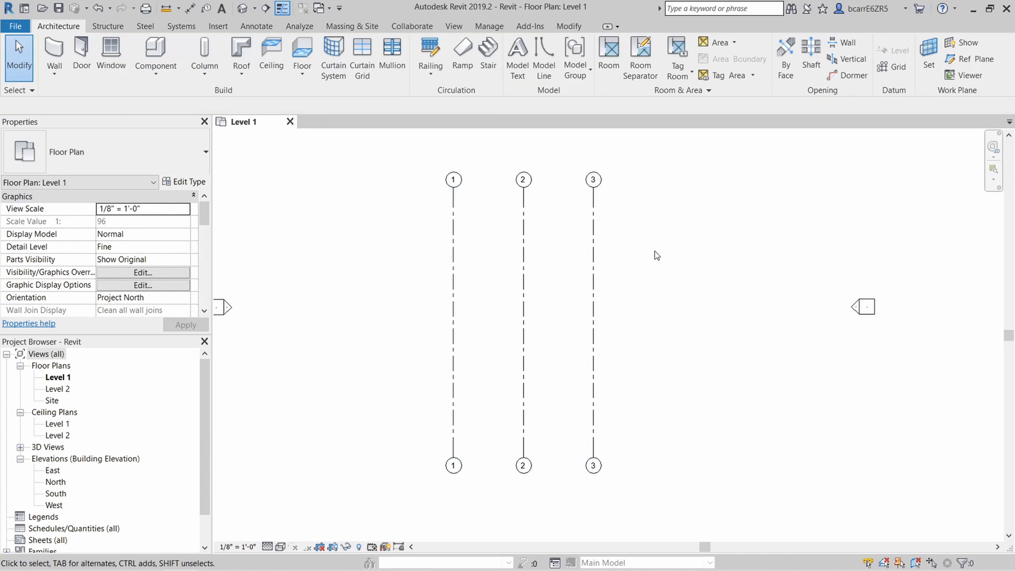
Step: Rotate a copy of grid 2 by 90° into horizontal grid 4, then add grids 5 and 6
left_click(523, 285)
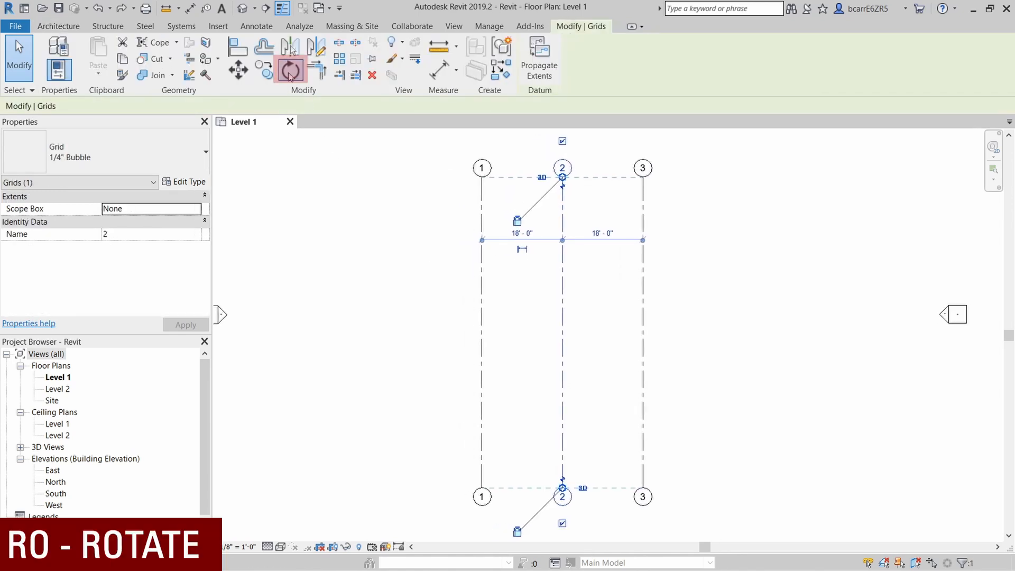
left_click(289, 69)
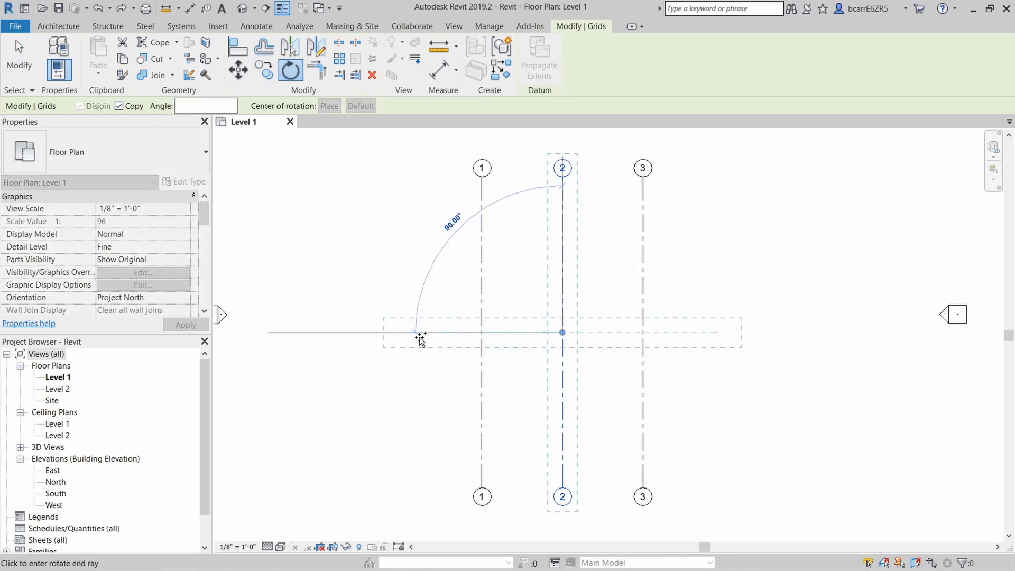
left_click(420, 340)
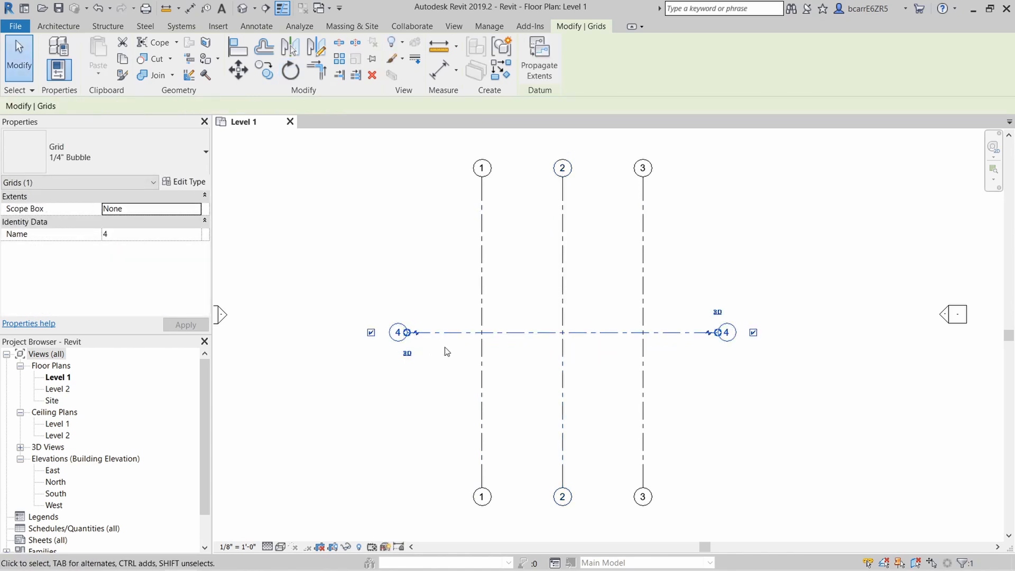
left_click(265, 69)
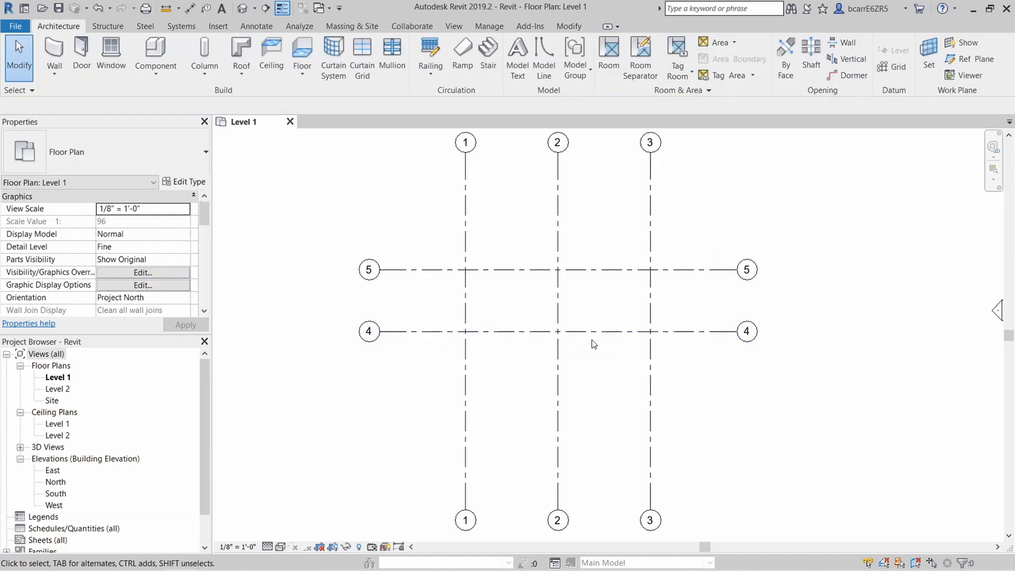
left_click(557, 270)
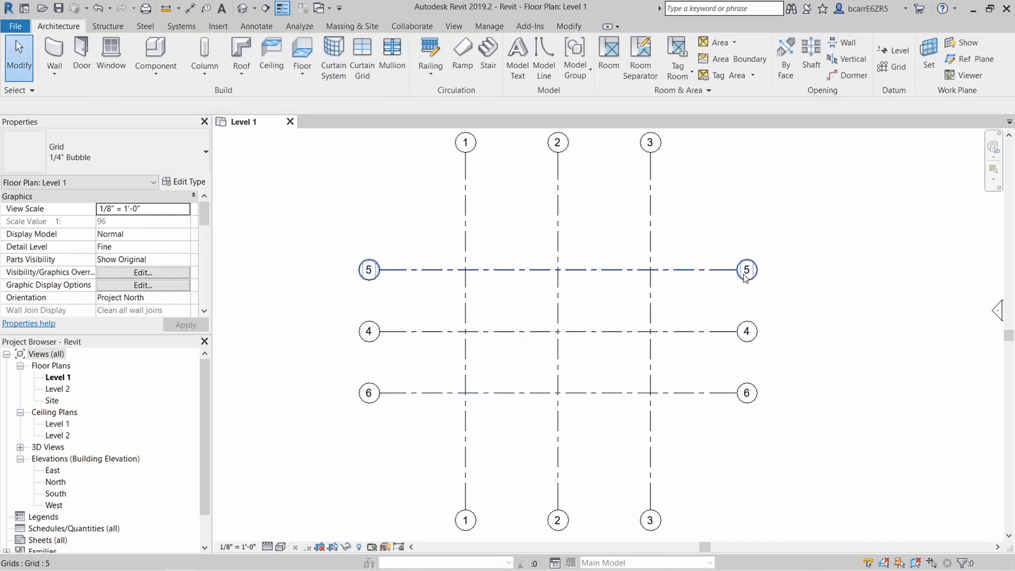
left_click(735, 356)
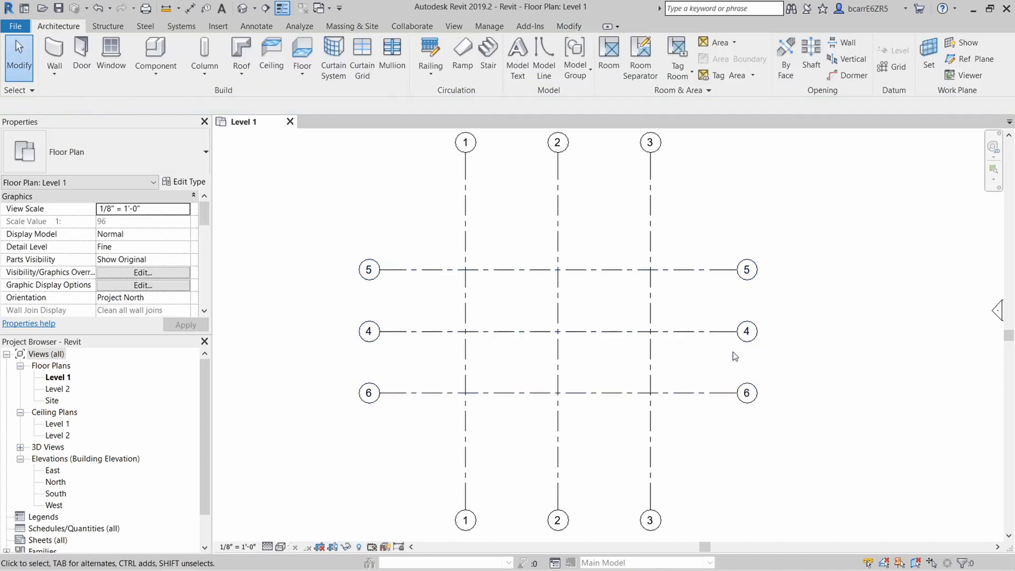
mouse_move(689, 359)
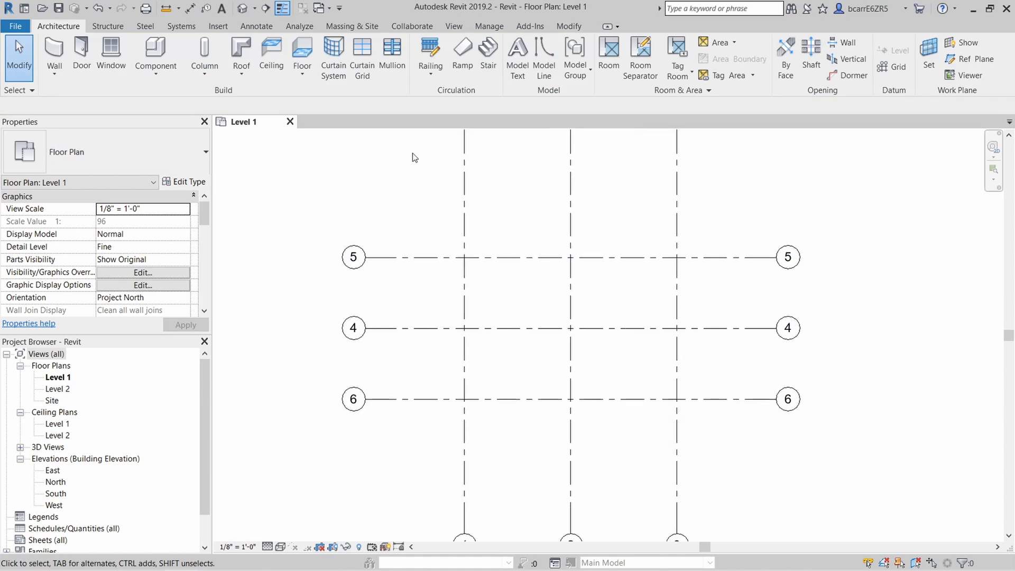
Step: Place nine W6X12 structural columns at all grid intersections using At Grids
left_click(203, 55)
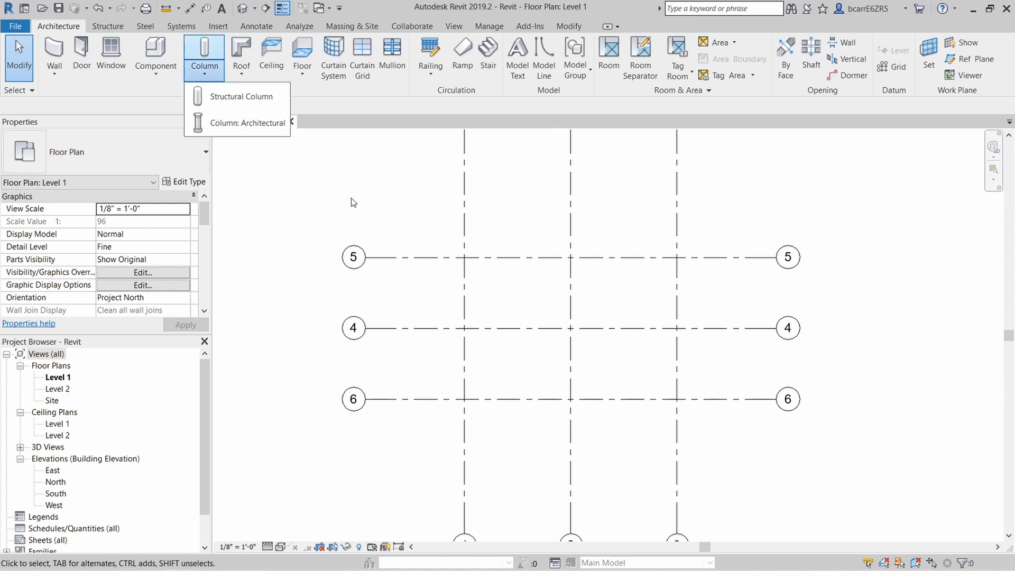
mouse_move(245, 96)
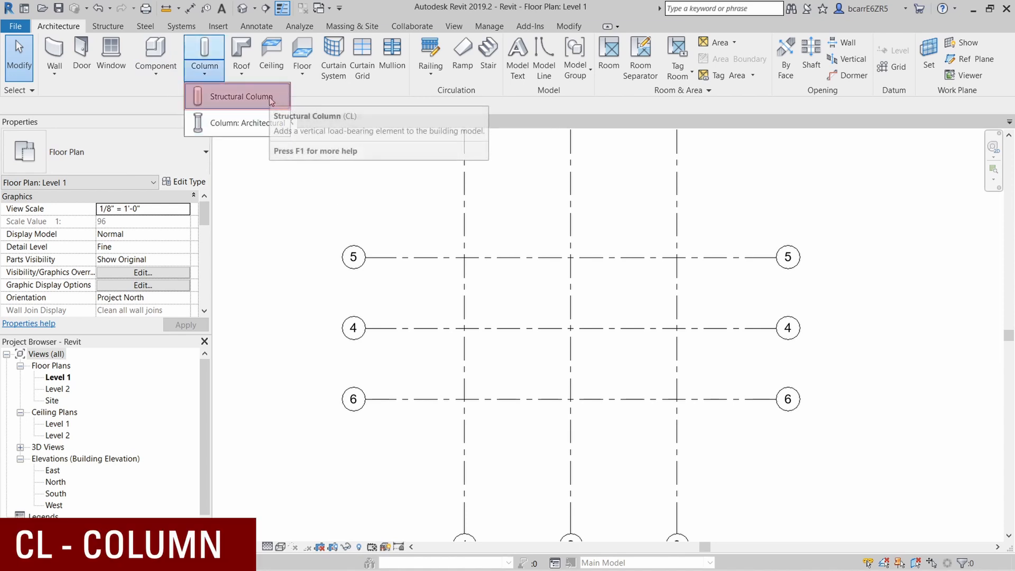
mouse_move(283, 141)
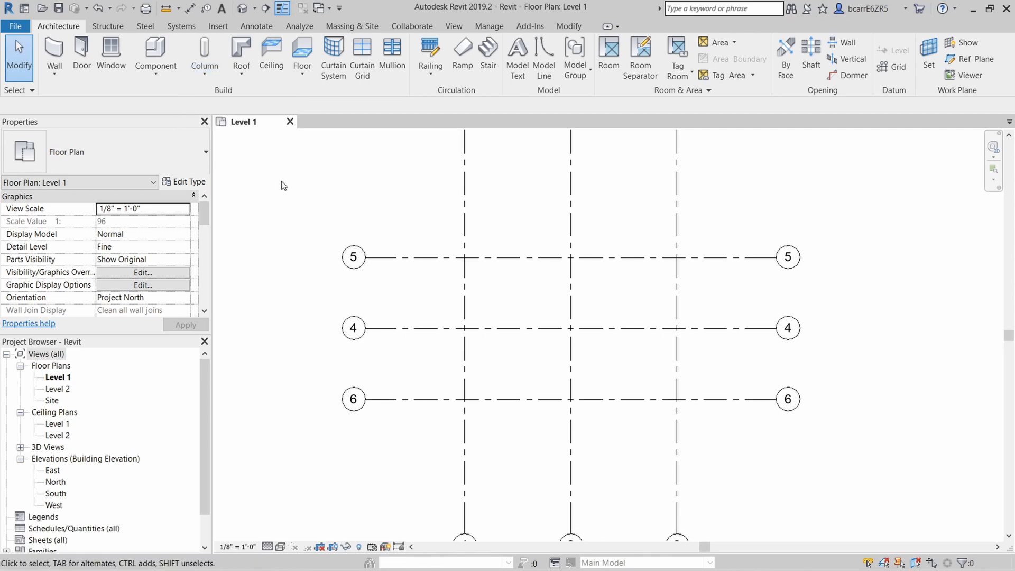
left_click(204, 57)
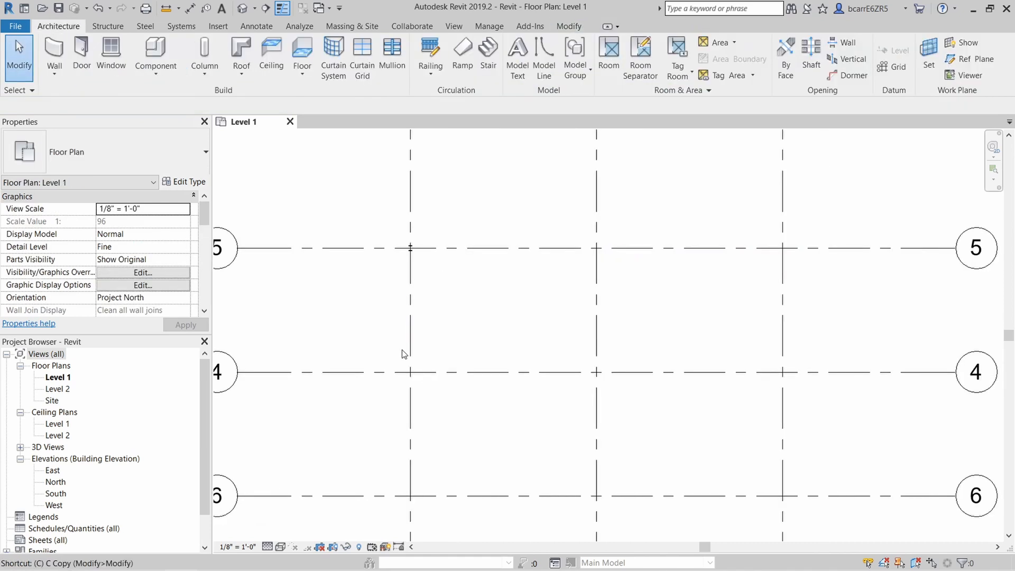
left_click(204, 55)
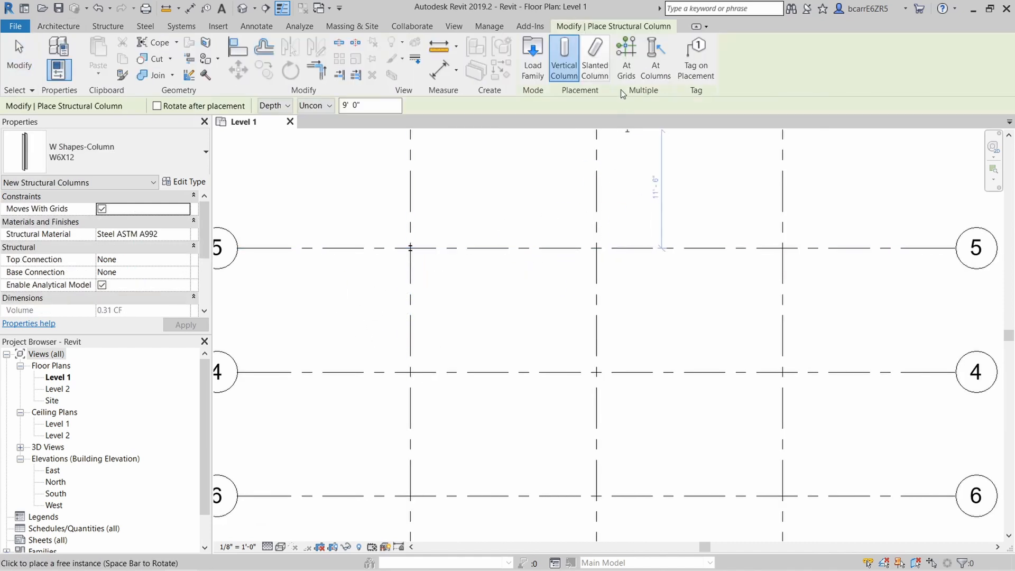
left_click(625, 58)
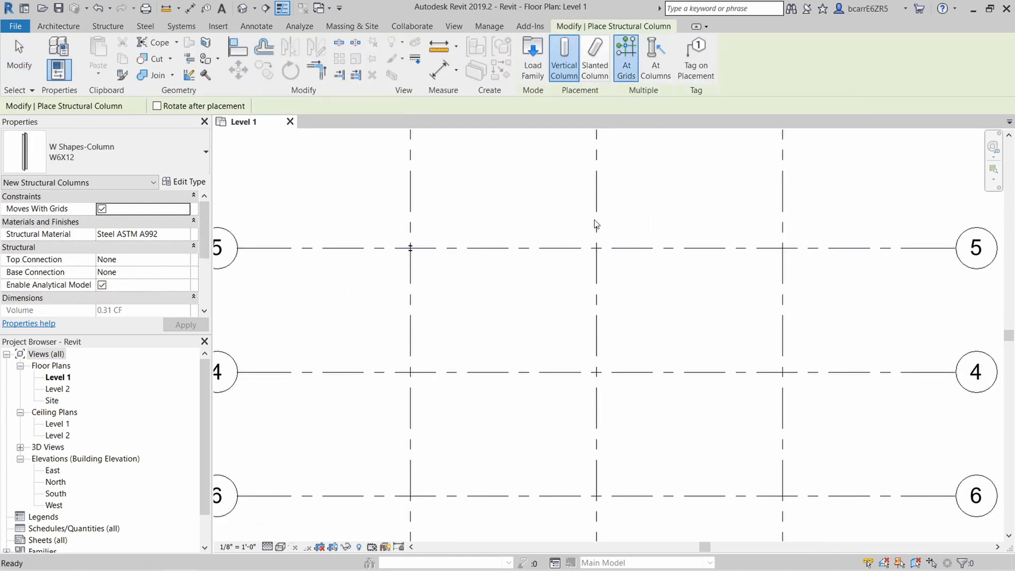
left_click(625, 57)
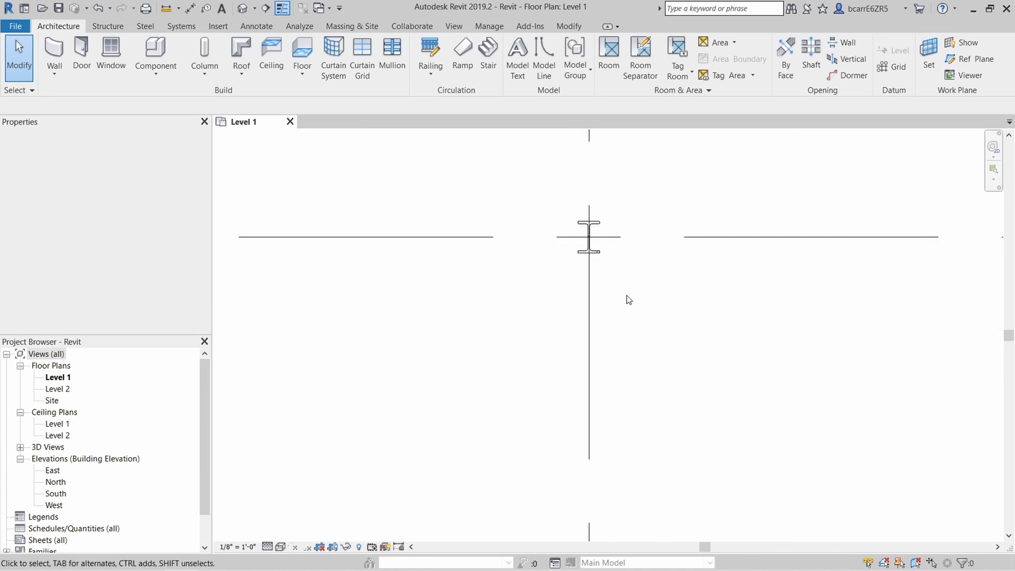
left_click(588, 234)
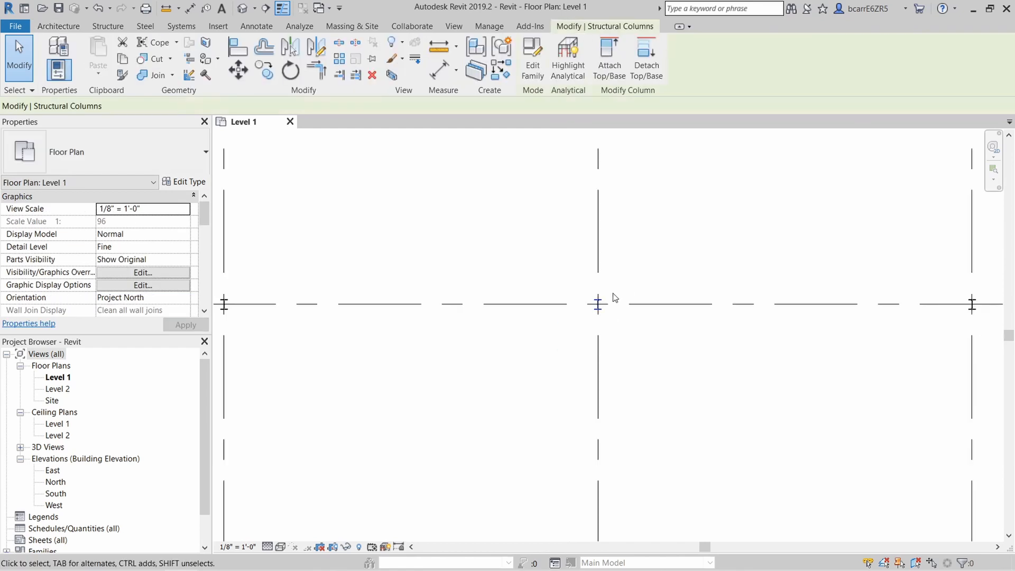
left_click(597, 305)
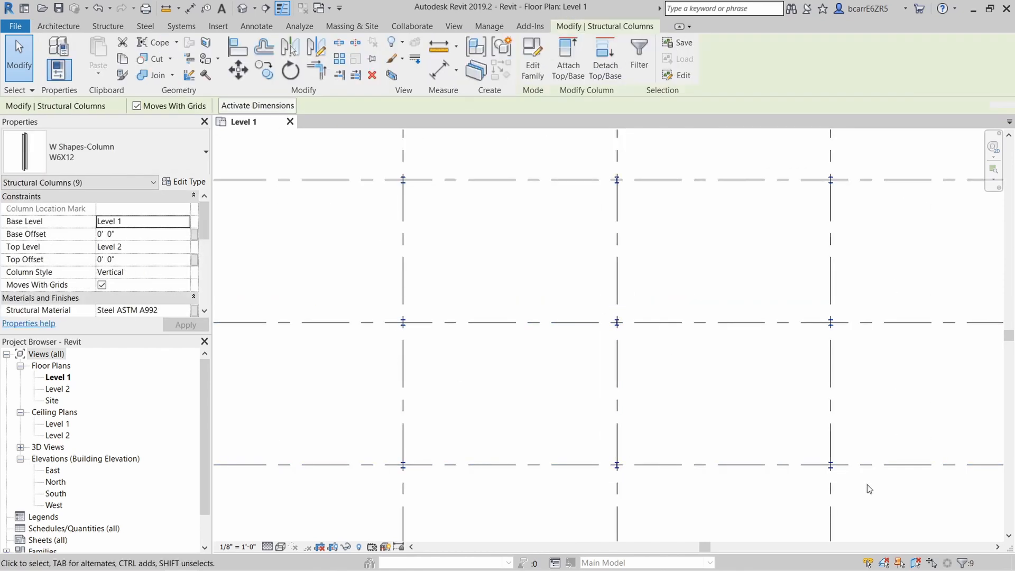
mouse_move(703, 377)
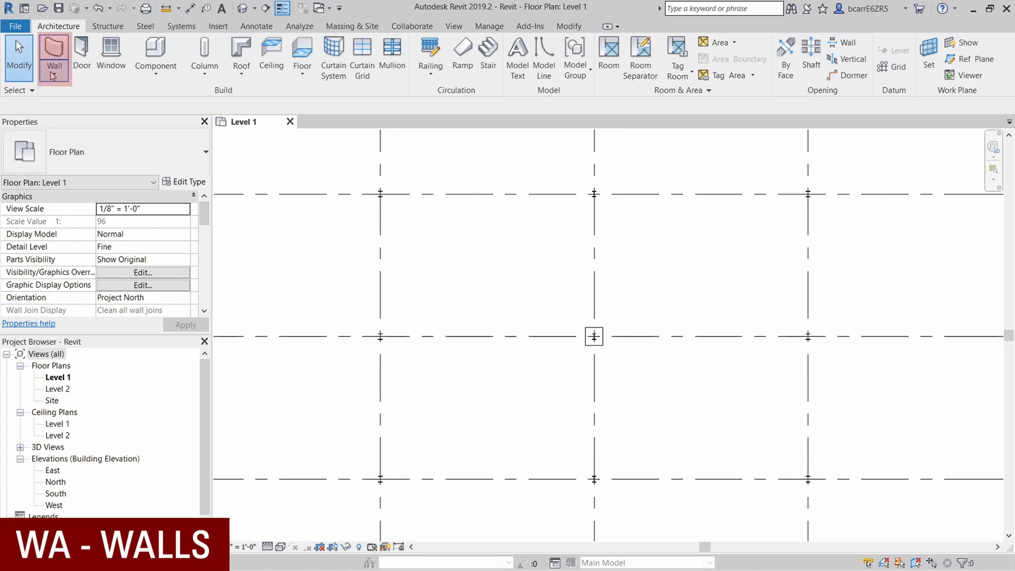
Step: Draw Exterior - Brick on Mtl. Stud walls from Level 1 to Level 2 around the perimeter
left_click(54, 65)
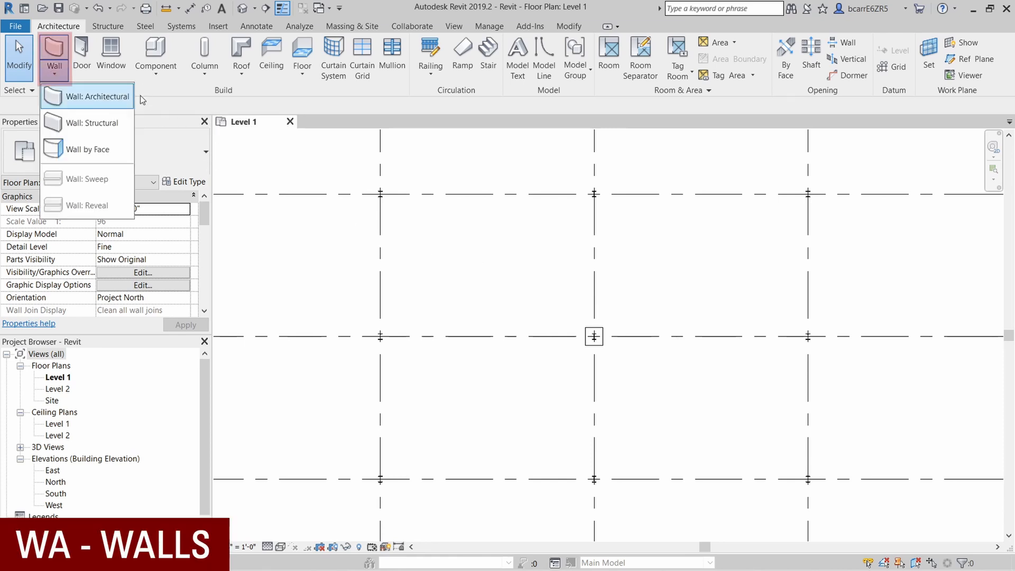
mouse_move(146, 99)
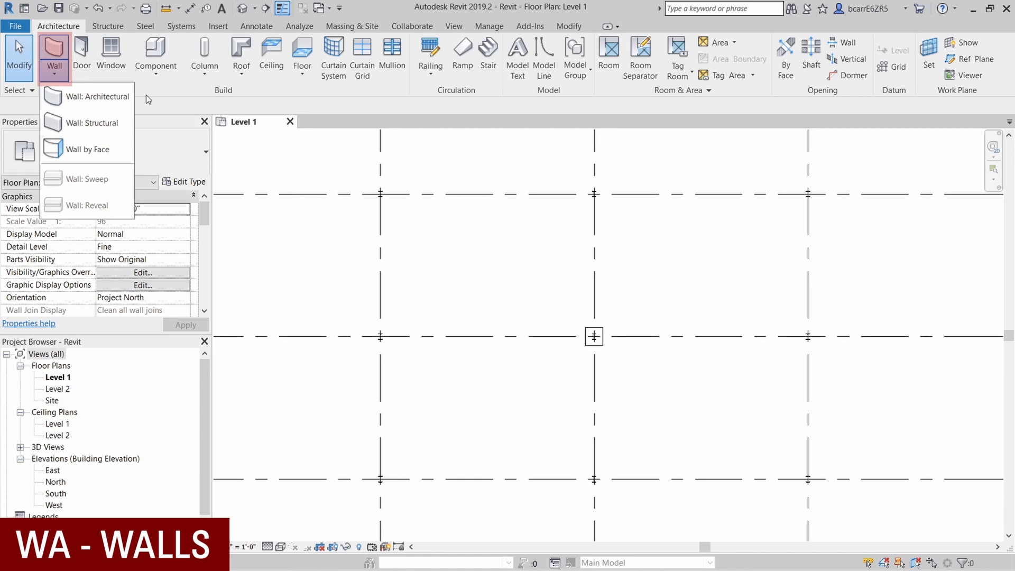
left_click(104, 96)
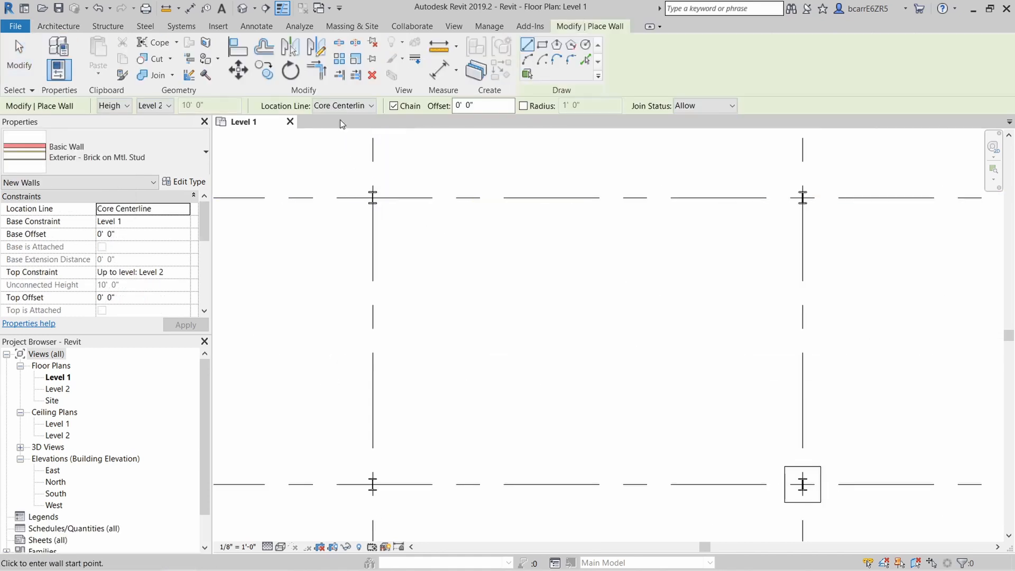
left_click(372, 195)
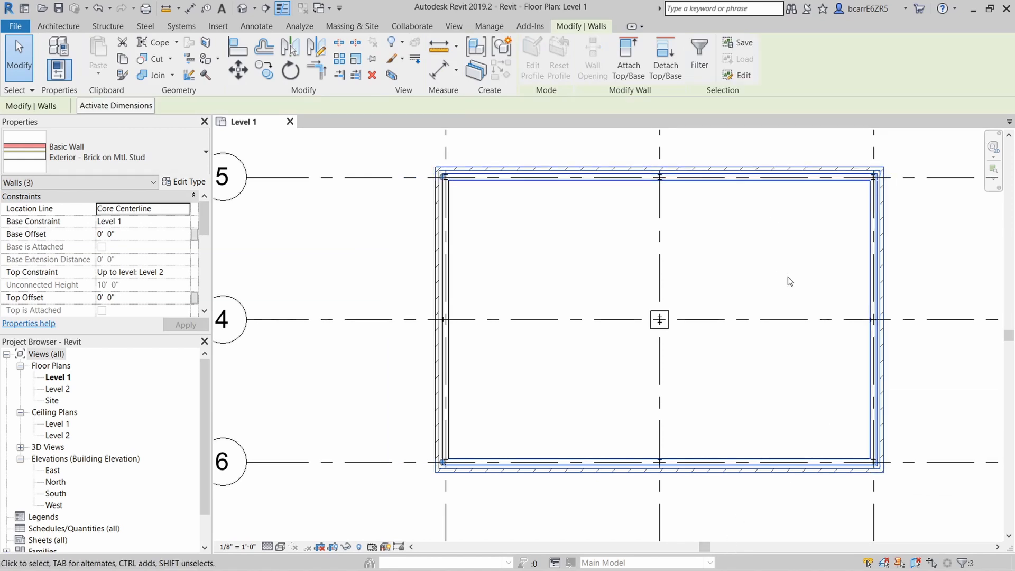
key("ctrl")
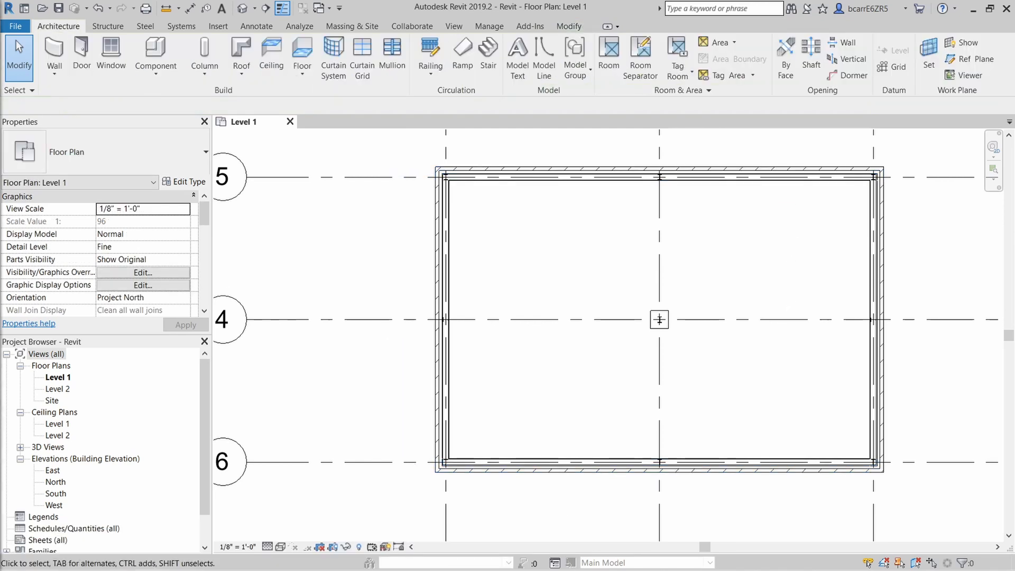
Step: Draw Interior - 5 1/2" Partition (1-hr) walls enclosing the lower-left corner room
left_click(54, 55)
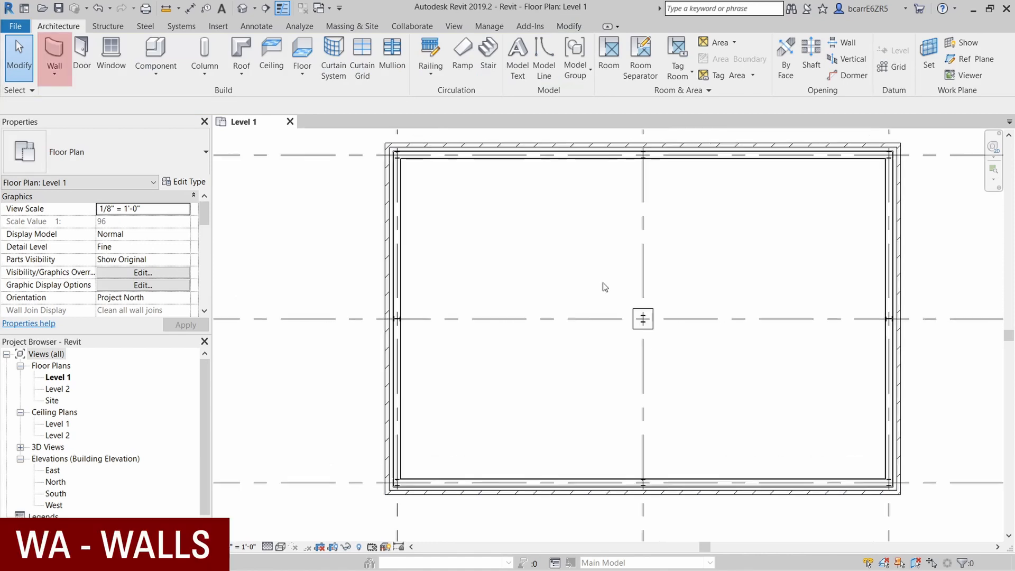
left_click(54, 57)
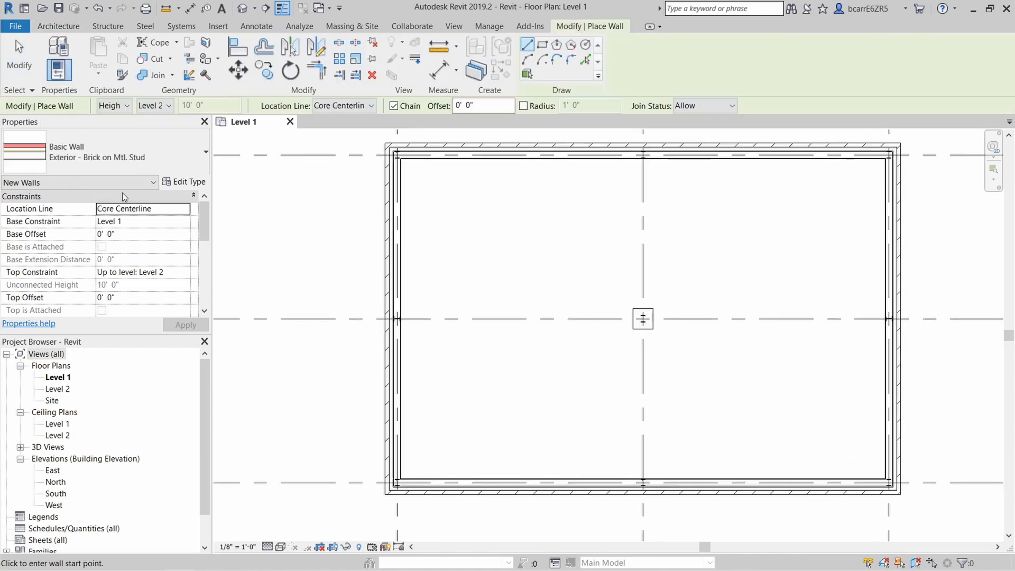
left_click(201, 151)
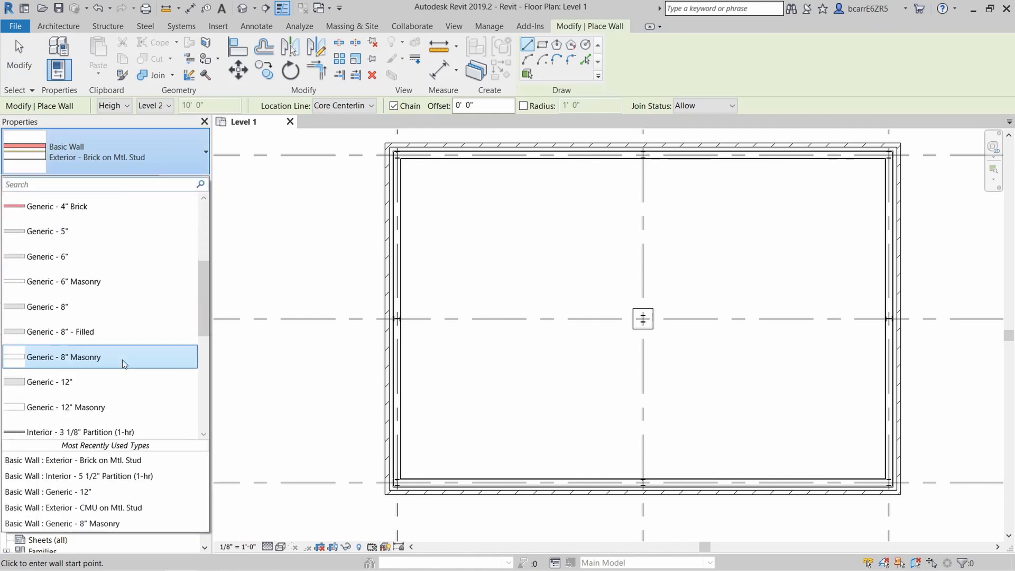
scroll("down", 3)
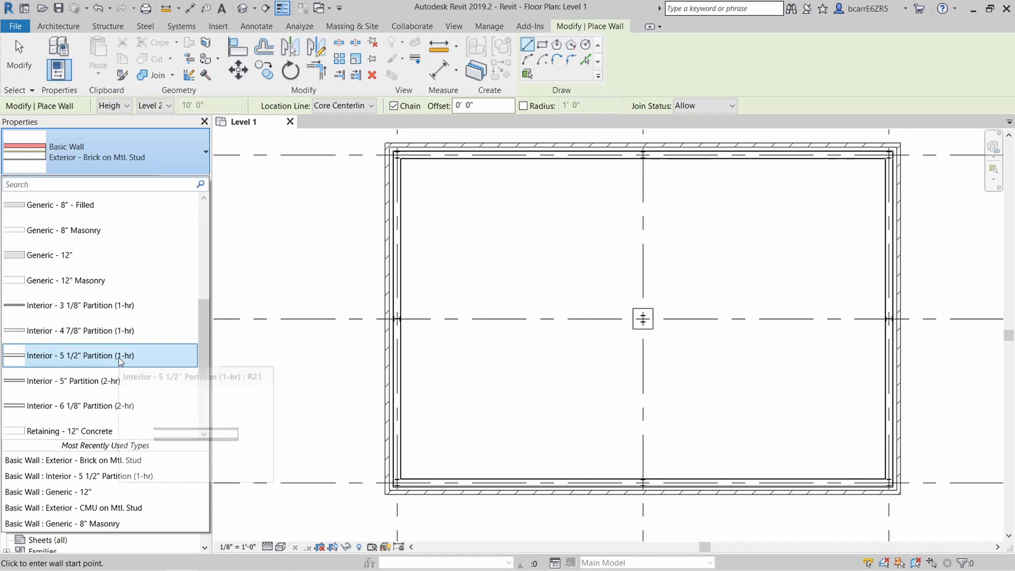
left_click(81, 355)
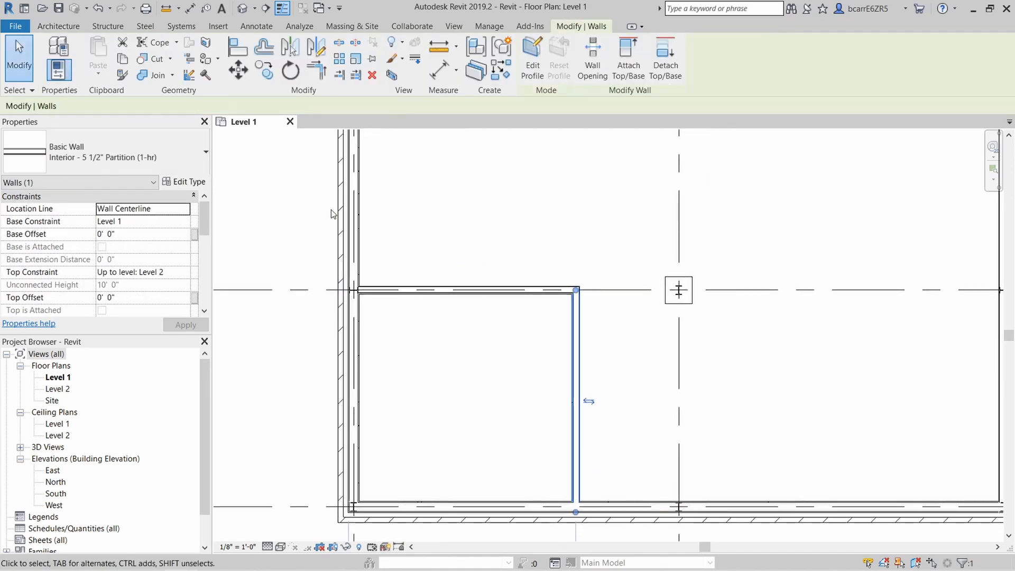
left_click(237, 70)
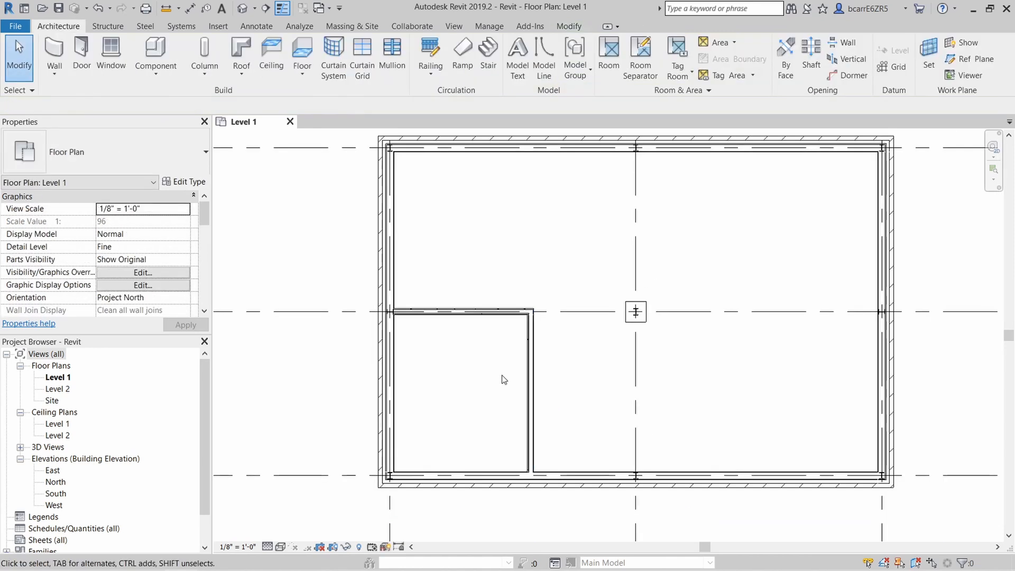
left_click(81, 55)
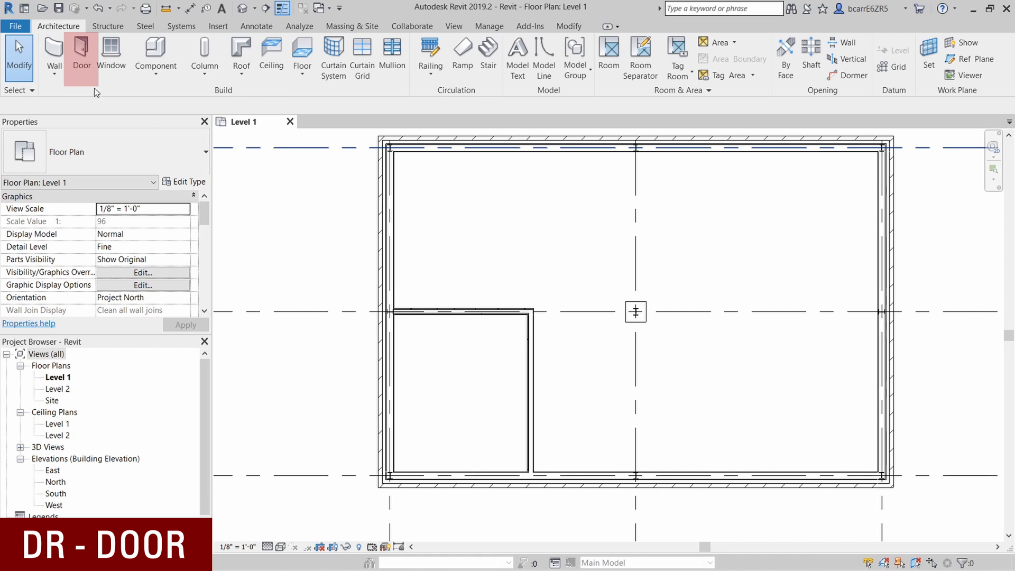
Step: Place three 30" x 80" Single-Flush doors in the corner room partitions and right exterior wall
left_click(81, 55)
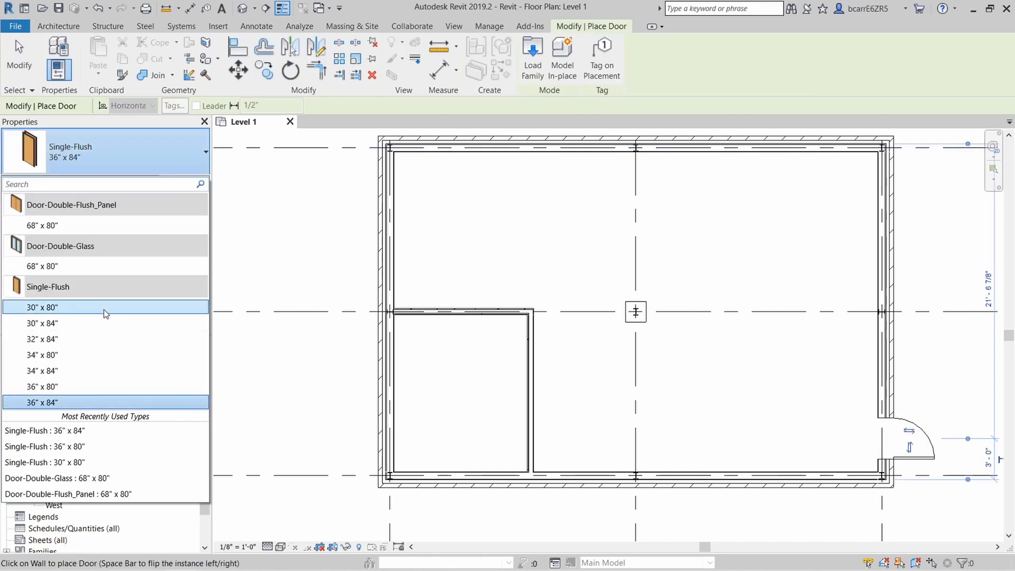
left_click(41, 307)
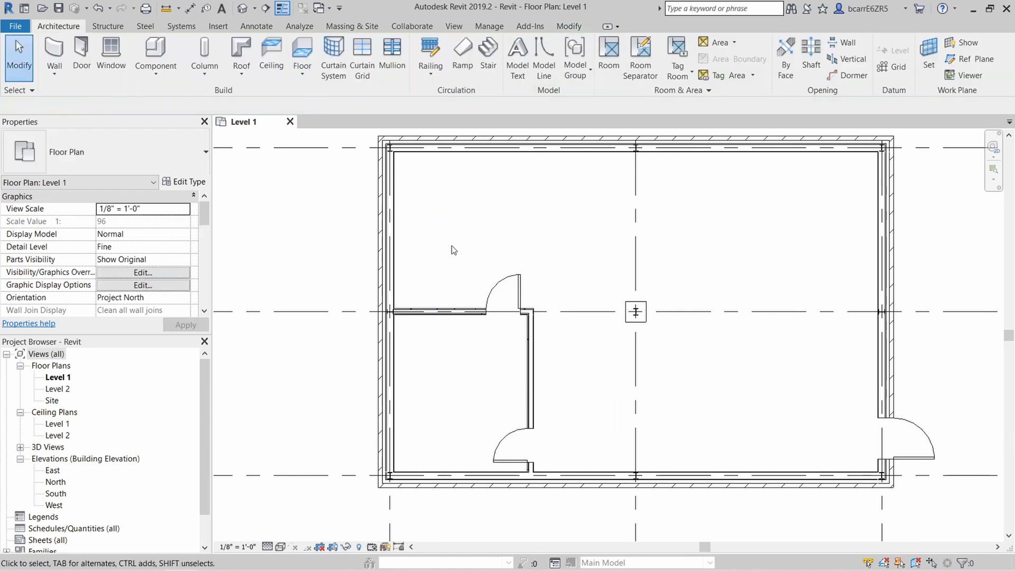
left_click(110, 57)
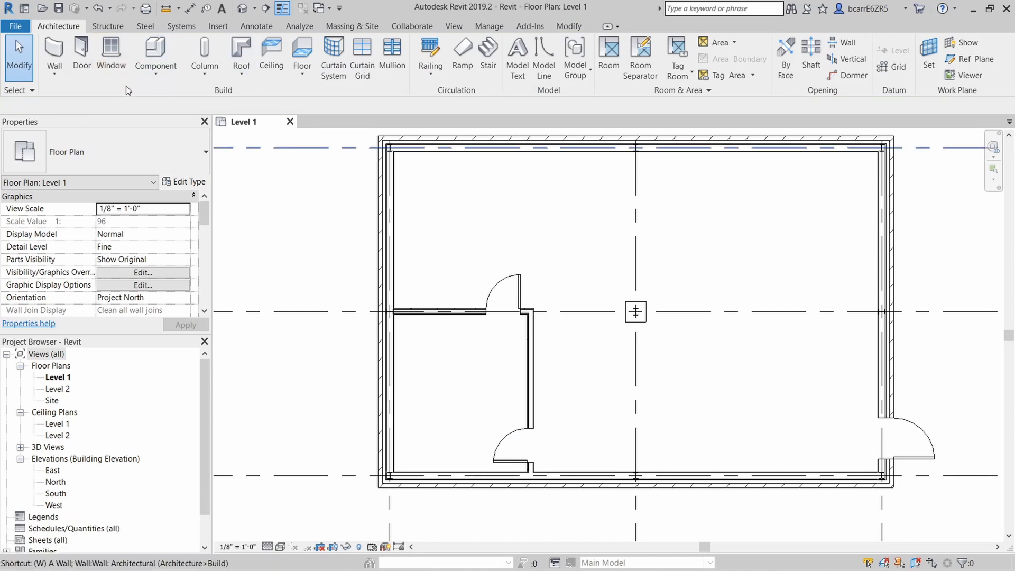
Step: Place Fixed 36" x 72" windows in the top wall and along the right wall
left_click(110, 55)
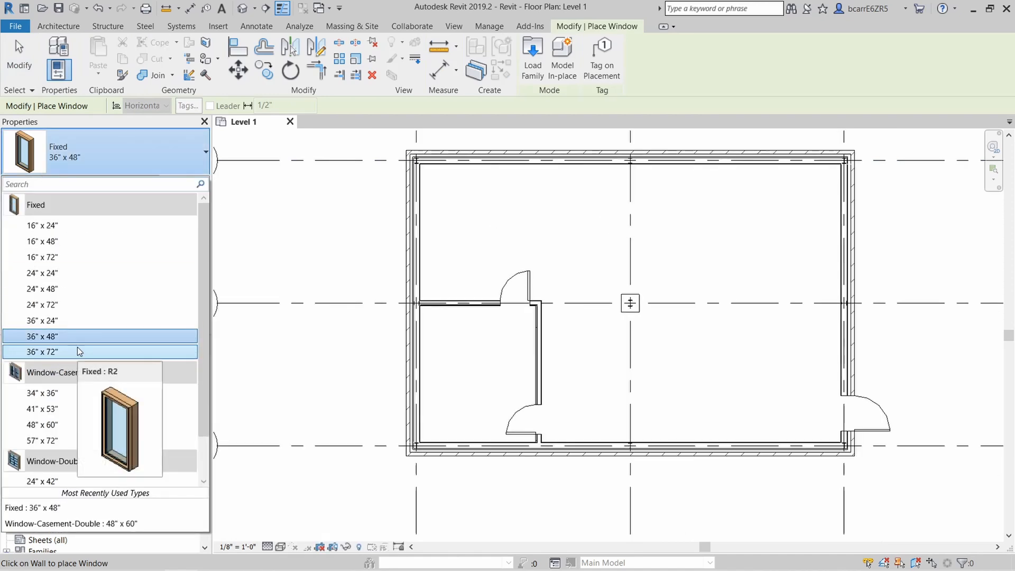
left_click(41, 352)
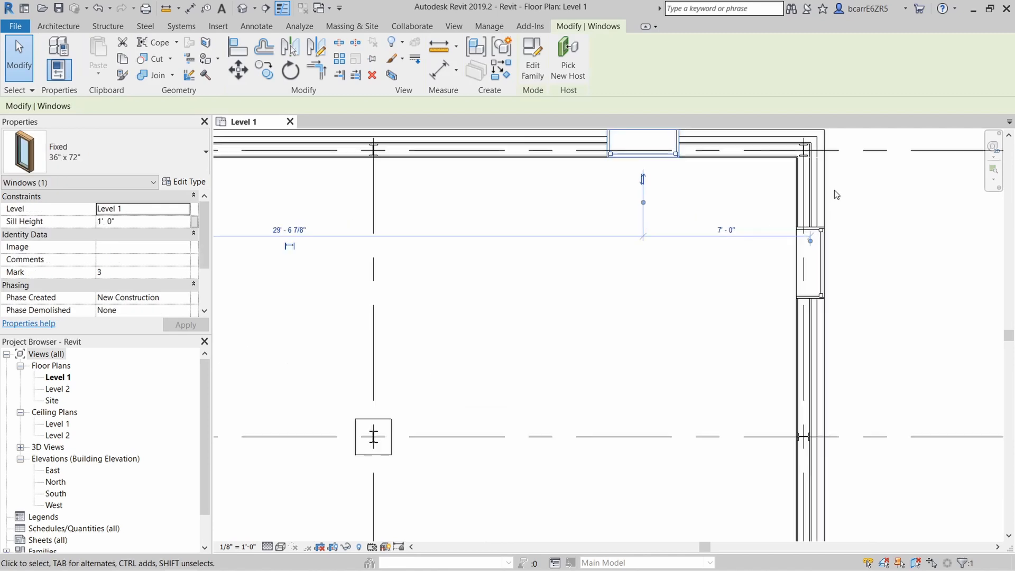
mouse_move(803, 267)
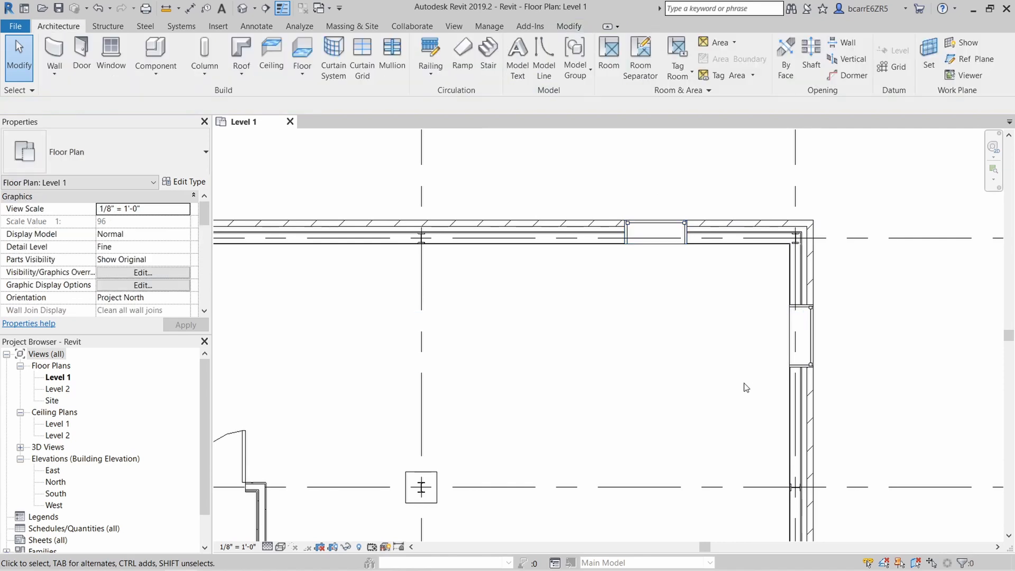
left_click(748, 256)
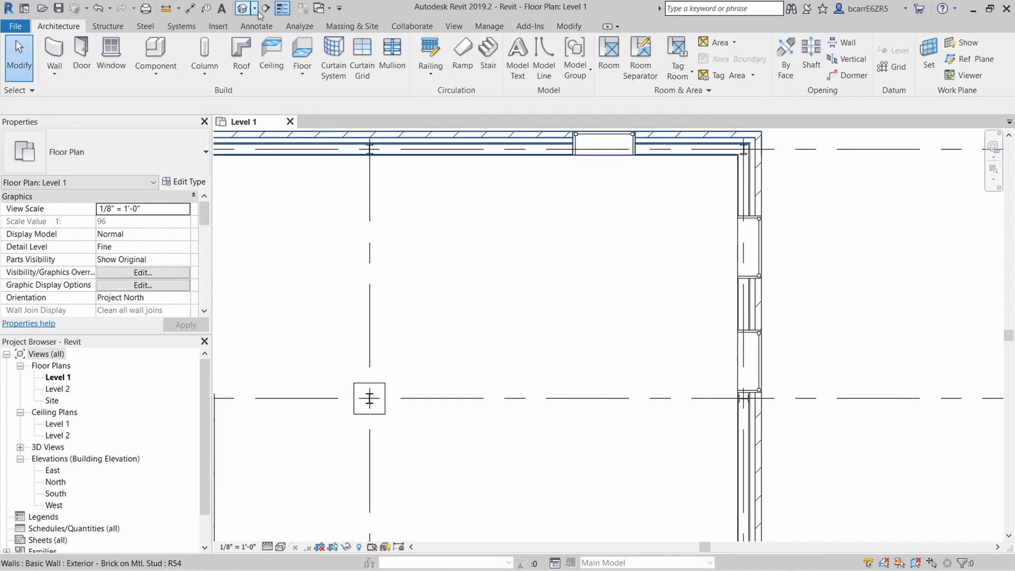
left_click(243, 8)
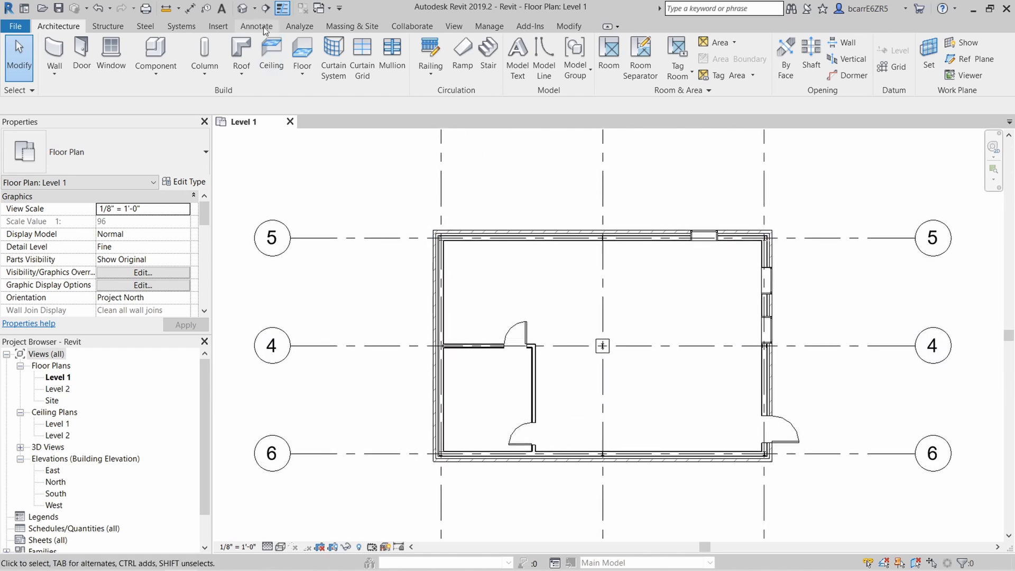
Step: Add aligned dimensions: 18'-0" between vertical grids and 12'-0" between horizontal grids
left_click(256, 26)
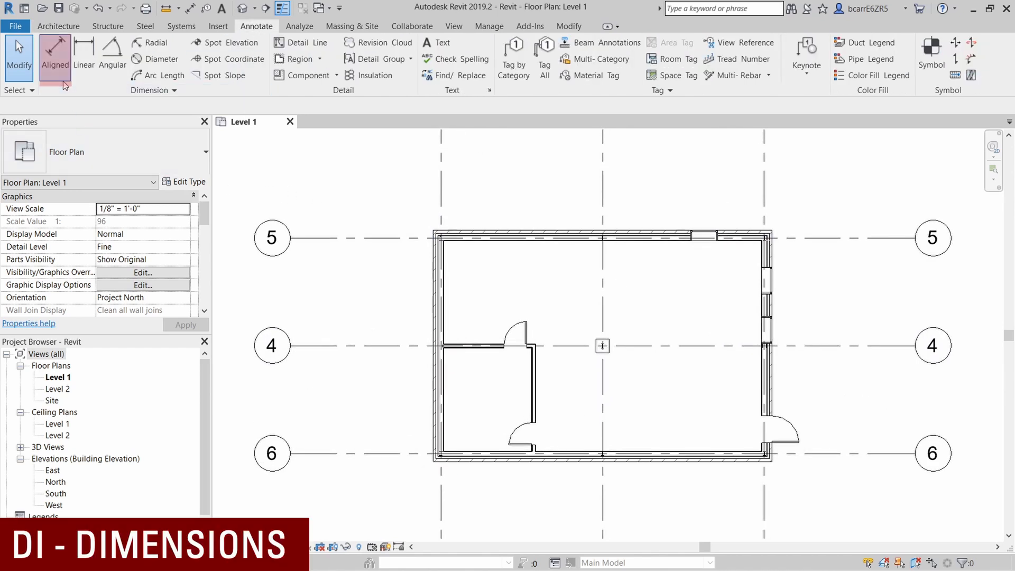
mouse_move(89, 106)
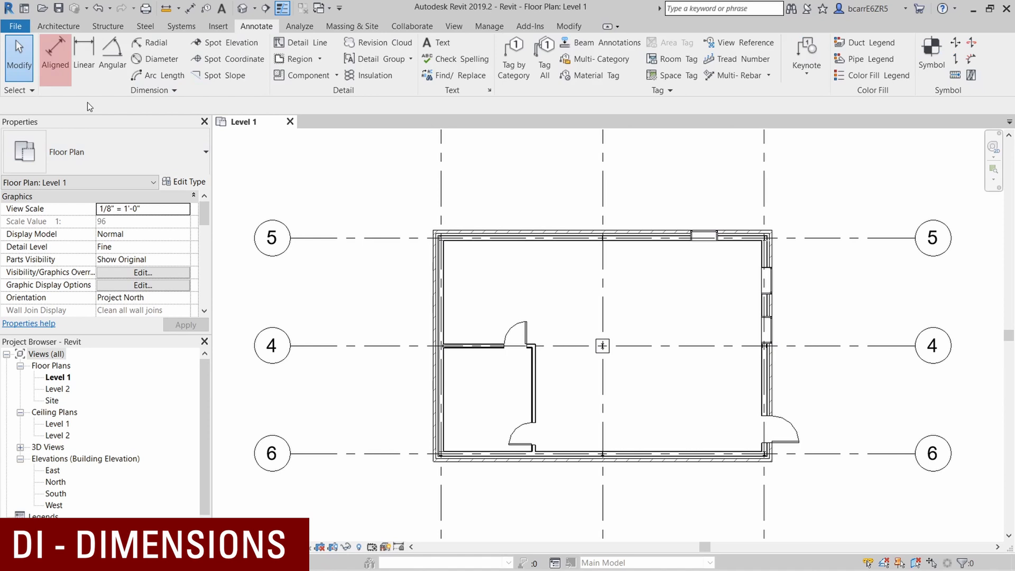
left_click(55, 58)
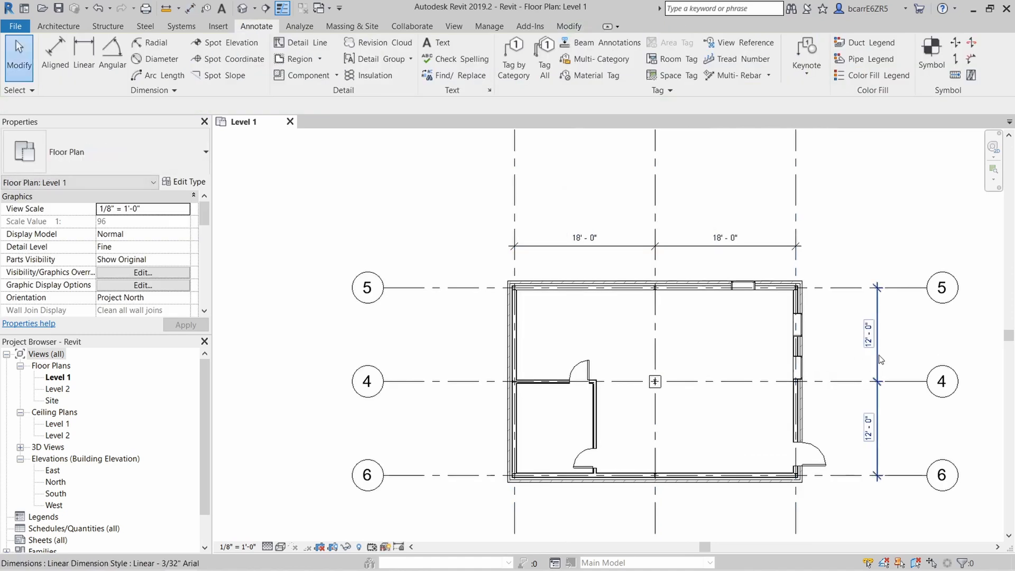
left_click(868, 333)
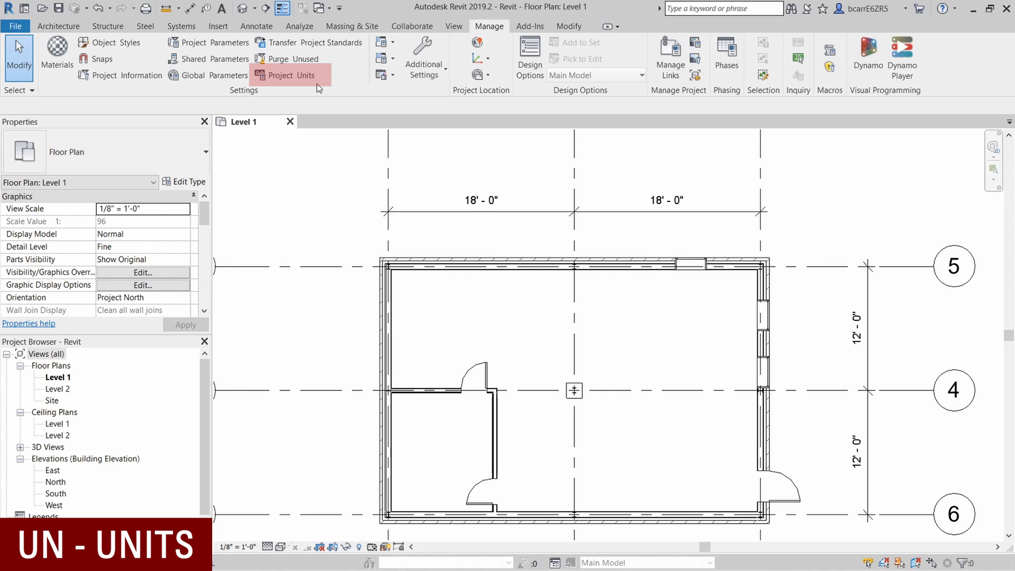
Step: Try decimal feet as the project length format and accept the Project Units
left_click(285, 75)
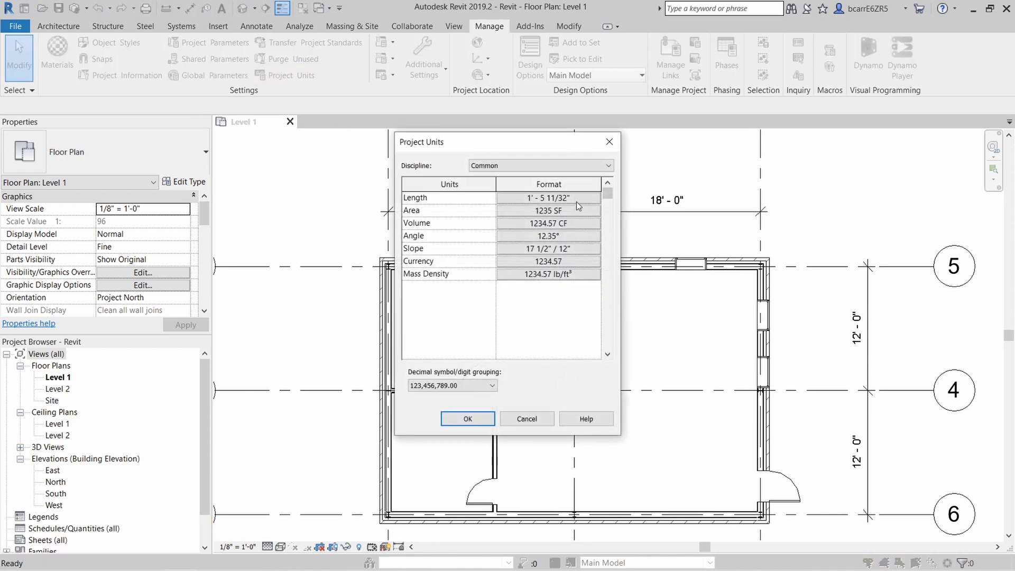
mouse_move(572, 269)
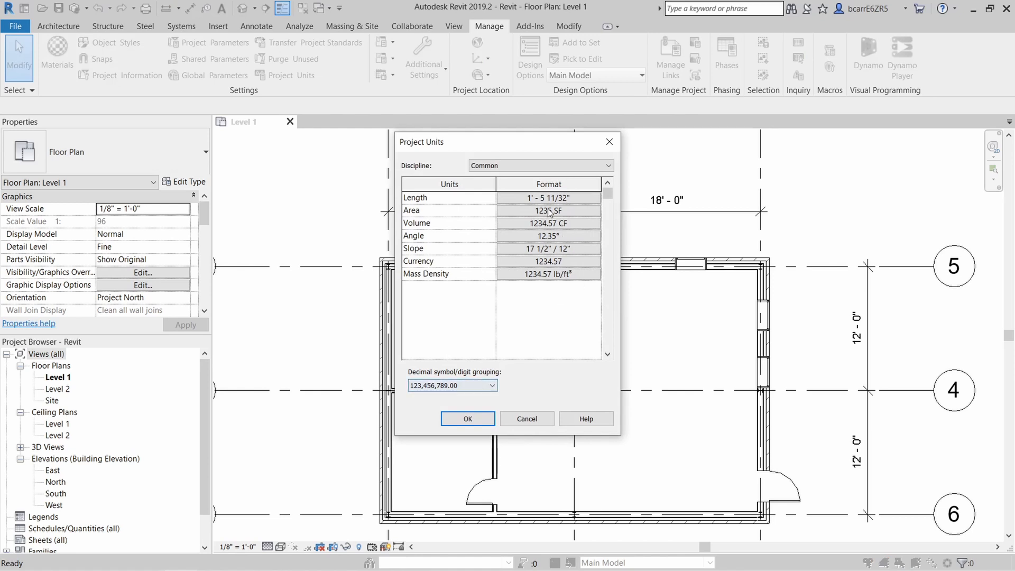
left_click(548, 197)
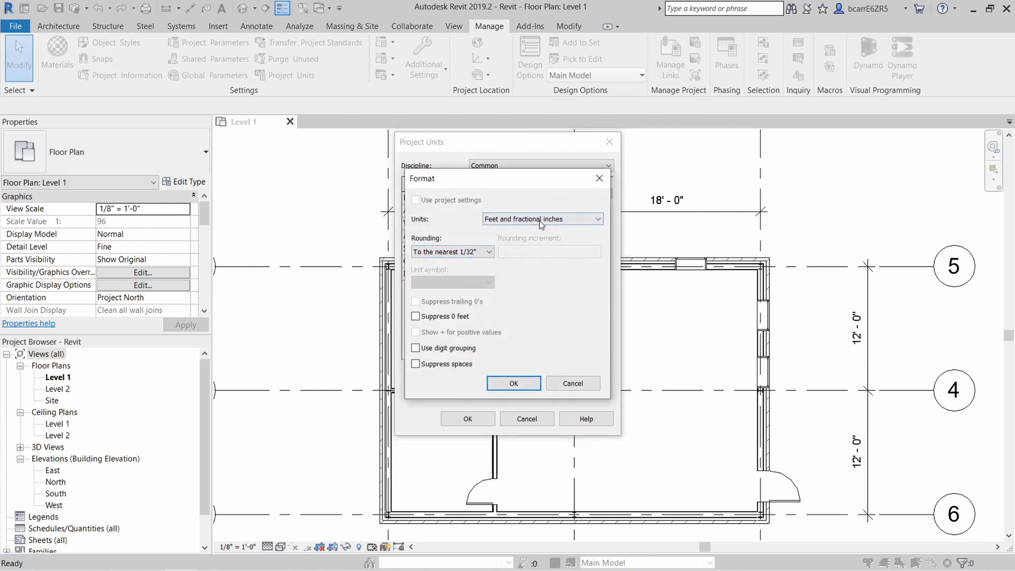
left_click(597, 219)
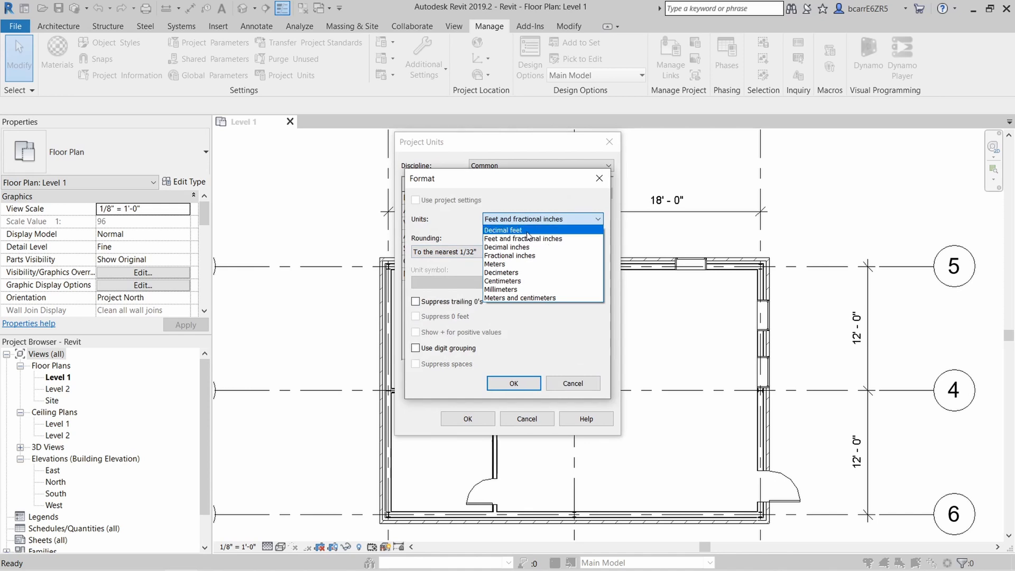
left_click(572, 383)
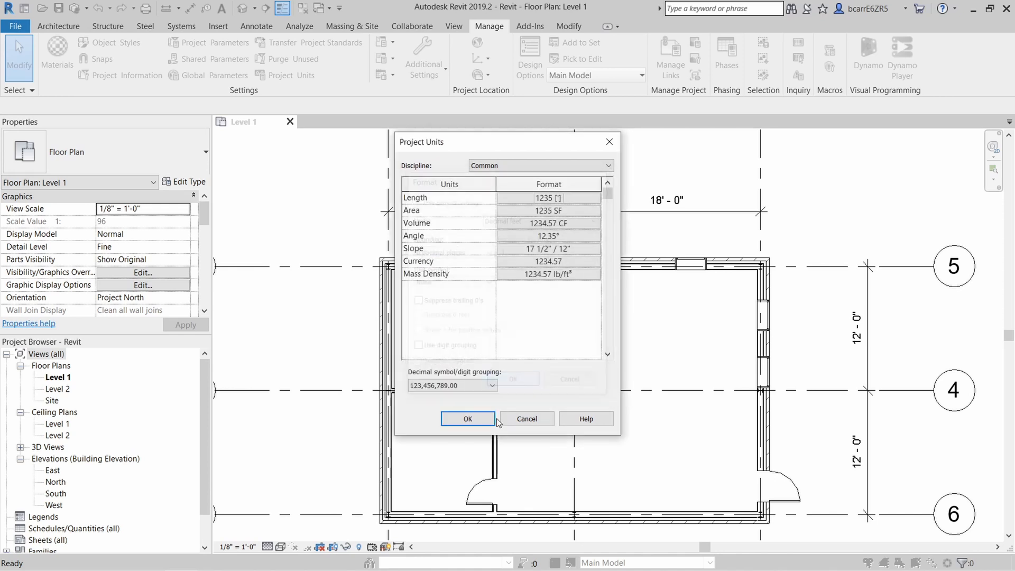
left_click(467, 418)
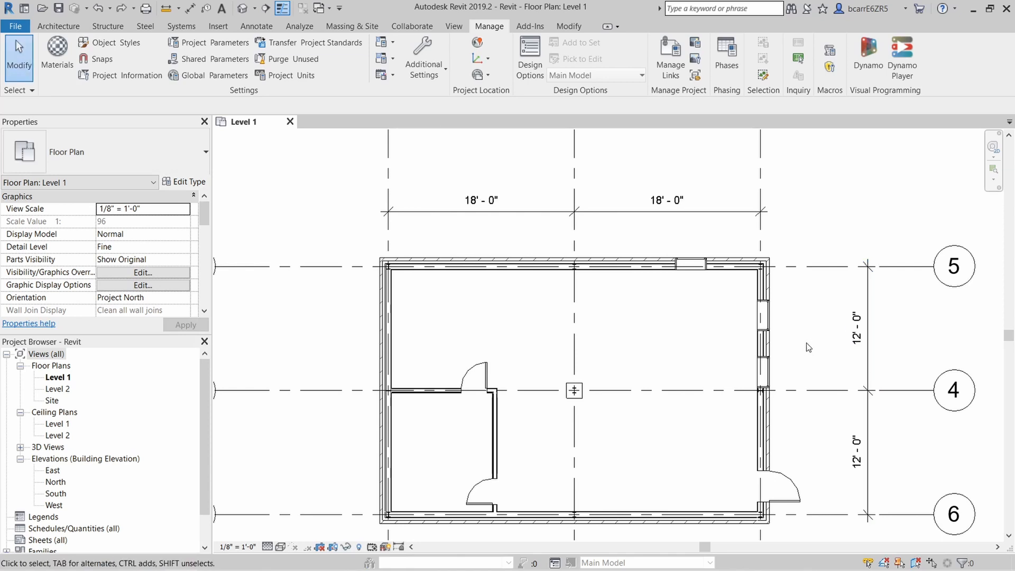
mouse_move(808, 348)
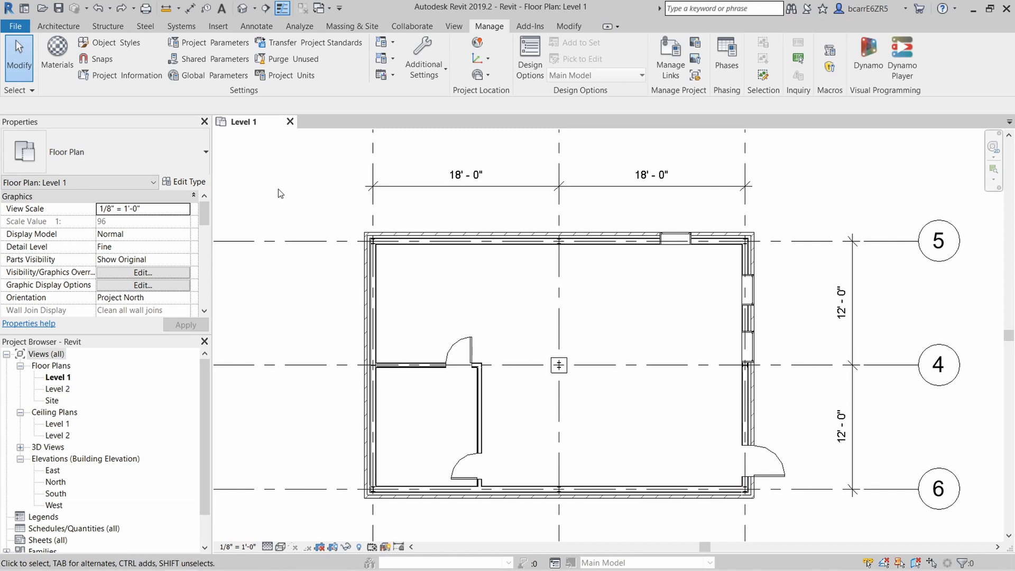
Step: Start an architectural floor sketch and offset a boundary line past the right wall
left_click(57, 26)
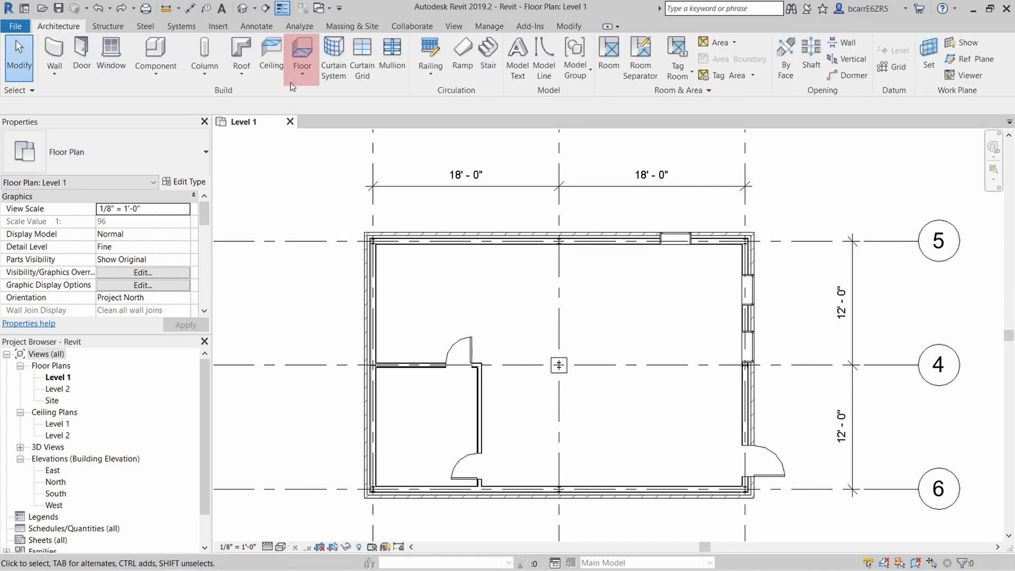
mouse_move(337, 105)
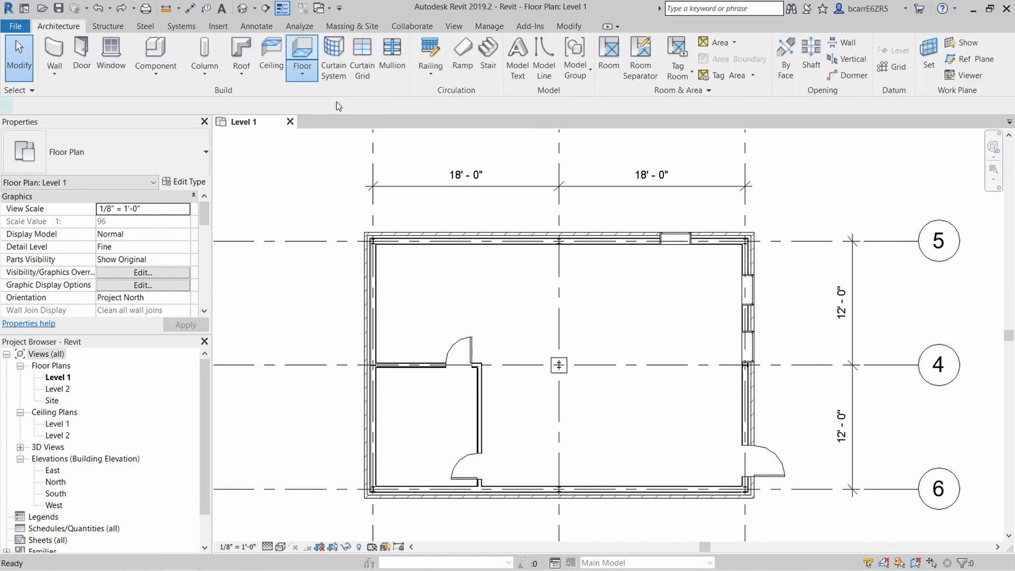
left_click(301, 57)
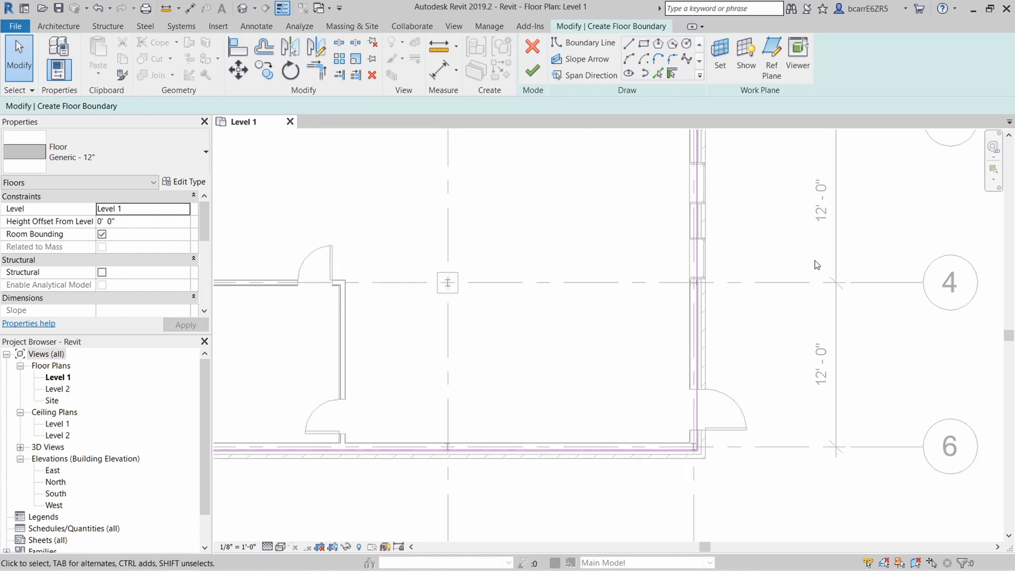
mouse_move(673, 349)
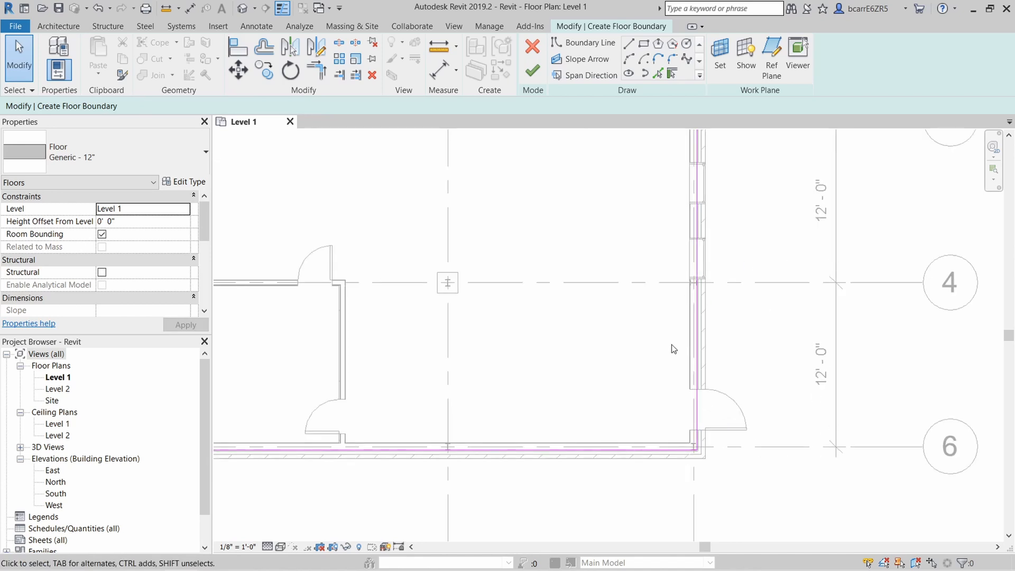
left_click(263, 48)
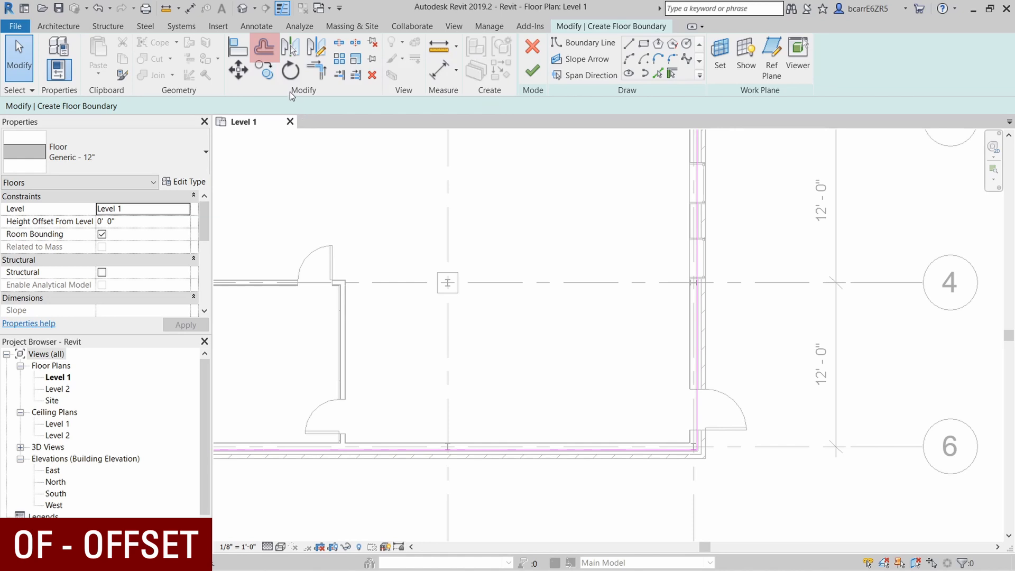
mouse_move(290, 95)
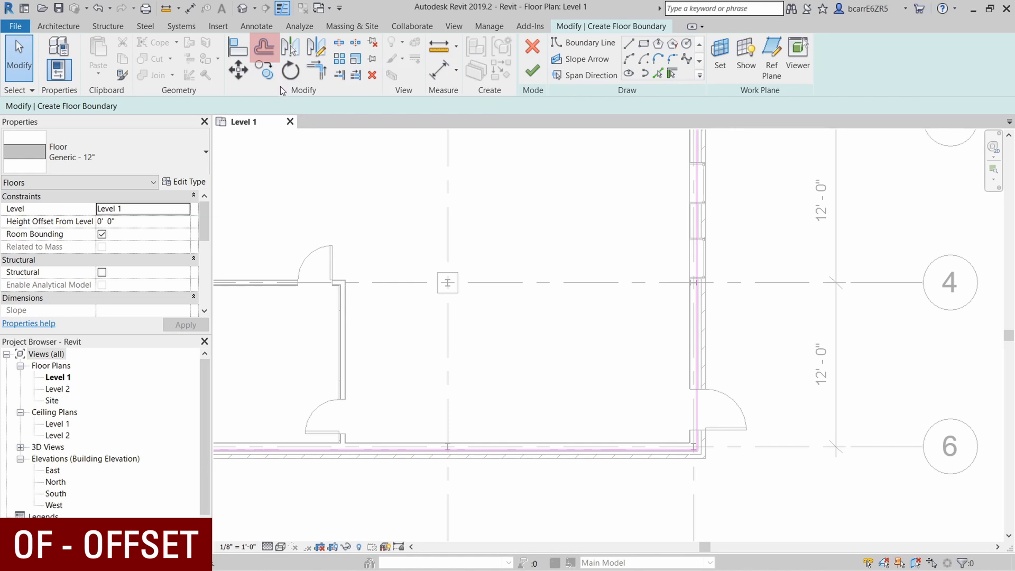
left_click(265, 46)
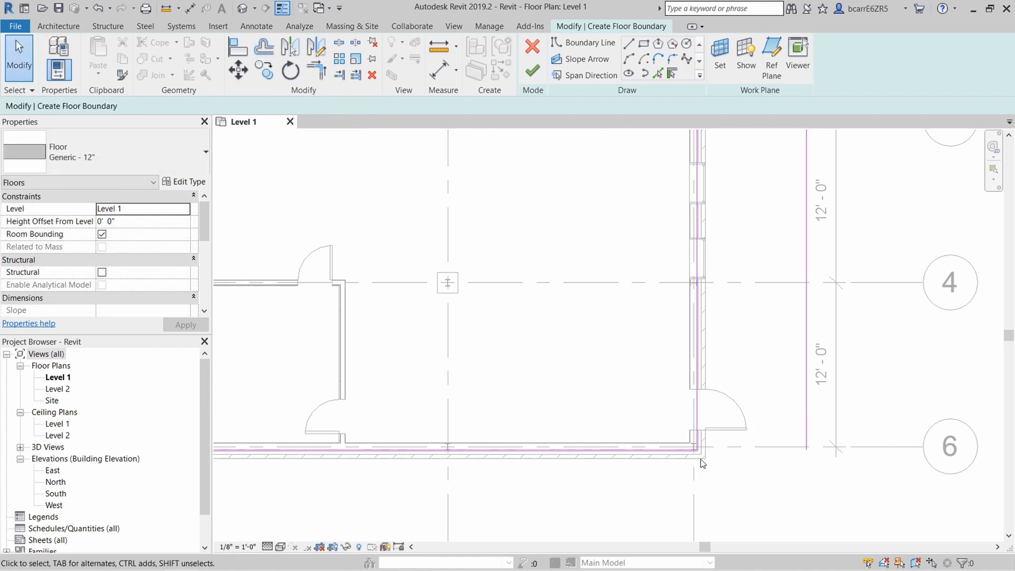
mouse_move(372, 73)
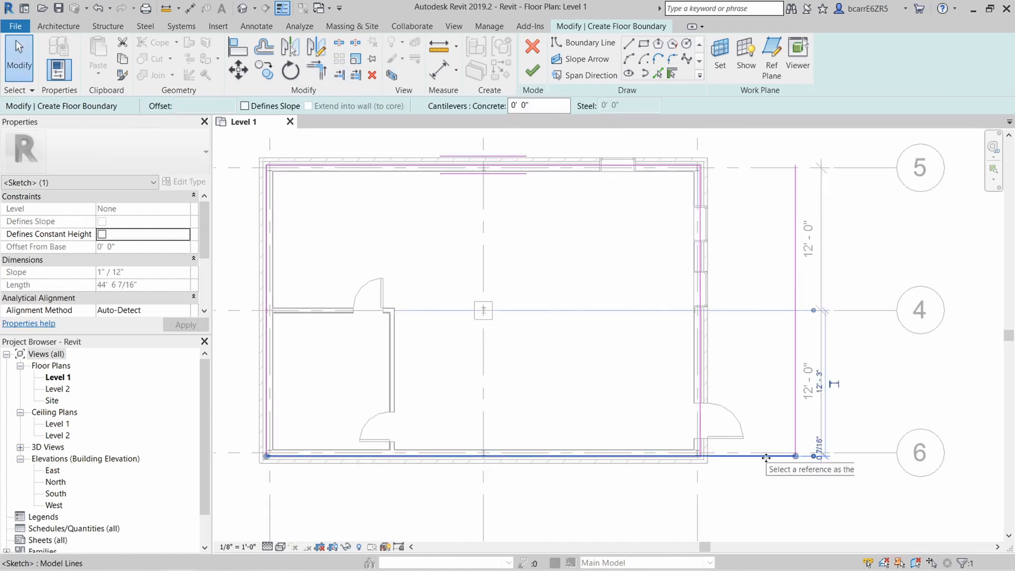
Step: Trim the porch boundary corners and finish the Level 1 floor with its porch slab
left_click(589, 43)
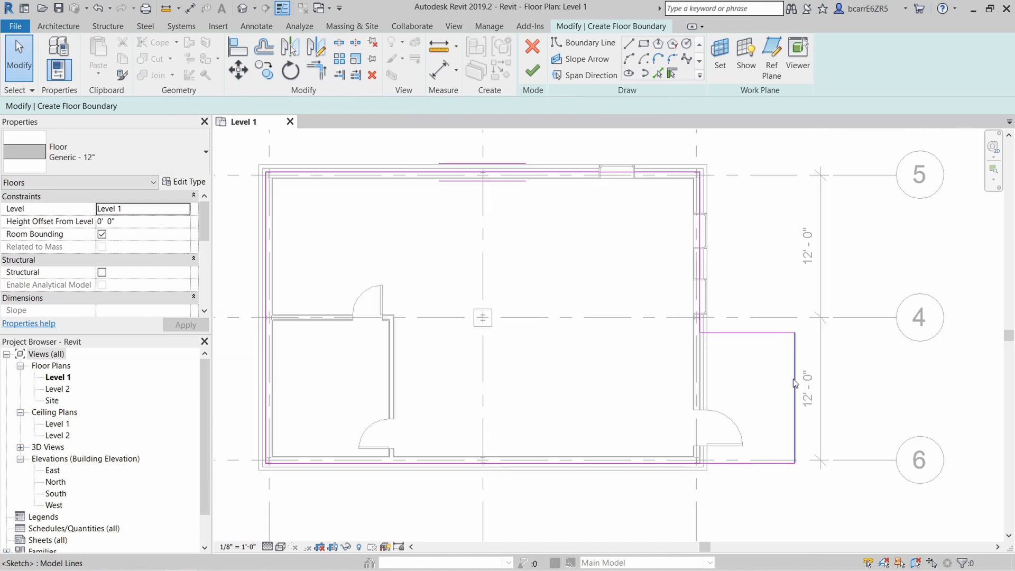
left_click(719, 332)
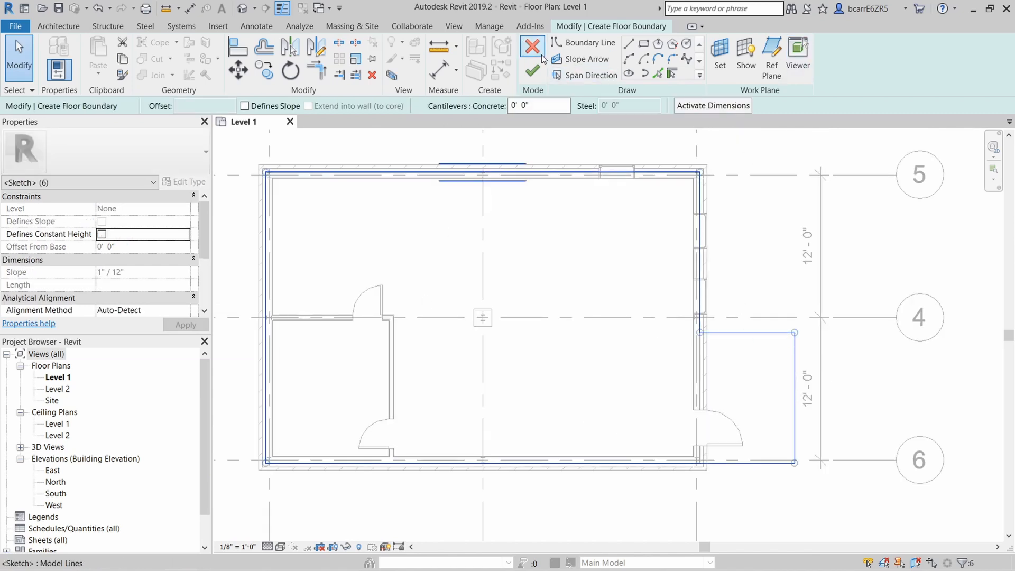
left_click(532, 67)
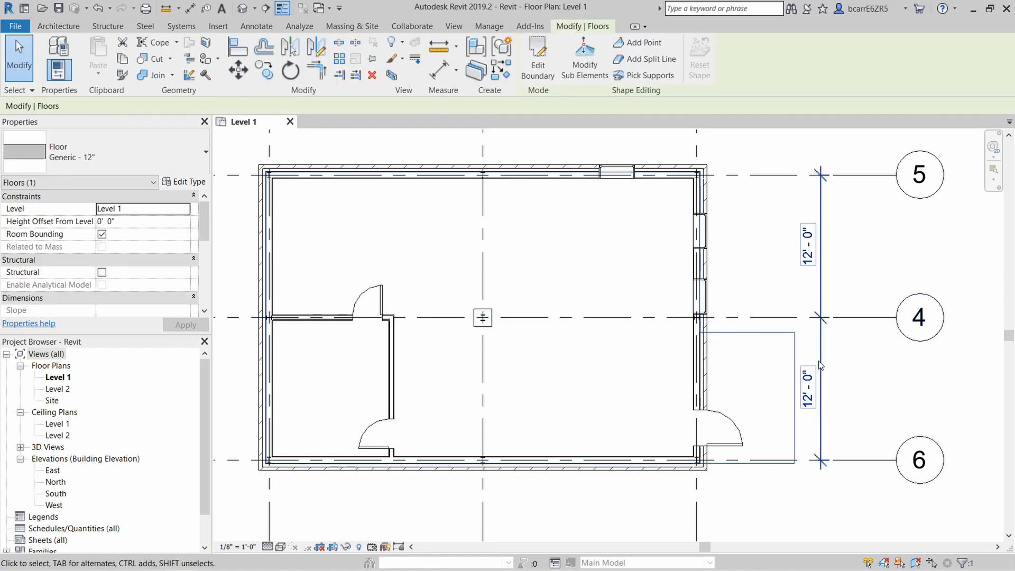
mouse_move(756, 337)
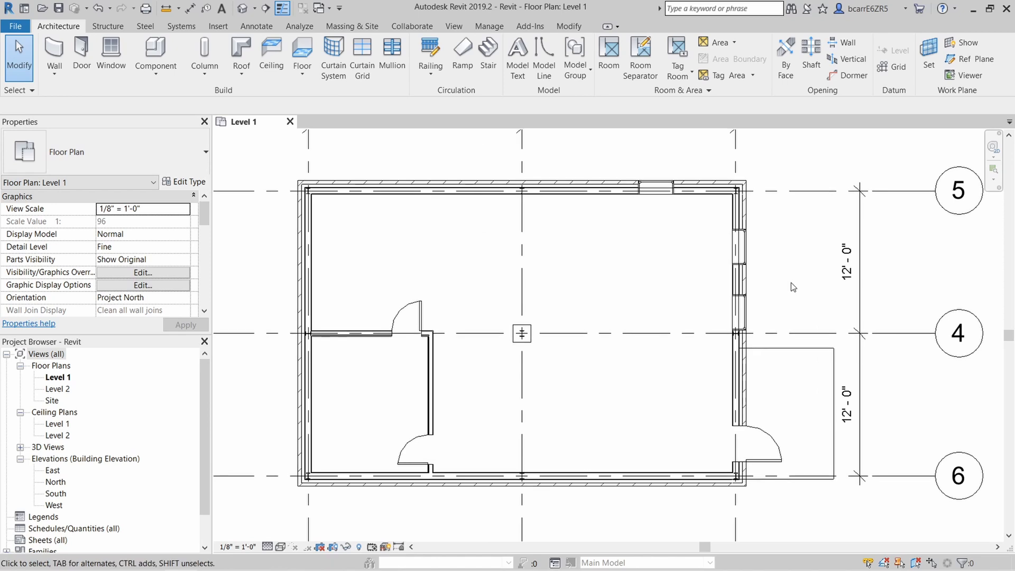
Step: Override the Floors surface pattern to concrete in the Level 1 Visibility/Graphics settings
scroll("down", 3)
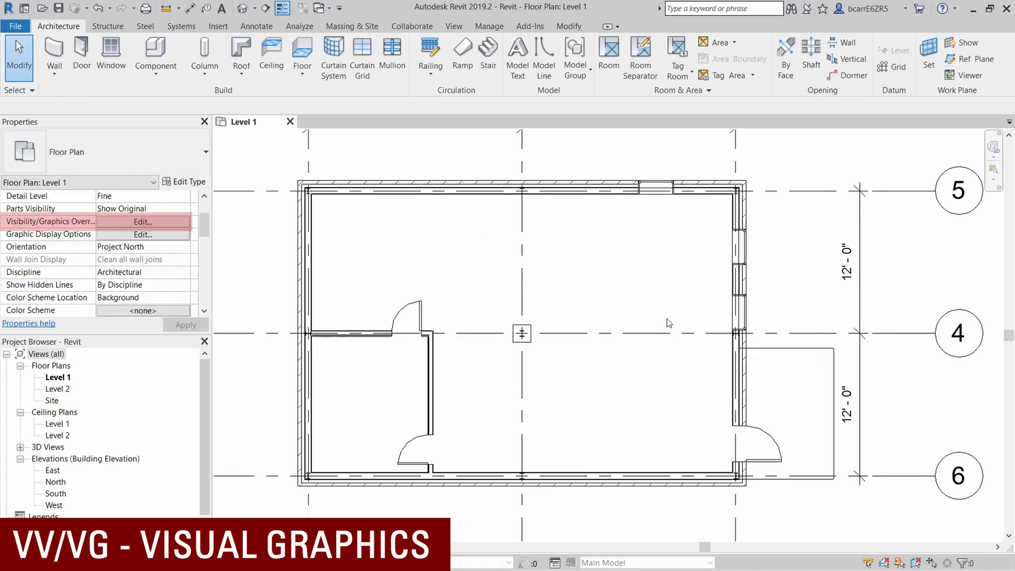
left_click(142, 221)
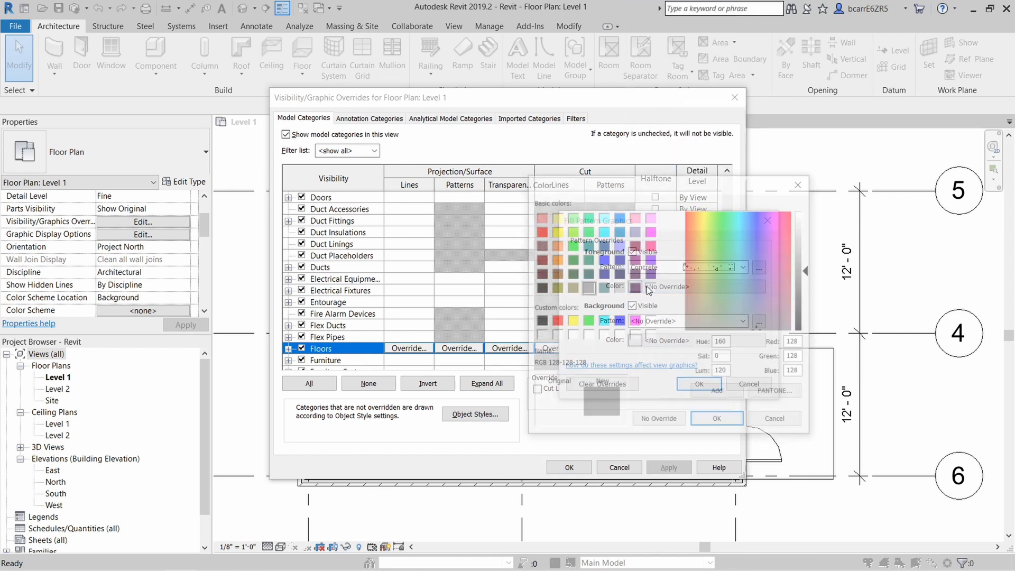
left_click(697, 383)
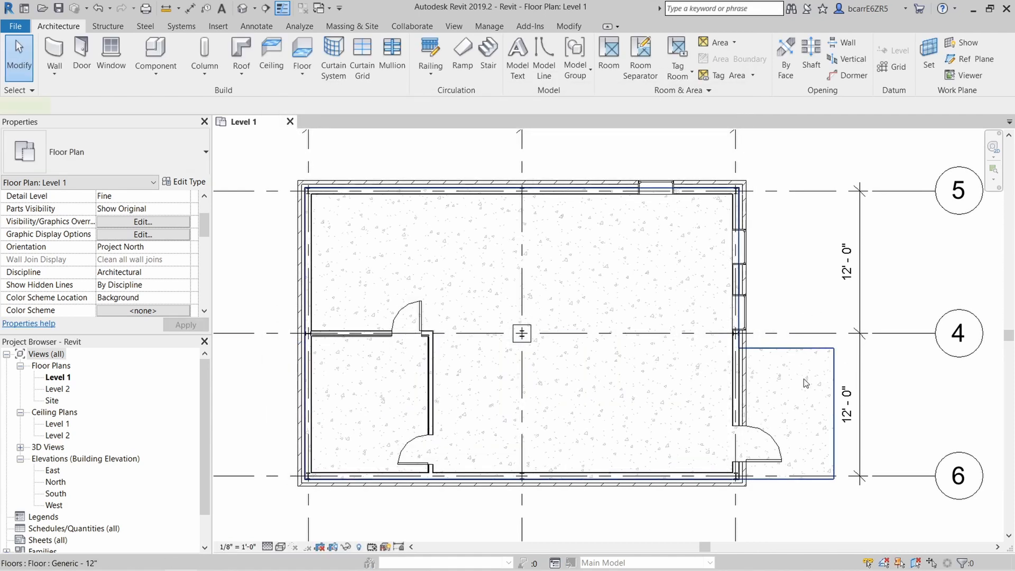
left_click(55, 481)
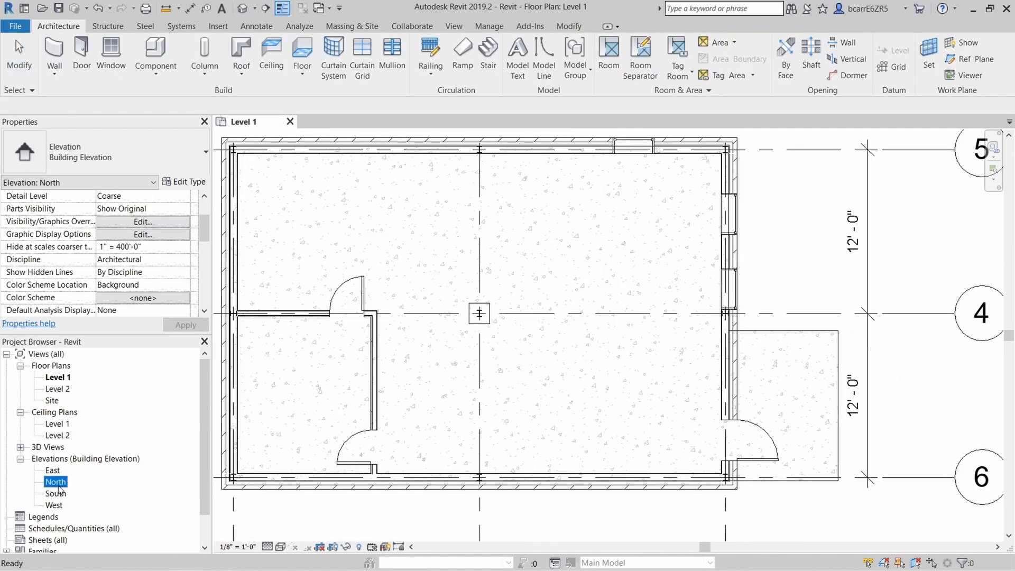
Step: Open the North elevation and tile the Level 1, North and 3D views side by side
double_click(54, 482)
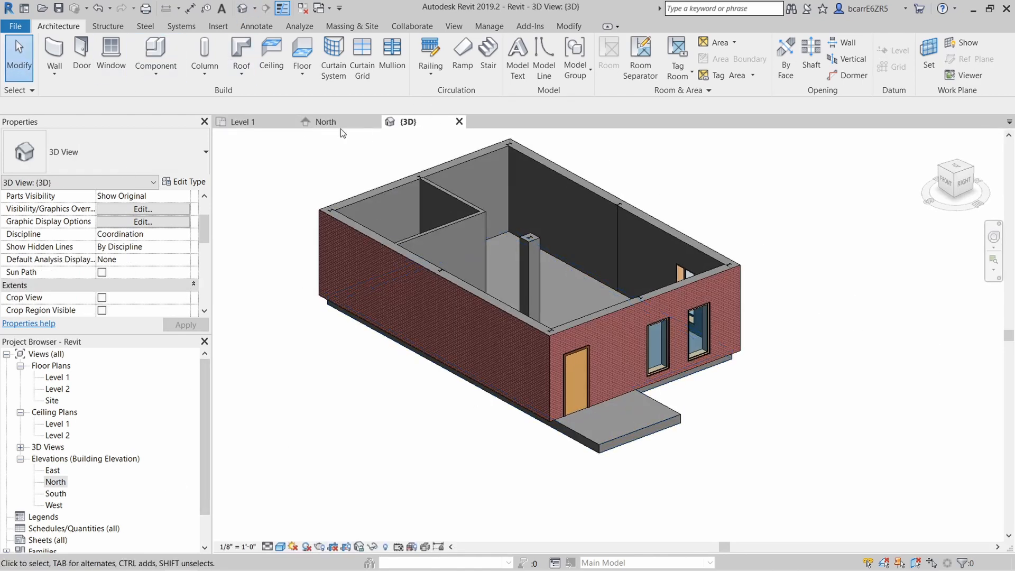
left_click(453, 26)
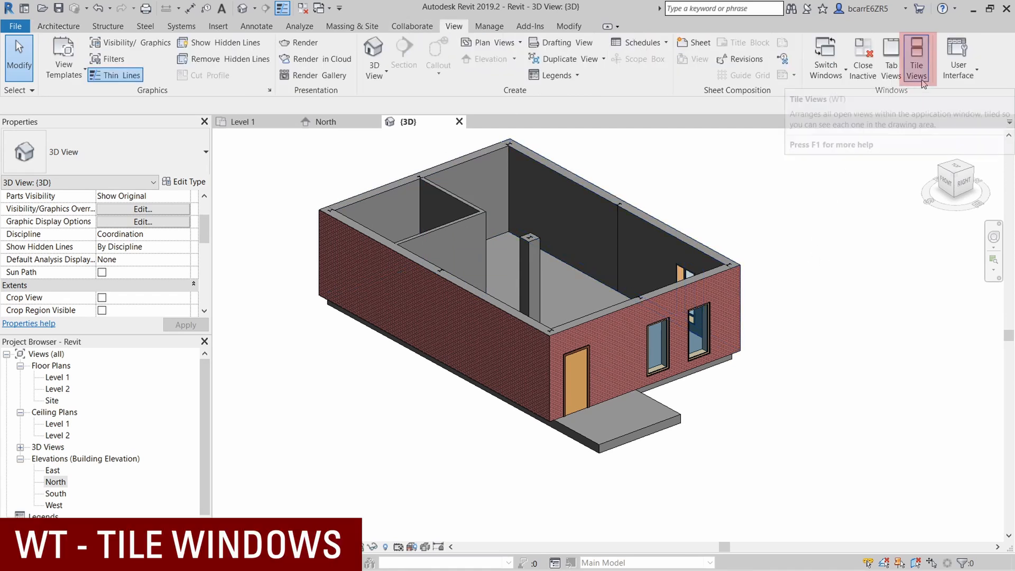
left_click(915, 58)
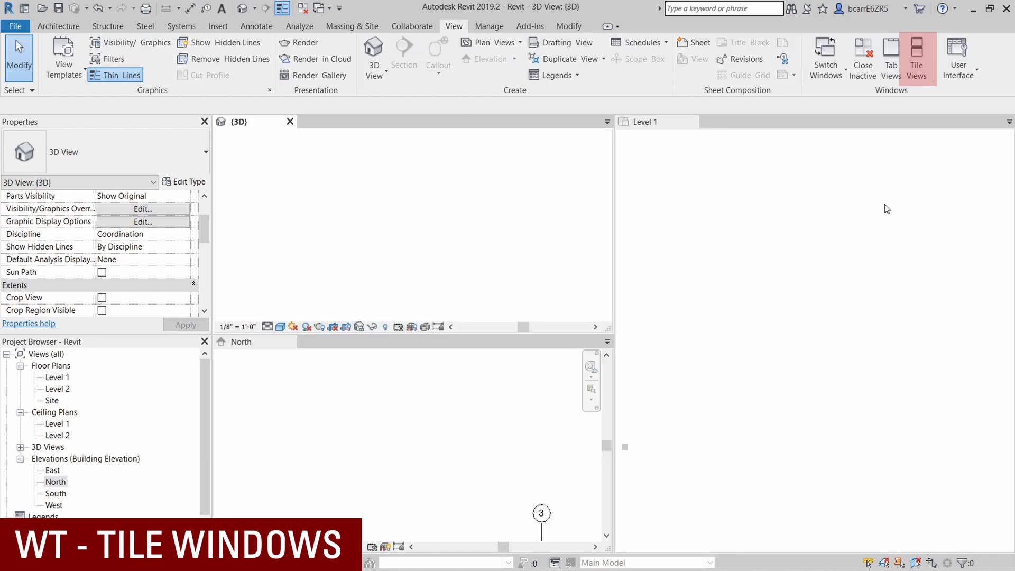
left_click(891, 58)
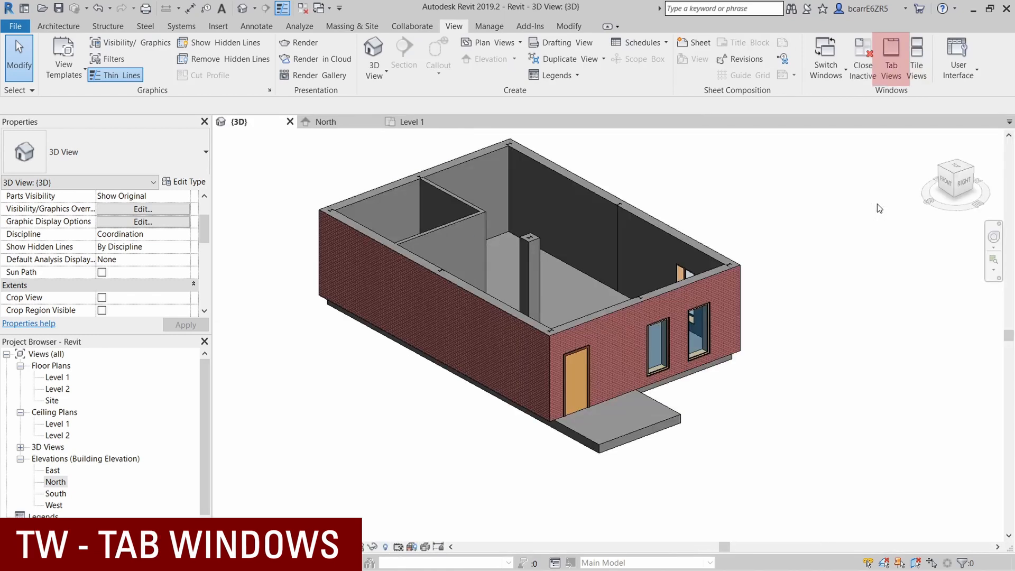
left_click(916, 58)
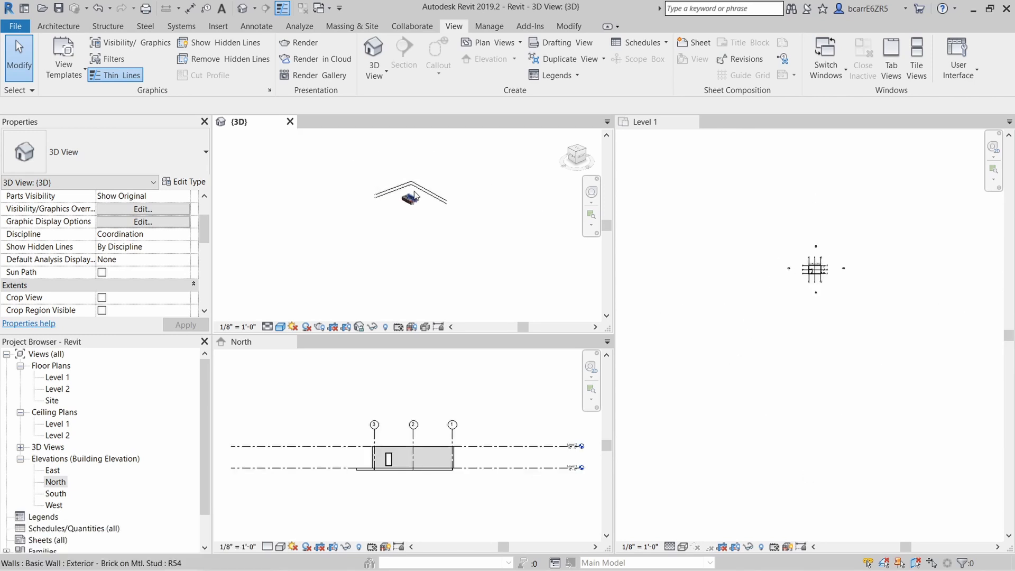
Step: Zoom to fit, then zoom a region around the house in the tiled views
double_click(57, 377)
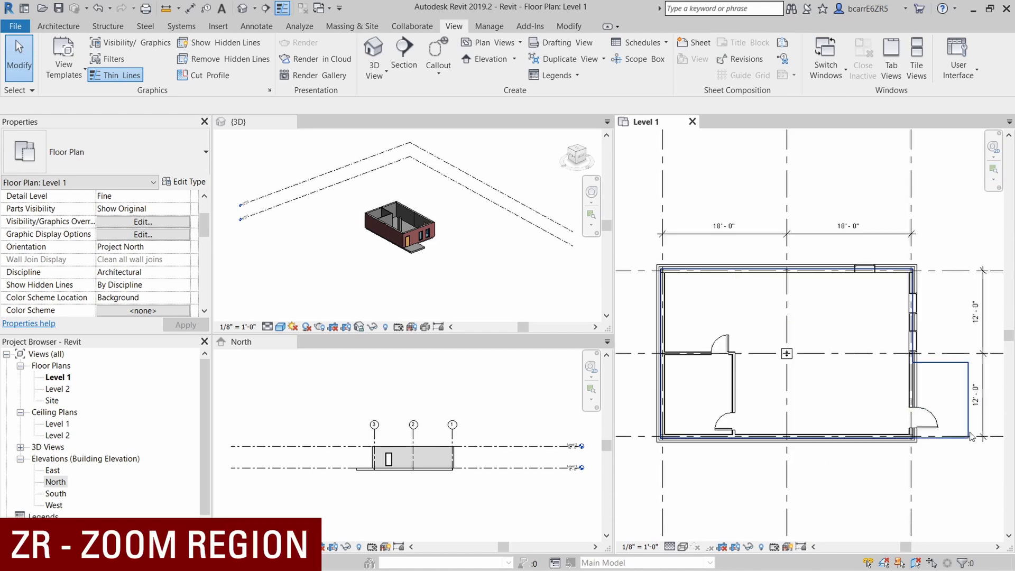
left_click(239, 122)
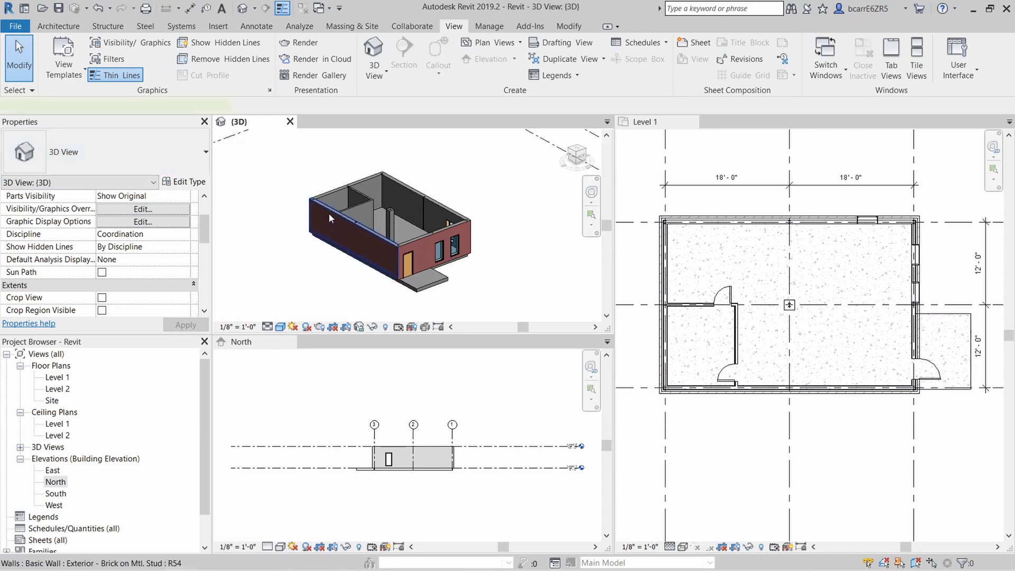
left_click(330, 218)
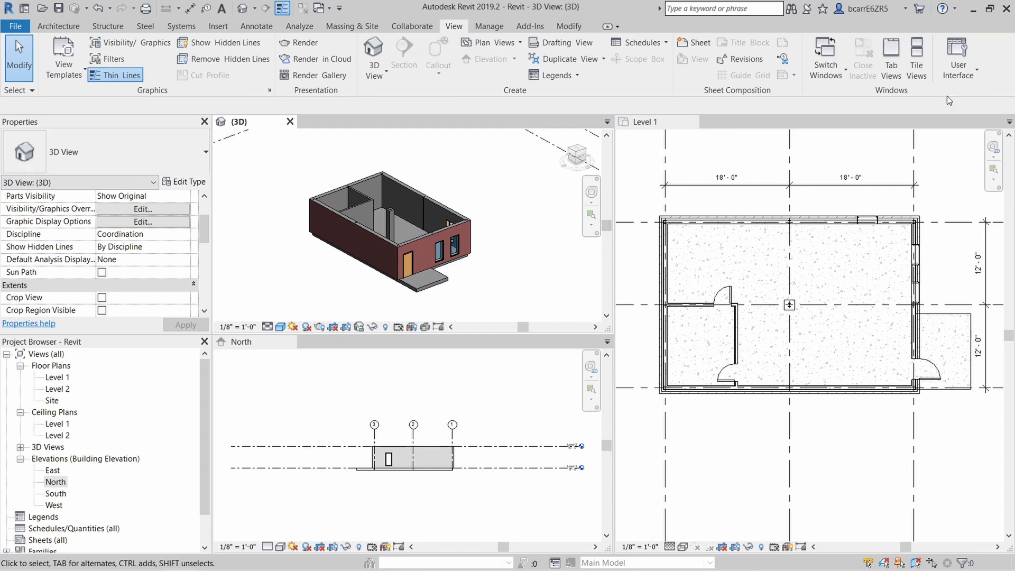
left_click(958, 58)
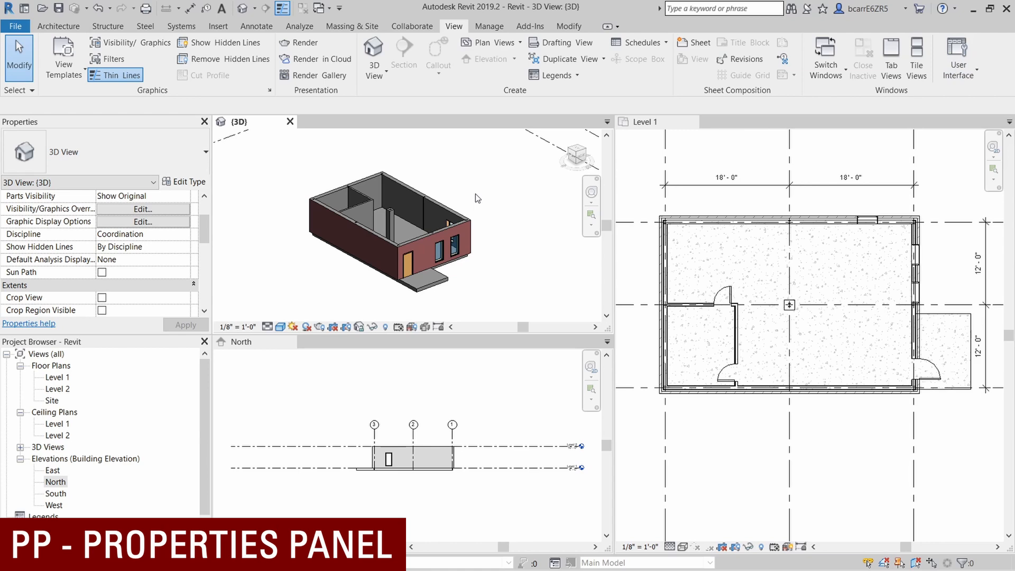
left_click(204, 121)
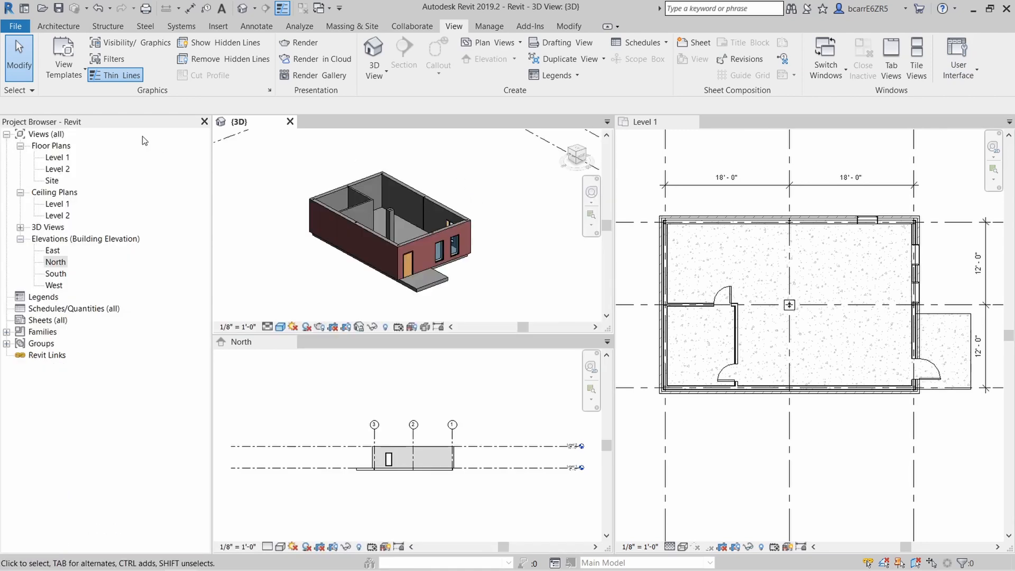
left_click(958, 58)
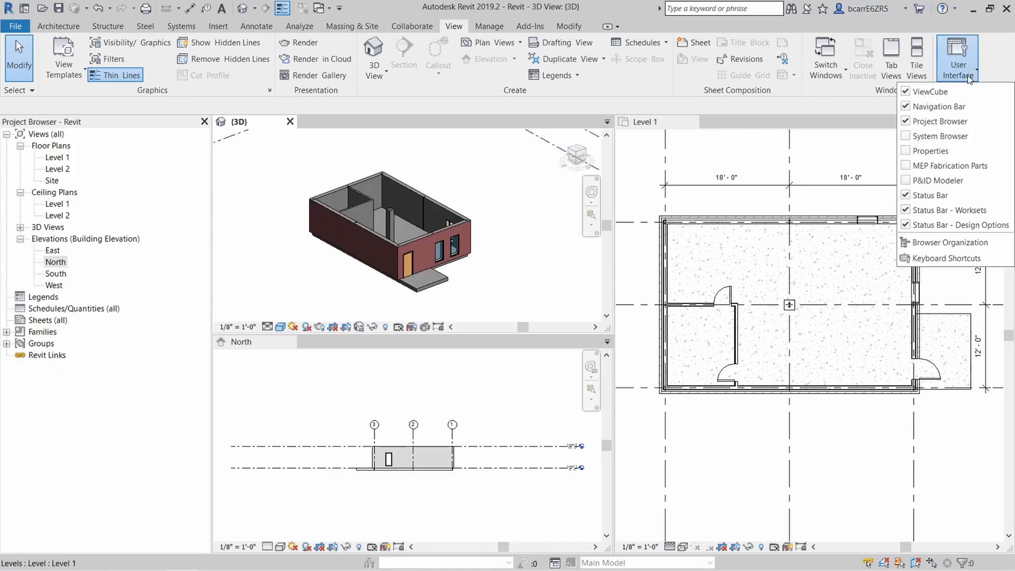
left_click(495, 175)
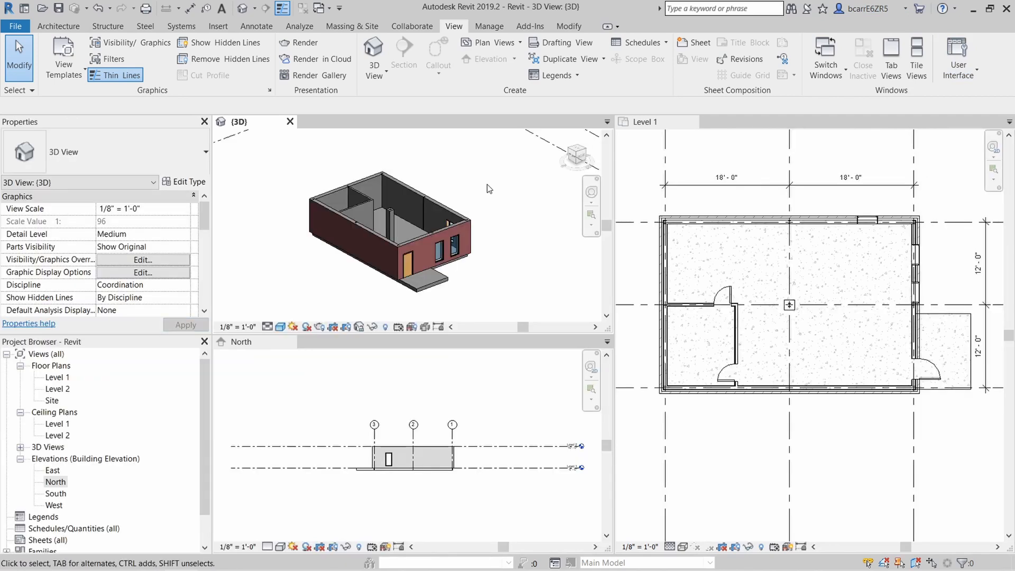
mouse_move(486, 183)
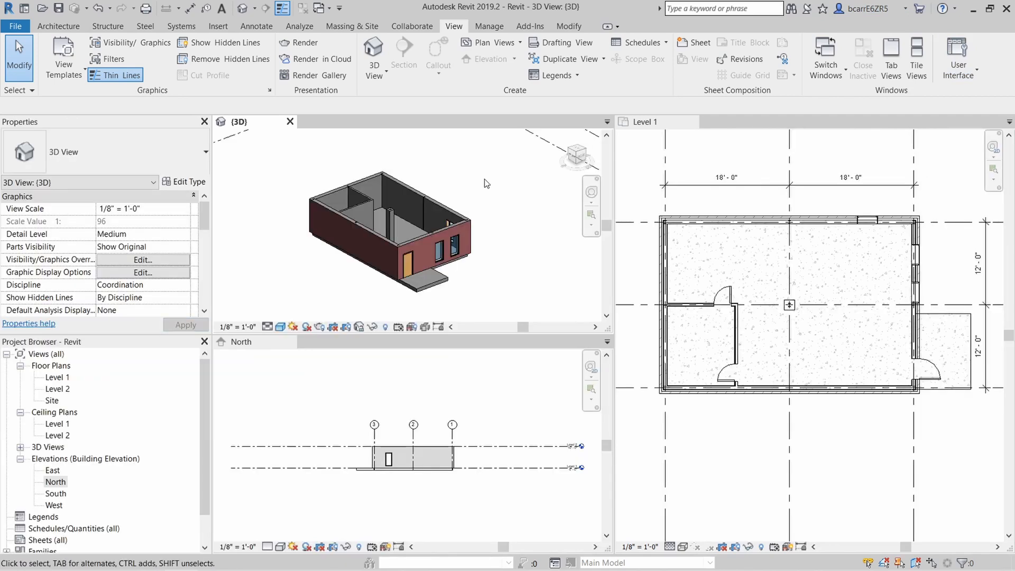
Step: Maximize the North elevation as a tab and add Level 4 at 16'-0" above Level 2
double_click(55, 481)
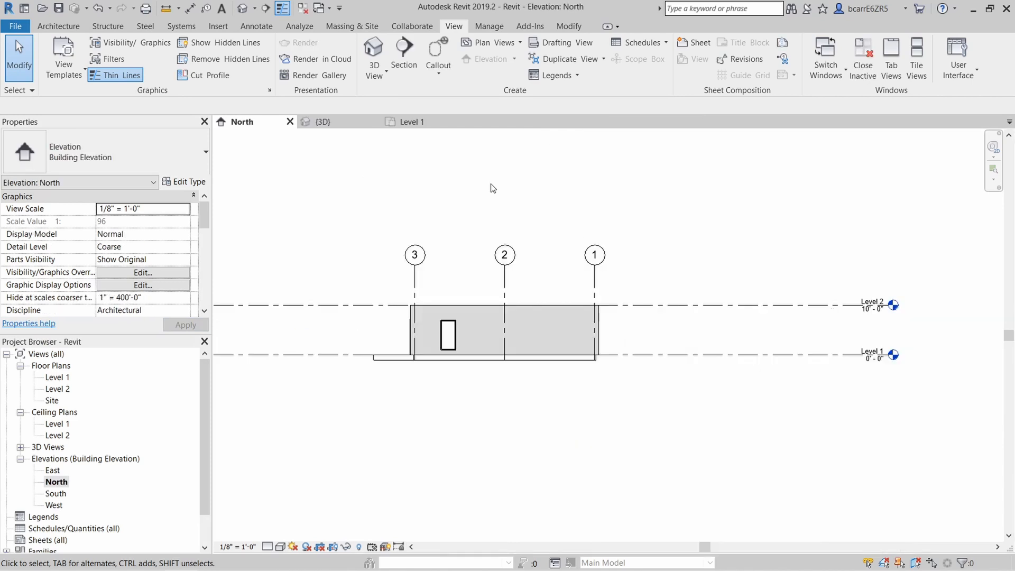
mouse_move(782, 58)
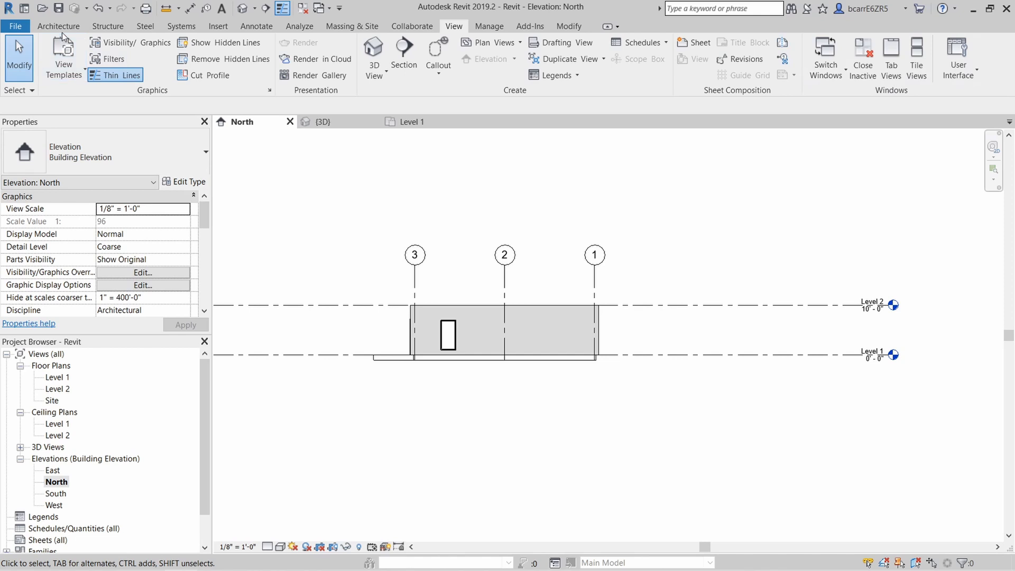
left_click(57, 25)
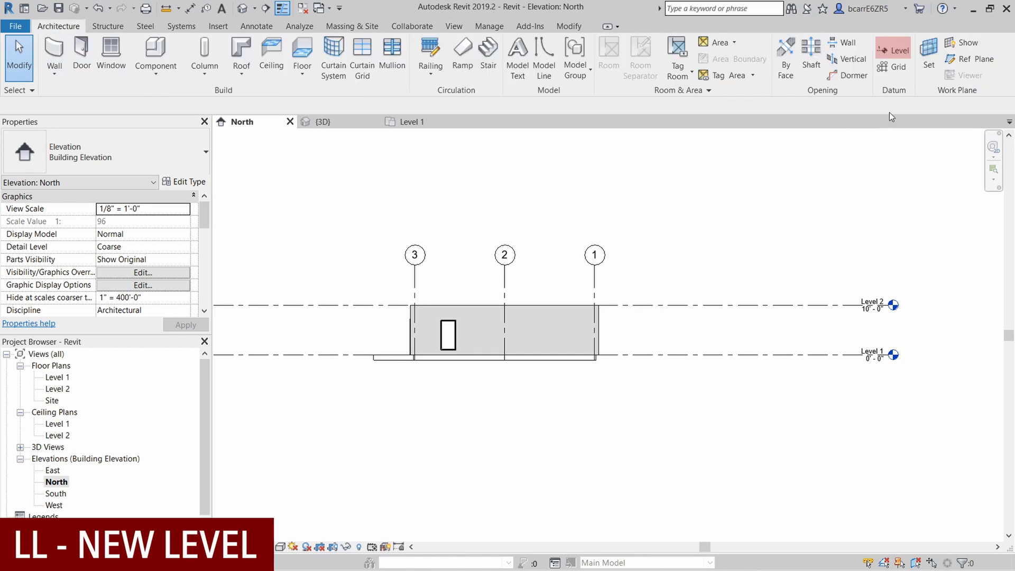
mouse_move(562, 197)
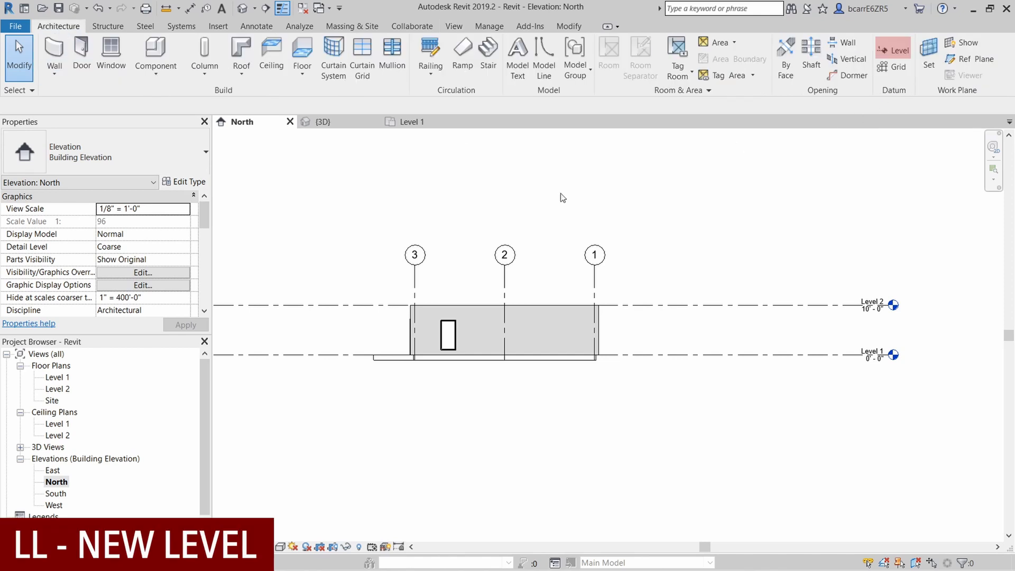
left_click(897, 52)
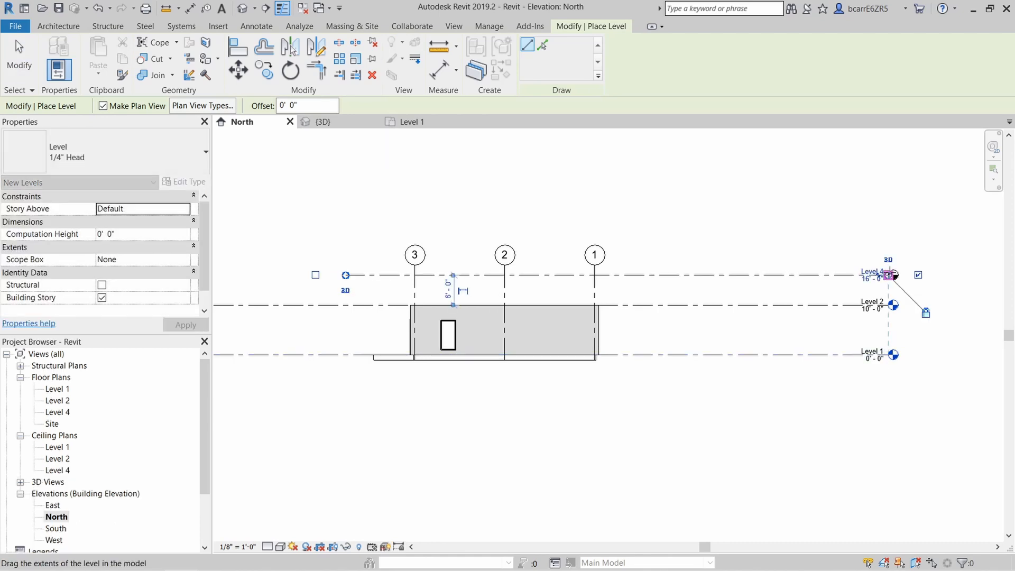
left_click(305, 76)
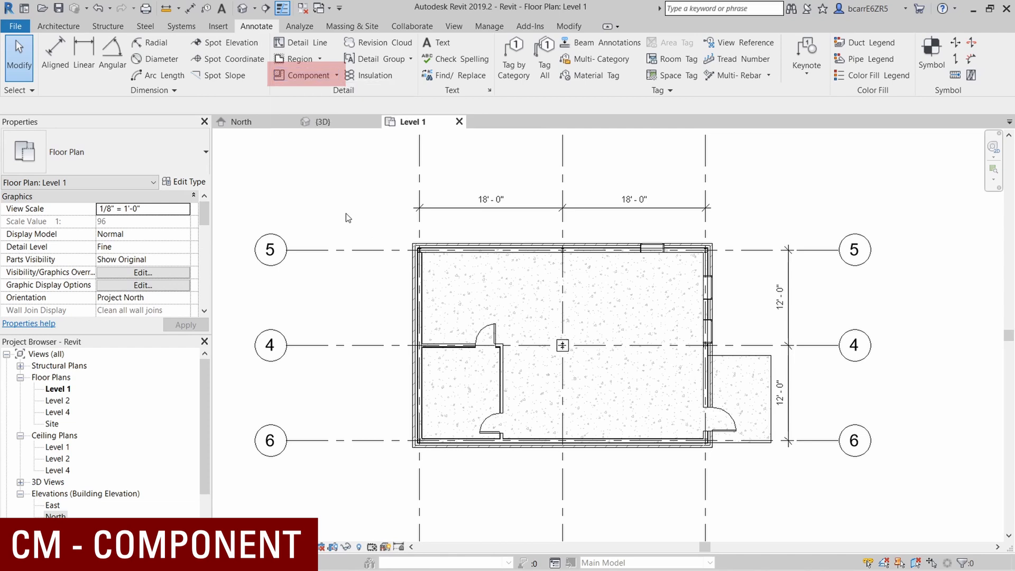
Step: Place a Corbu chair, array it into three, ungroup them, and move the middle chair
left_click(306, 76)
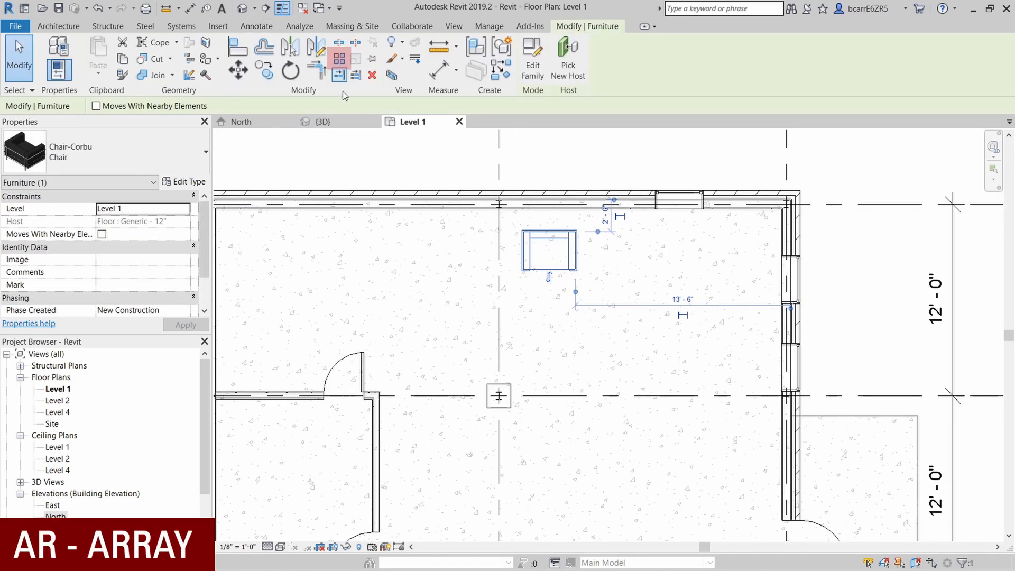
left_click(338, 58)
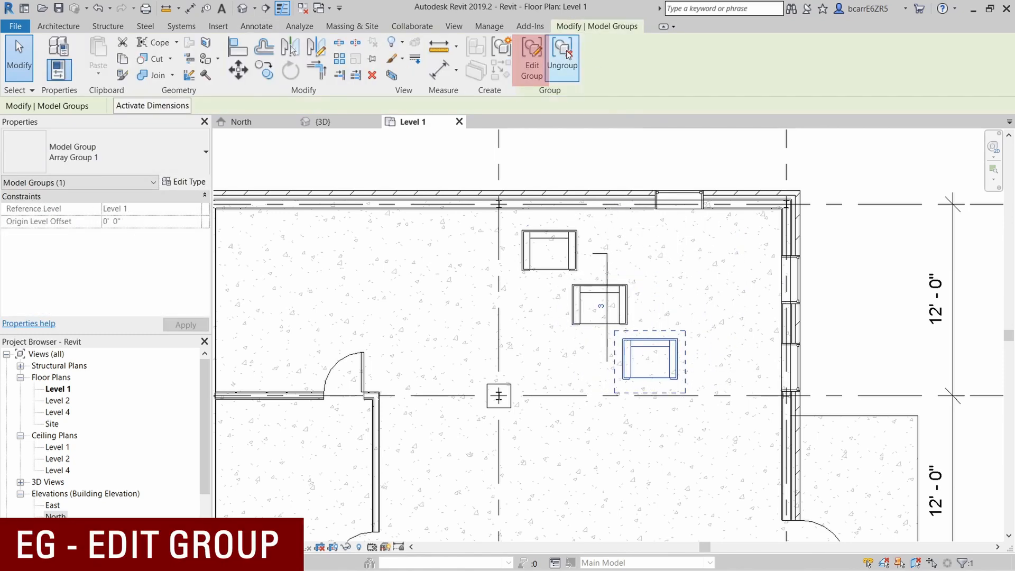
left_click(531, 59)
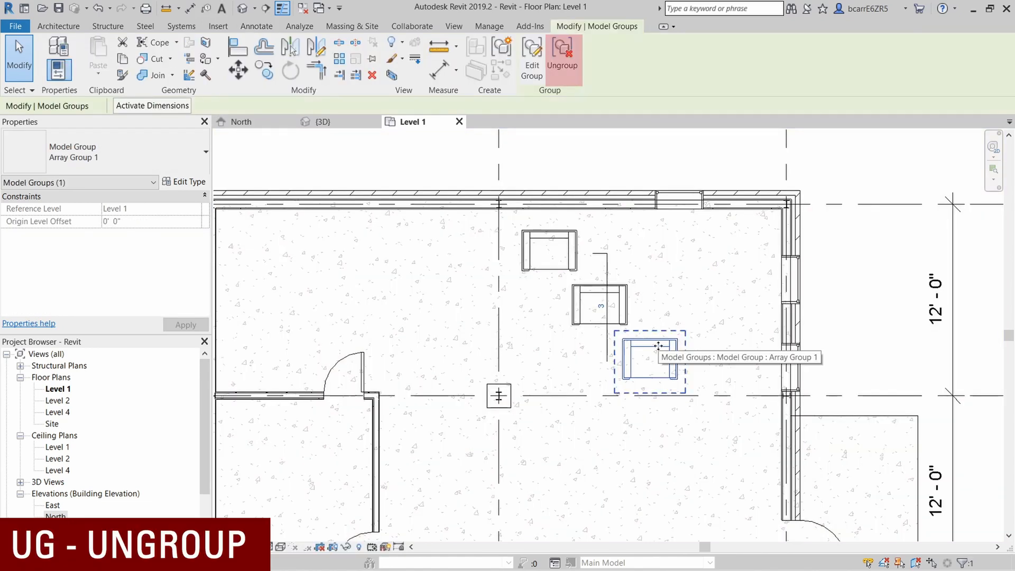
left_click(562, 57)
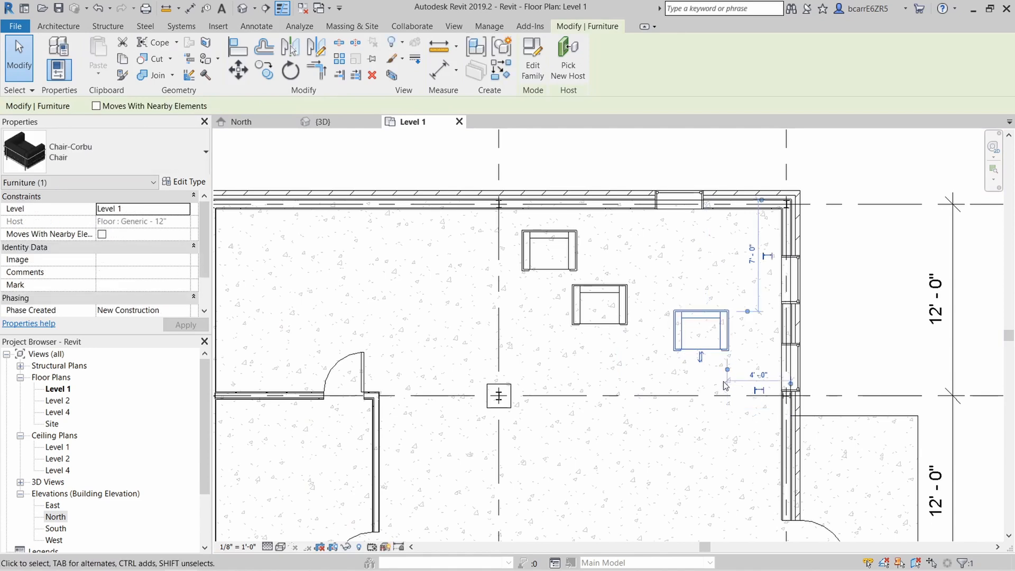
left_click(599, 304)
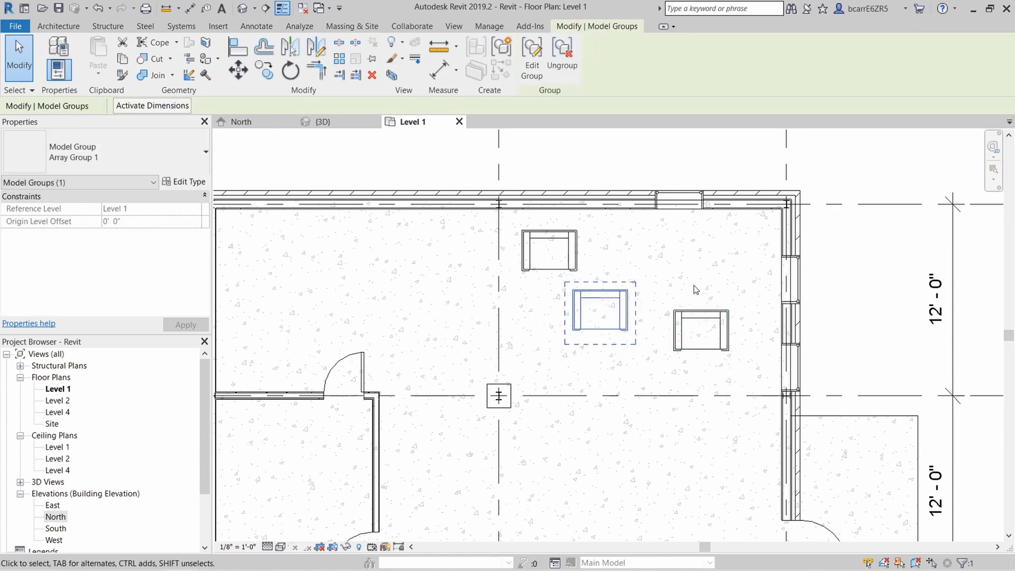
left_click(599, 312)
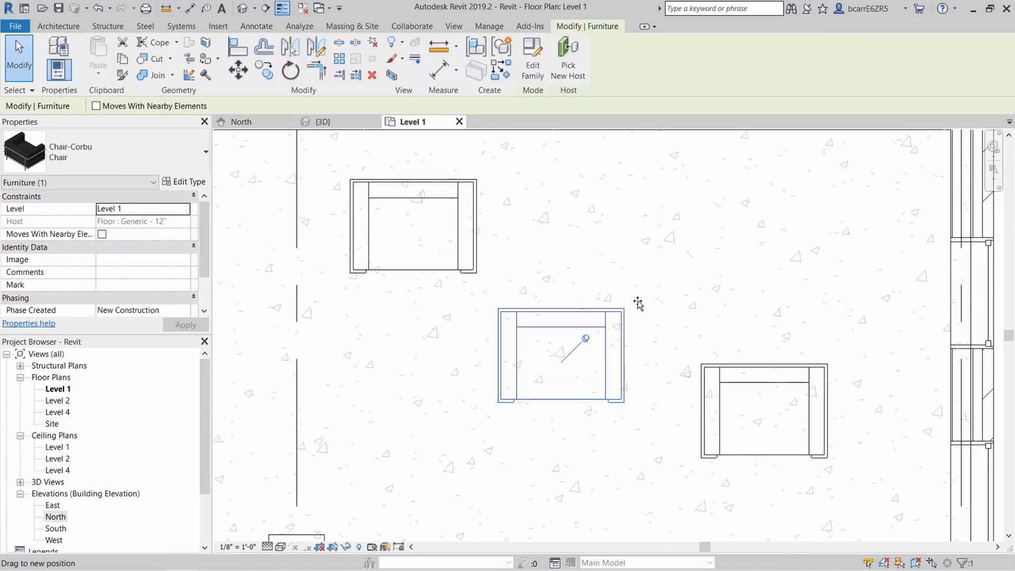
left_click(372, 42)
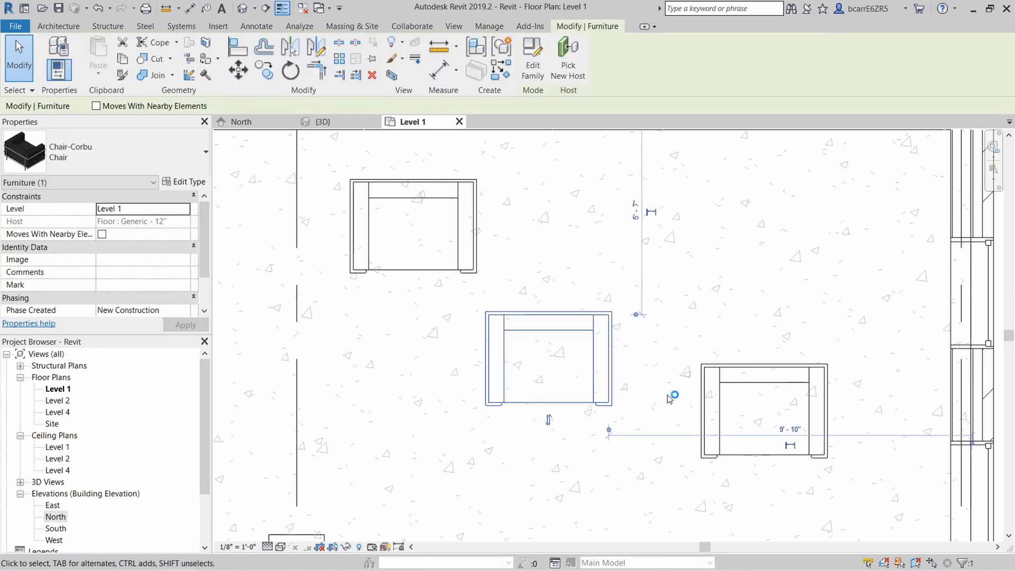
Step: Place rooms in the Level 1 spaces, deleting and re-tagging the large room
left_click(453, 26)
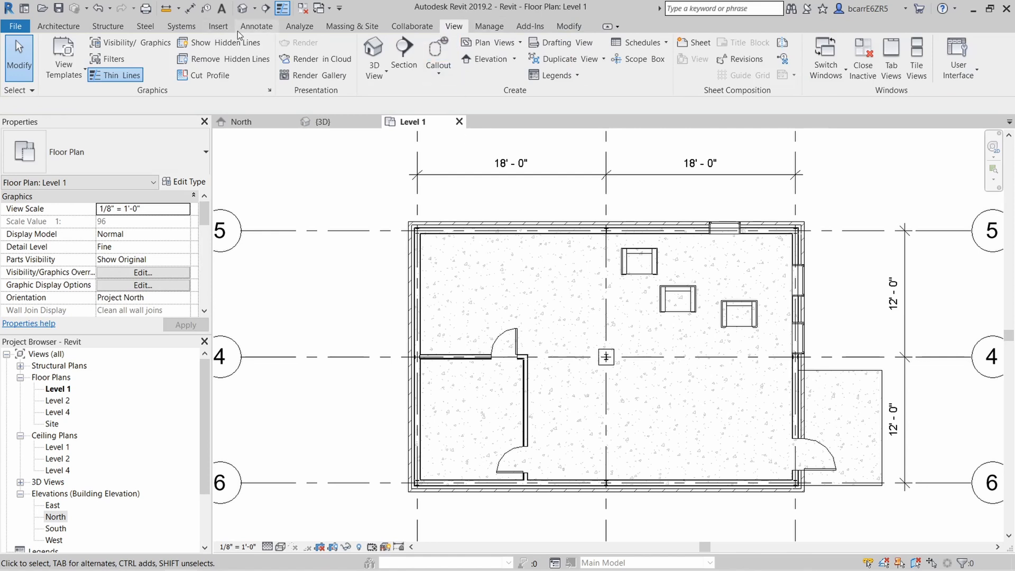
left_click(58, 26)
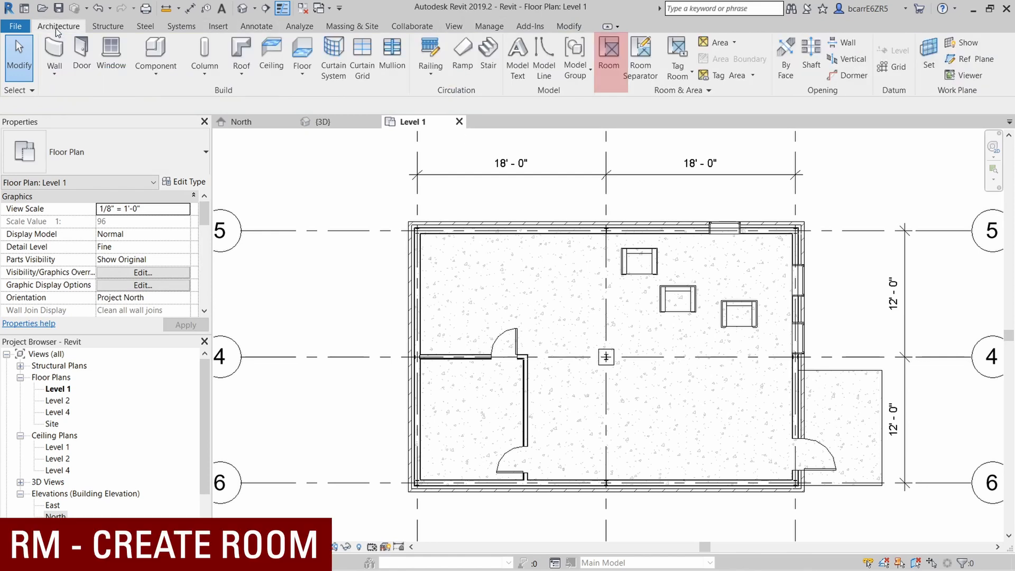
mouse_move(616, 140)
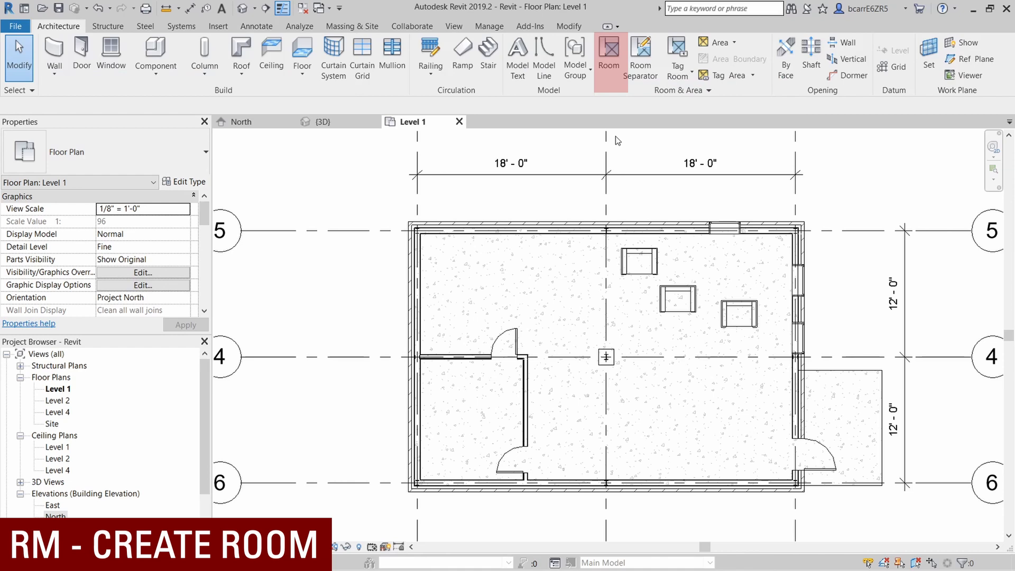
left_click(608, 57)
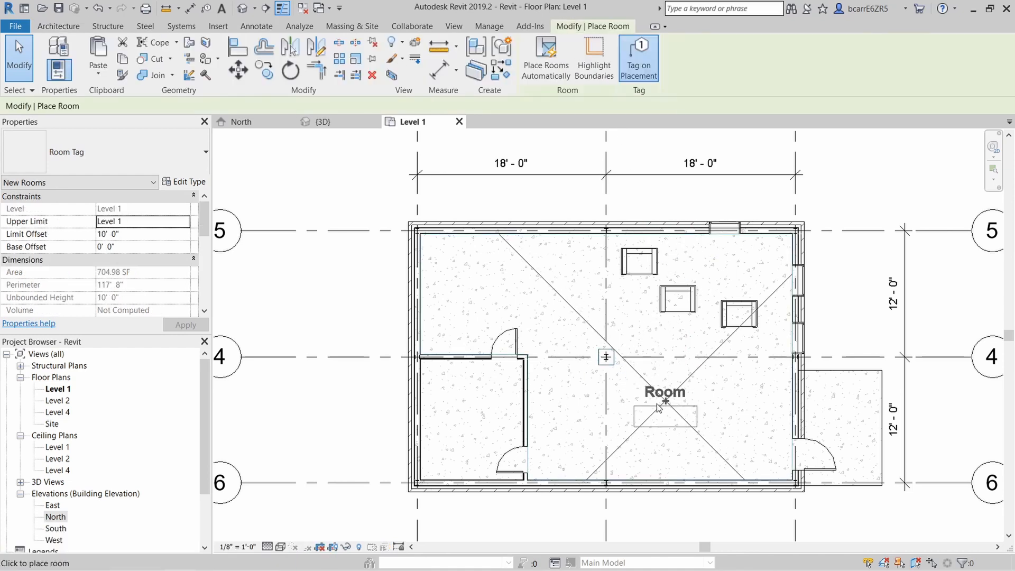
left_click(470, 427)
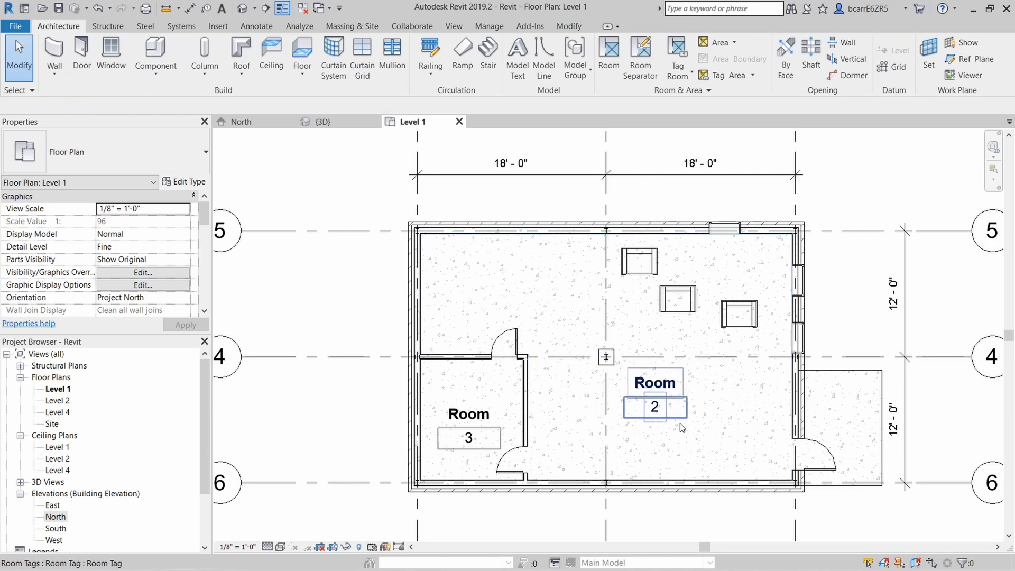
key("Delete")
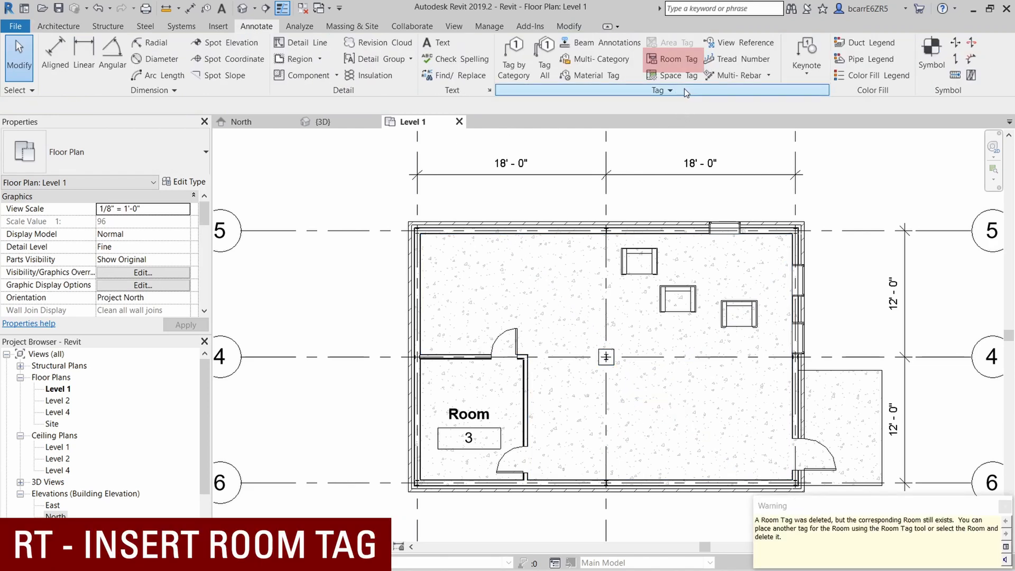
left_click(670, 59)
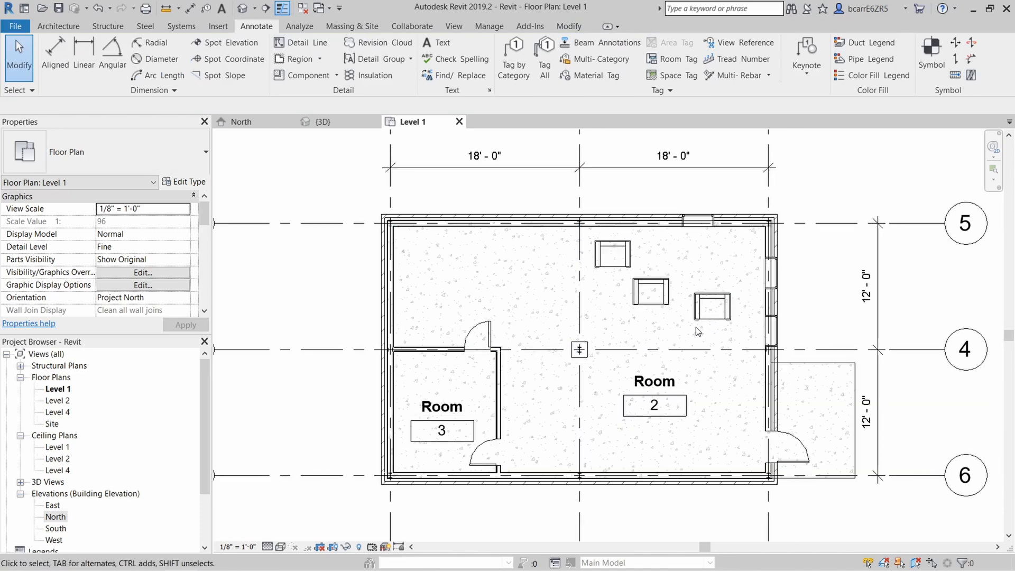
mouse_move(694, 336)
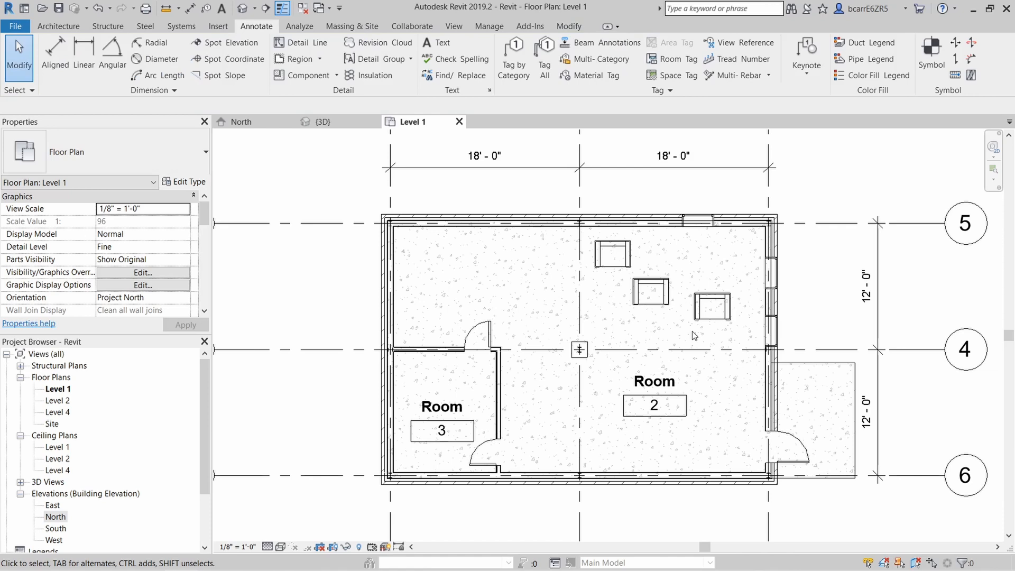
Step: Hide the right-hand chair in the Level 1 view, reveal hidden elements, and unhide it
left_click(713, 306)
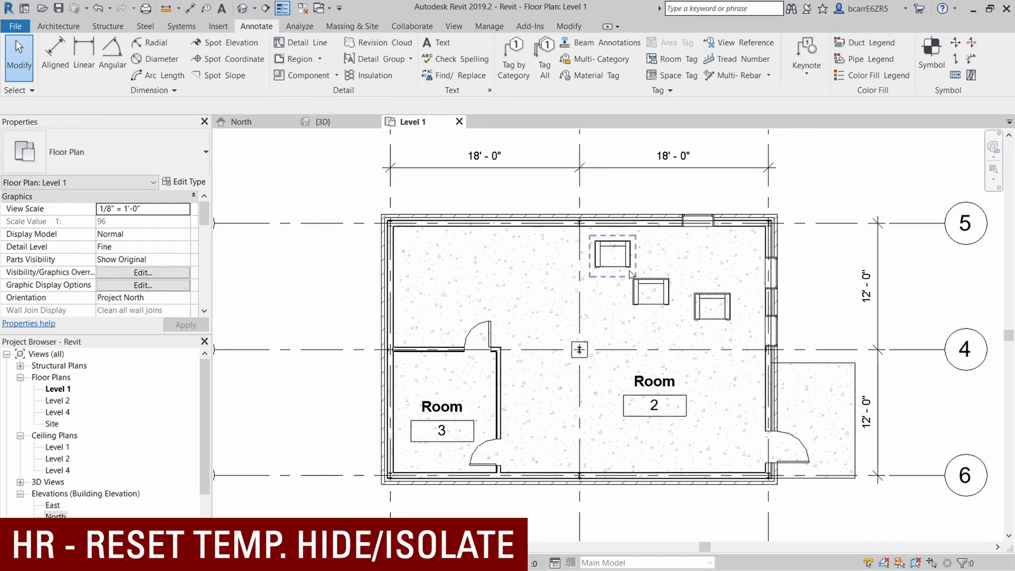
mouse_move(711, 303)
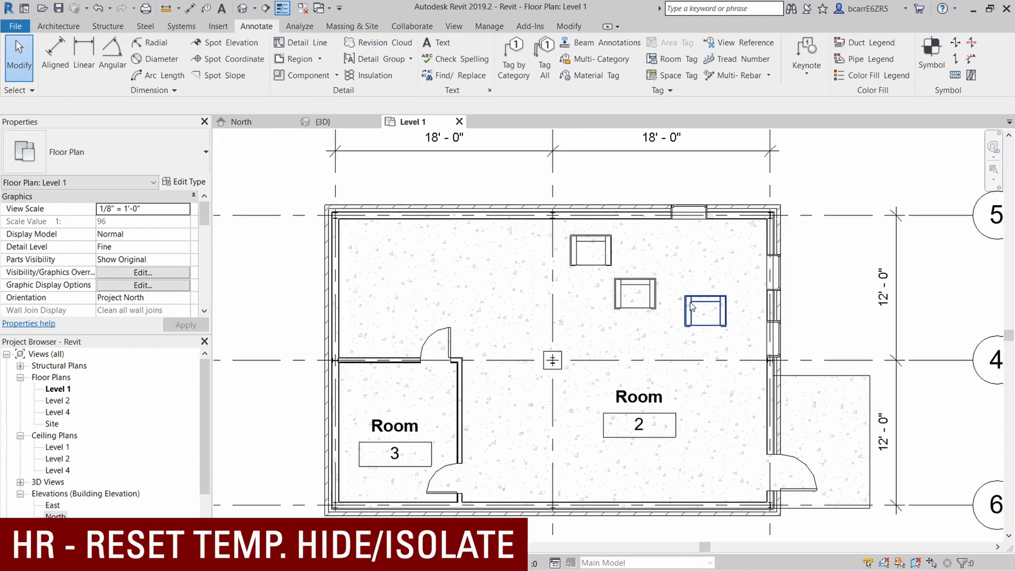
left_click(704, 311)
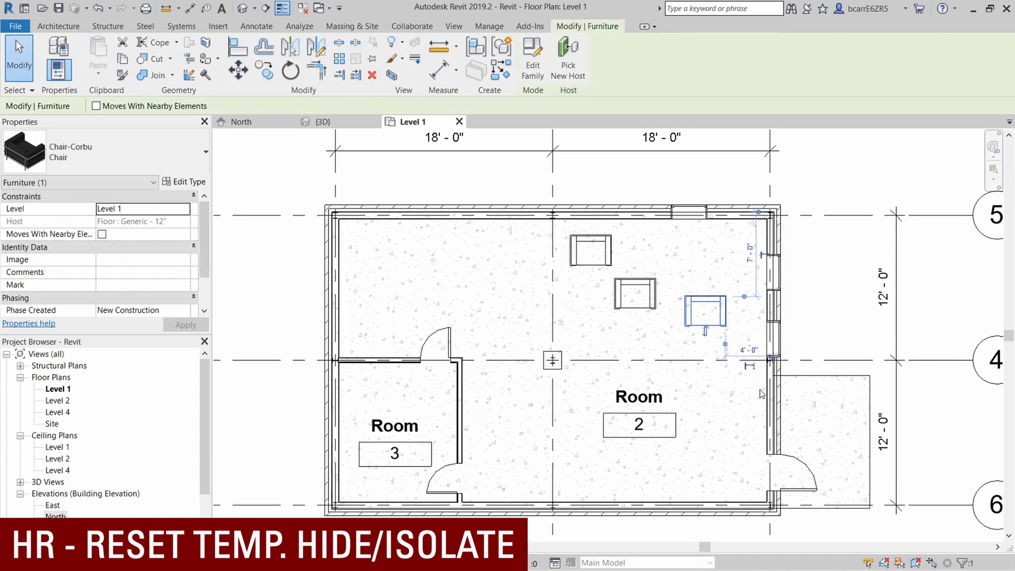
left_click(469, 407)
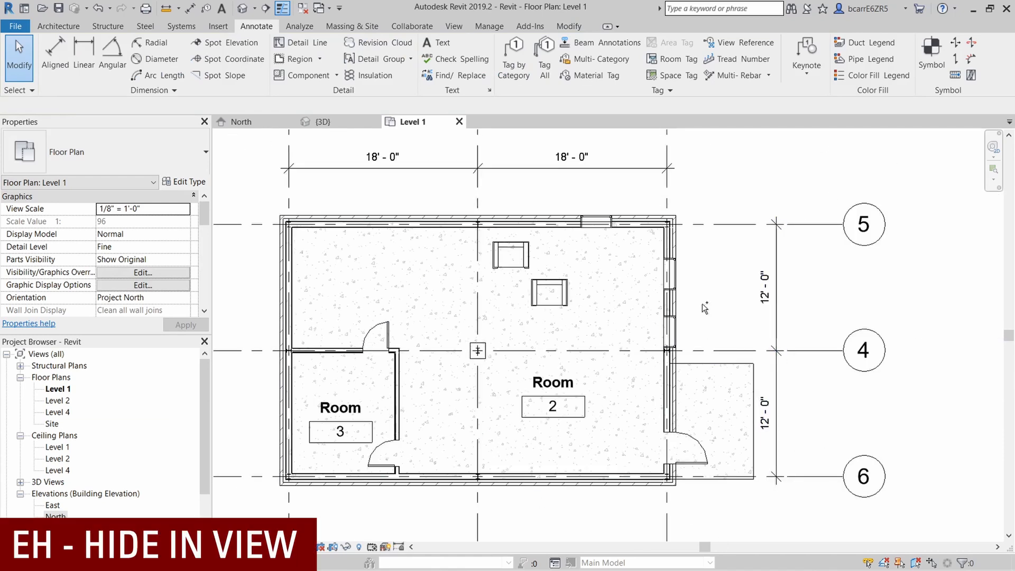
left_click(369, 547)
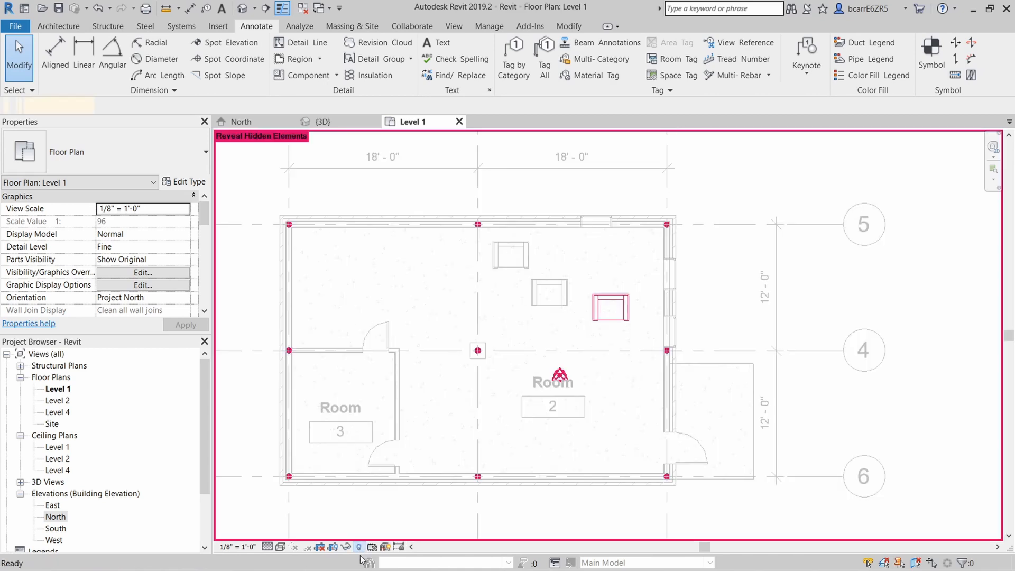
left_click(608, 308)
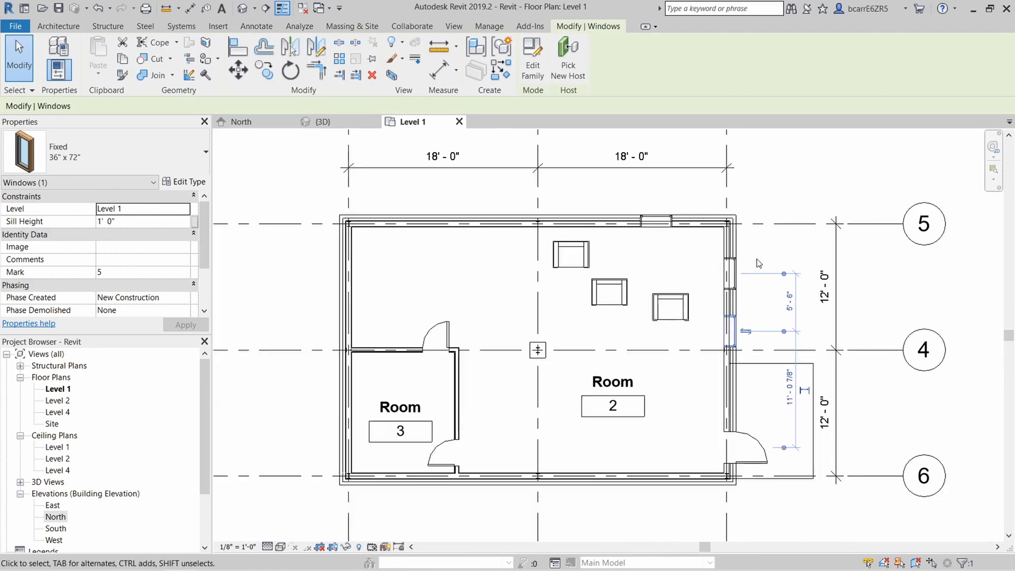
left_click(321, 122)
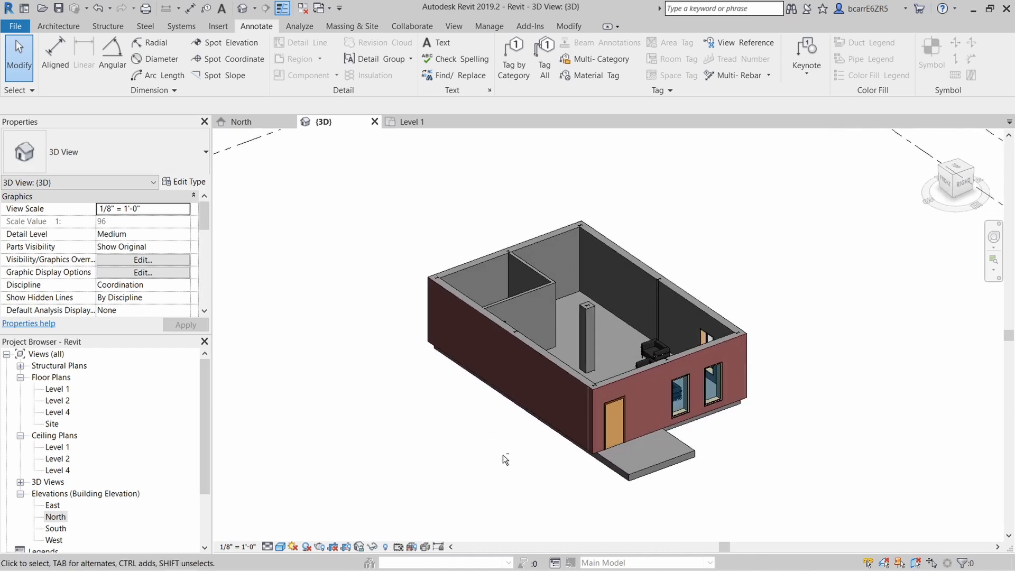
Step: Change the 3D house view's visual style to Realistic, then to Hidden Line
left_click(280, 547)
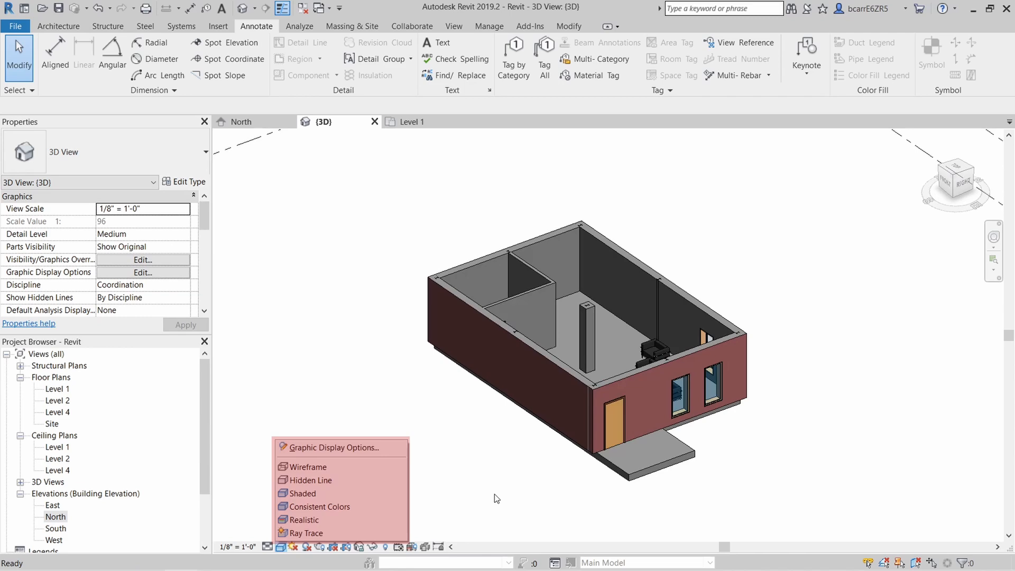
left_click(306, 466)
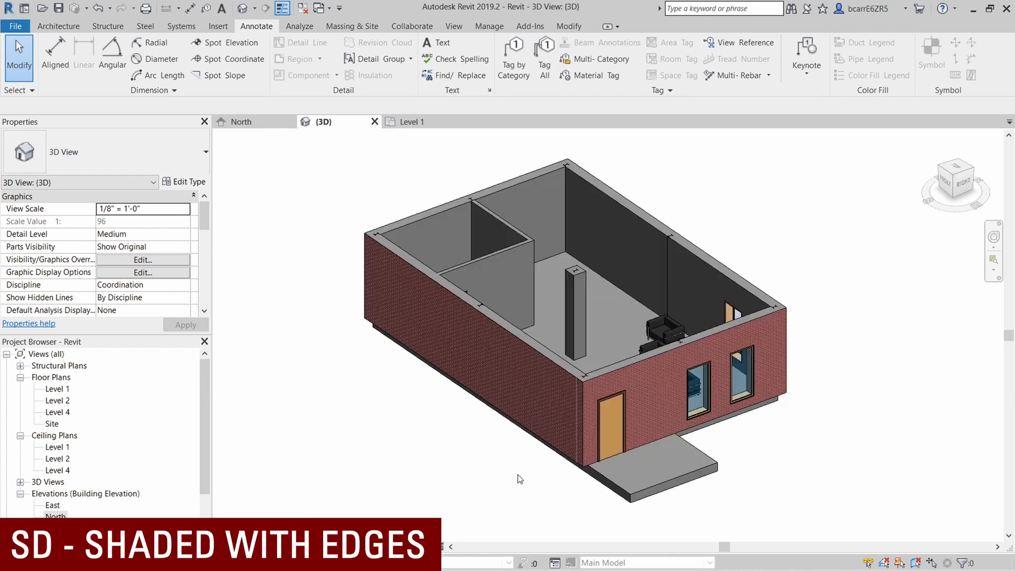
mouse_move(446, 455)
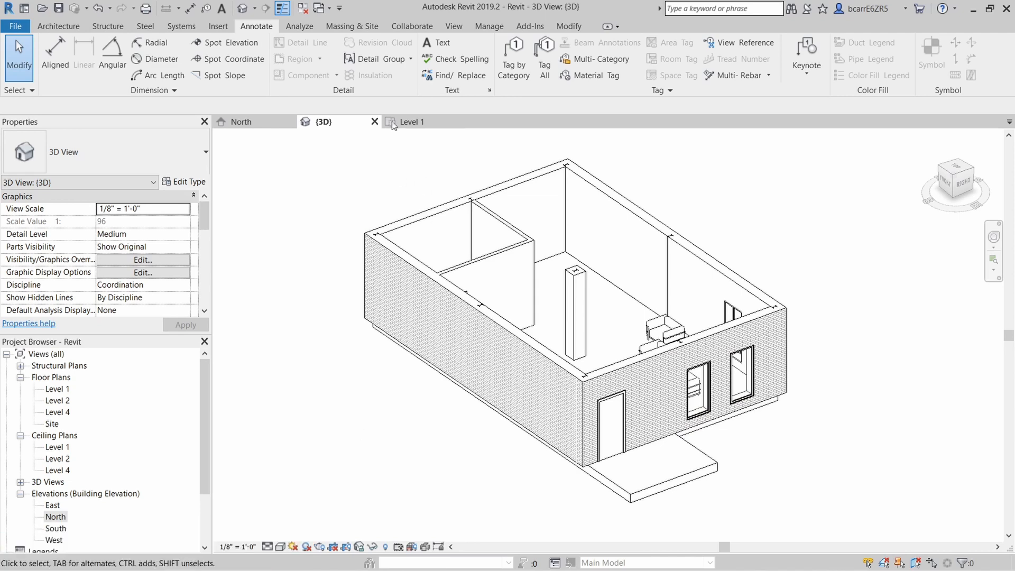
left_click(410, 121)
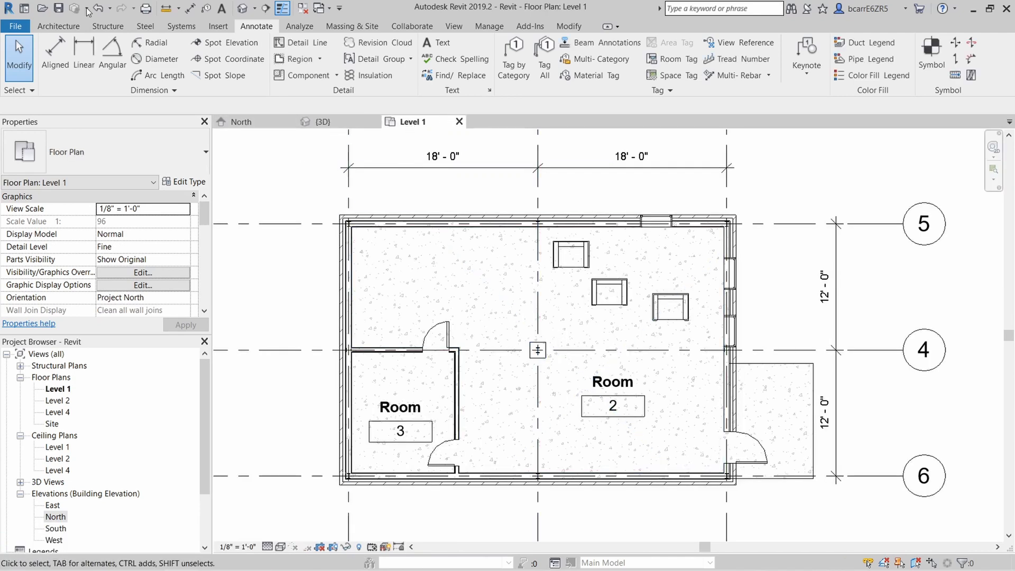
Step: Create a footprint hip roof on Level 2 with its boundary offset 1' outward
left_click(240, 55)
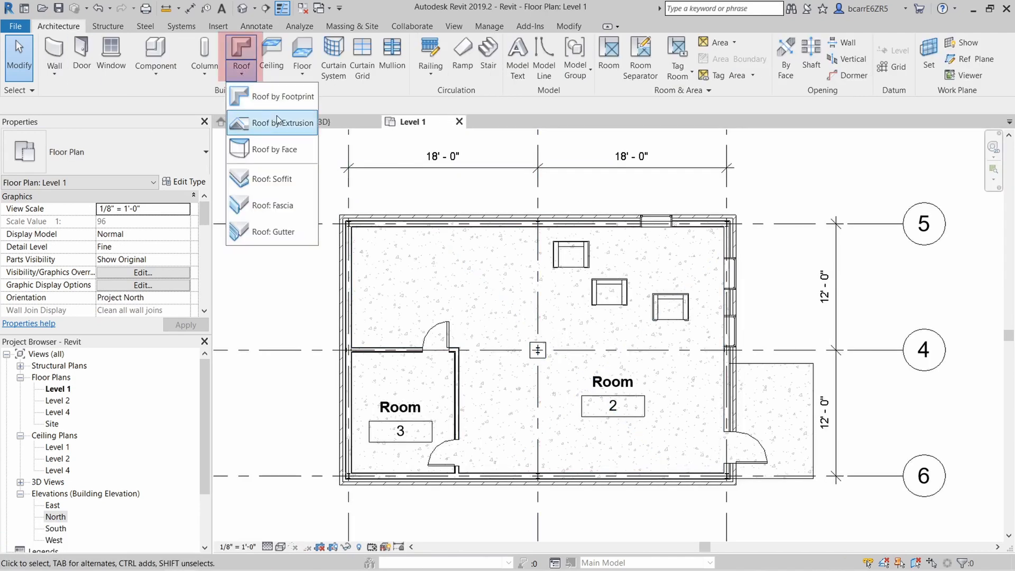
left_click(272, 122)
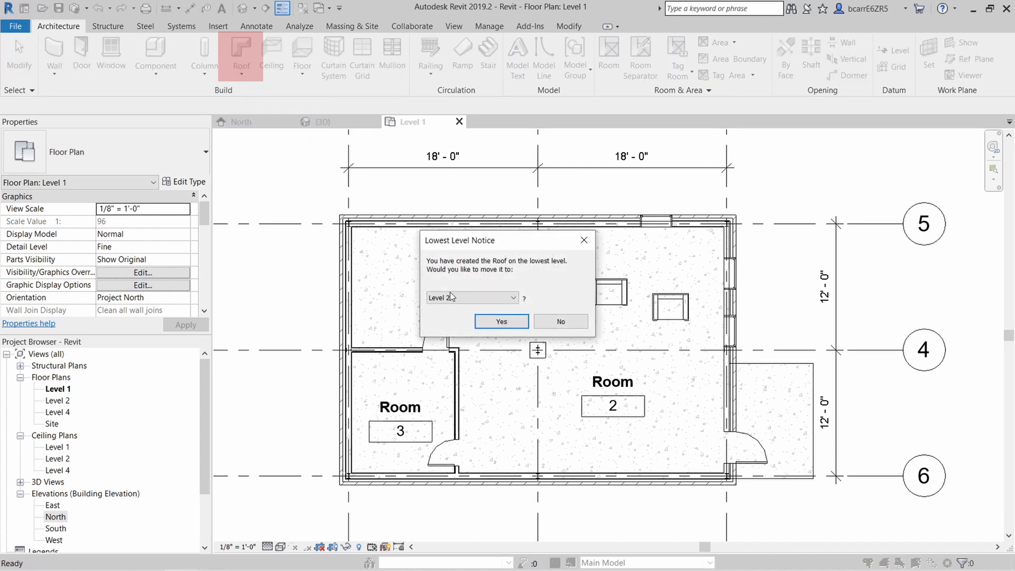
left_click(500, 321)
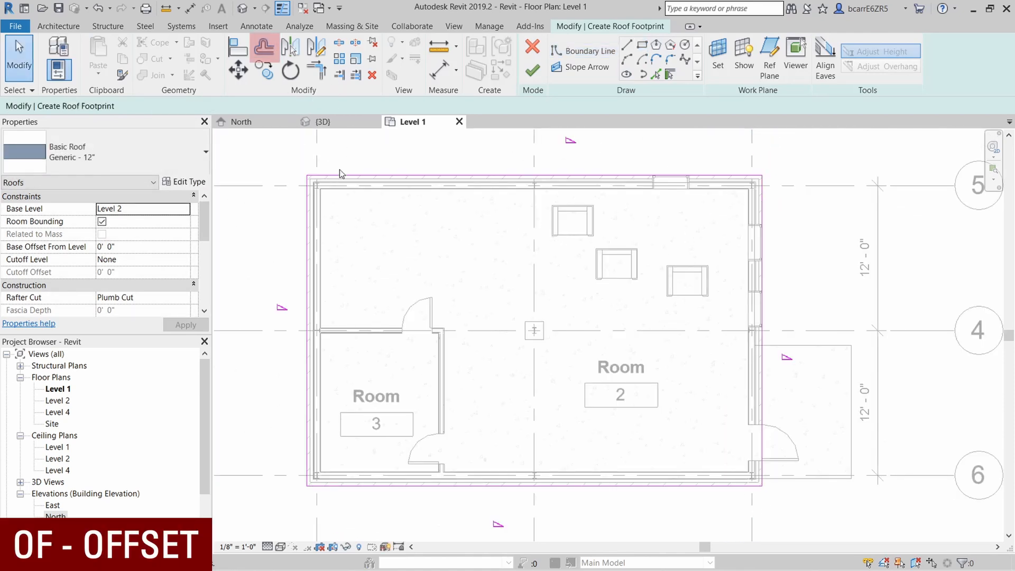
left_click(264, 48)
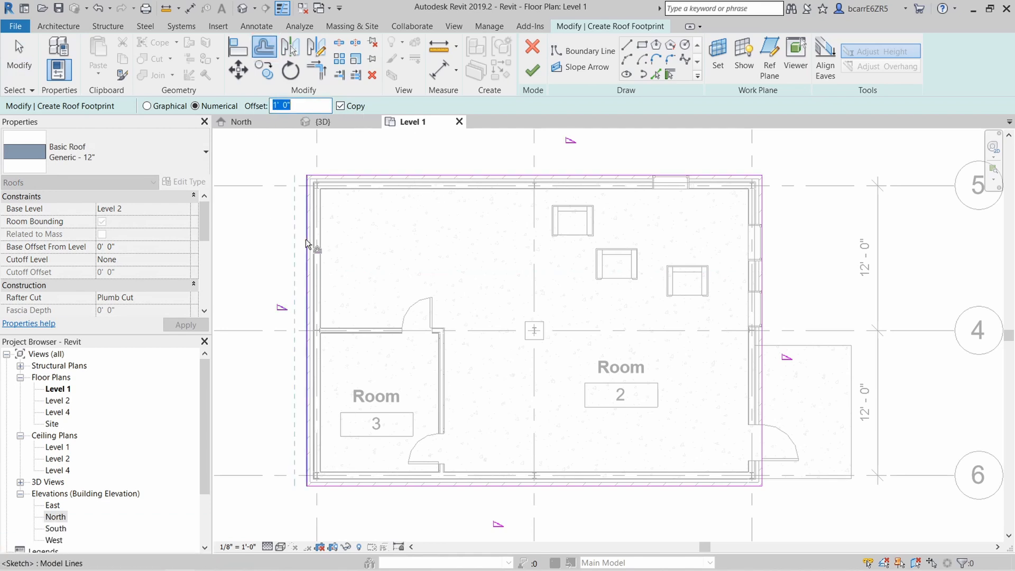
mouse_move(311, 297)
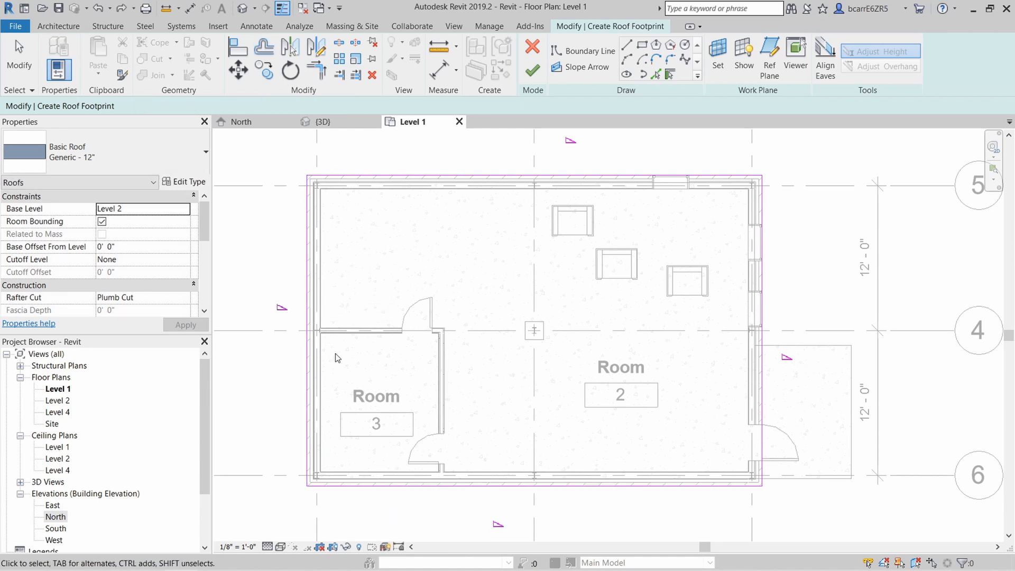
left_click(264, 46)
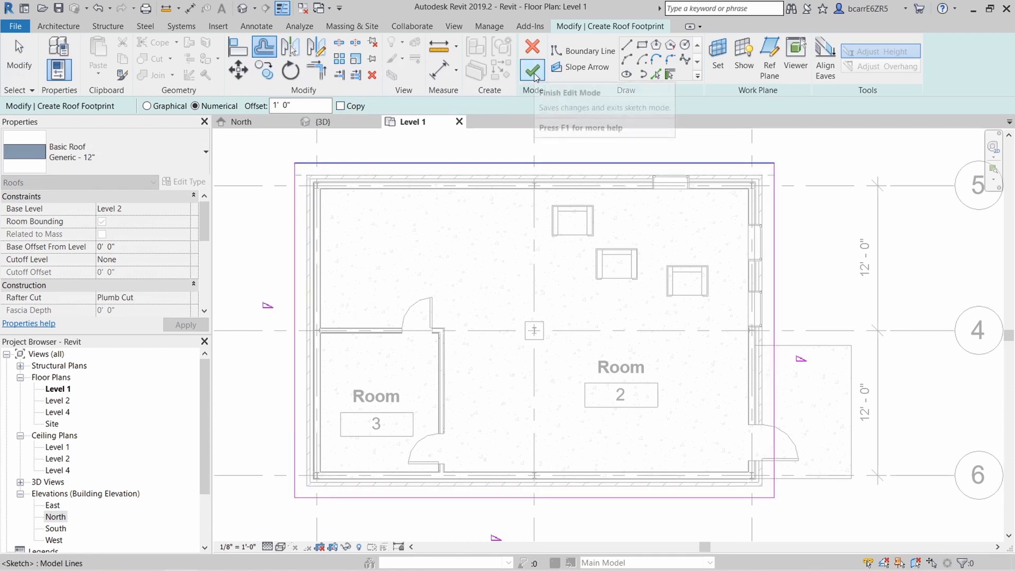
left_click(531, 68)
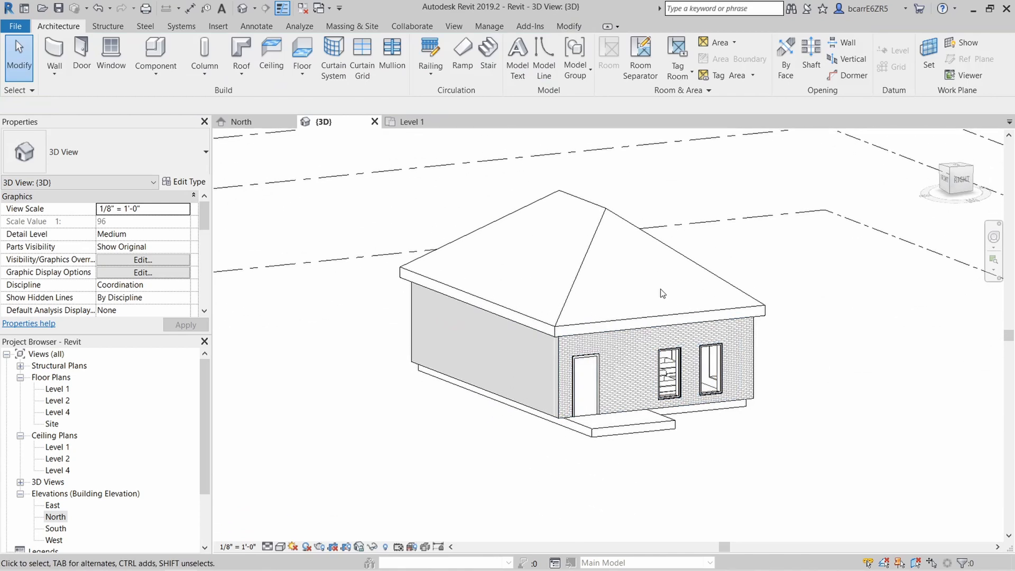
Step: Paint both hip roof slopes with the Cherry material
left_click(563, 259)
type("4\" / 12\"")
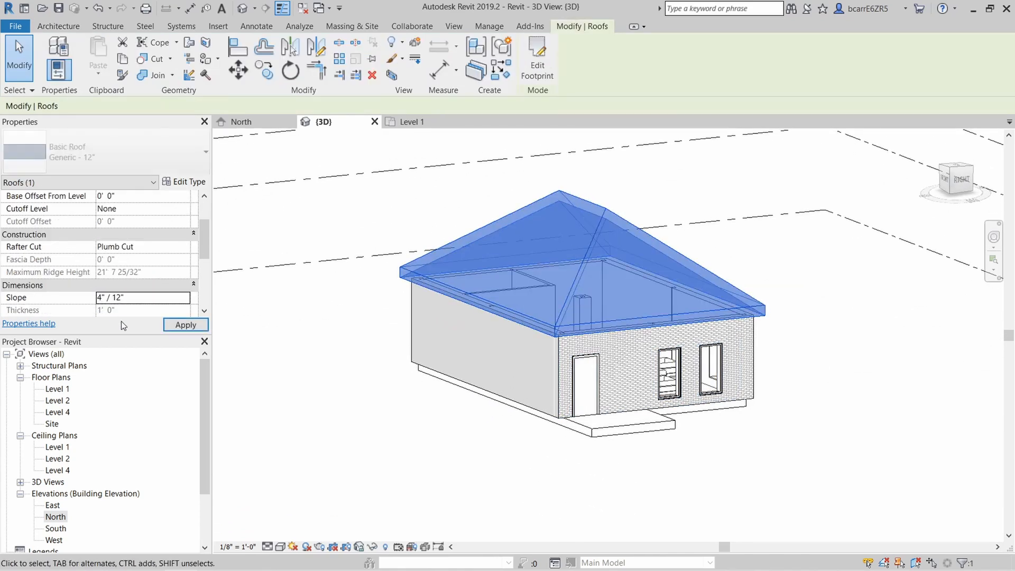
left_click(720, 513)
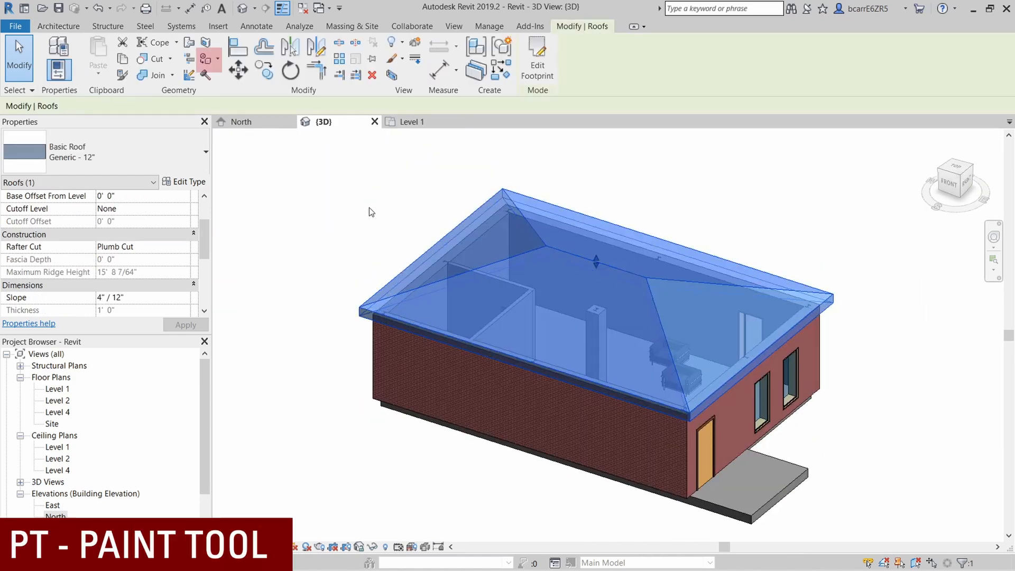
mouse_move(213, 59)
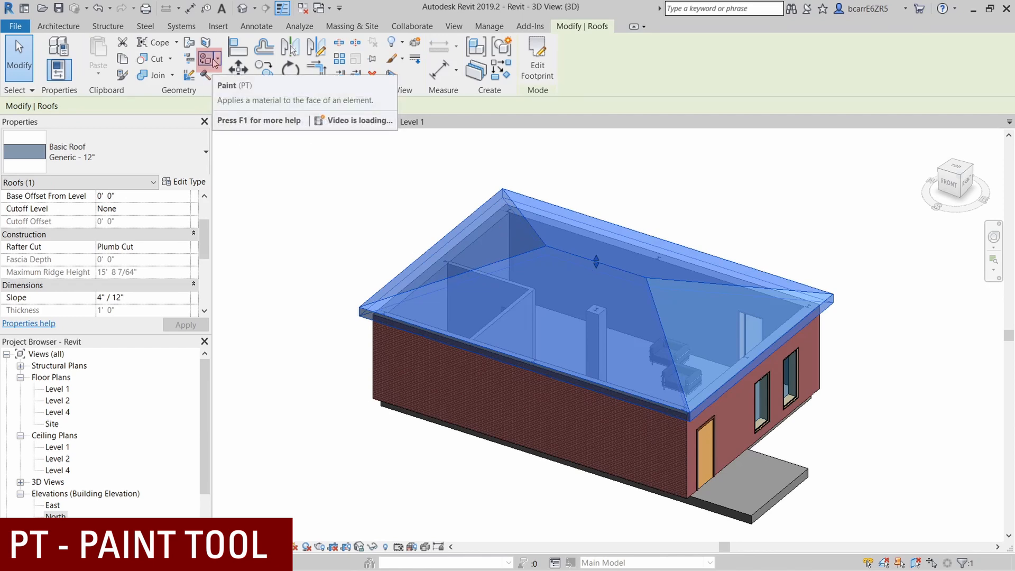
left_click(207, 58)
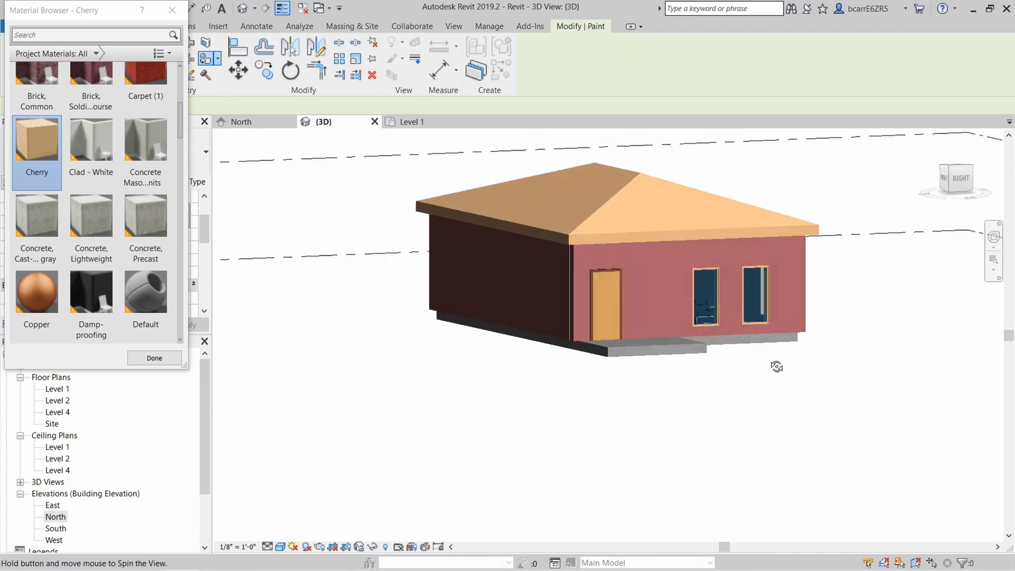
left_click(154, 358)
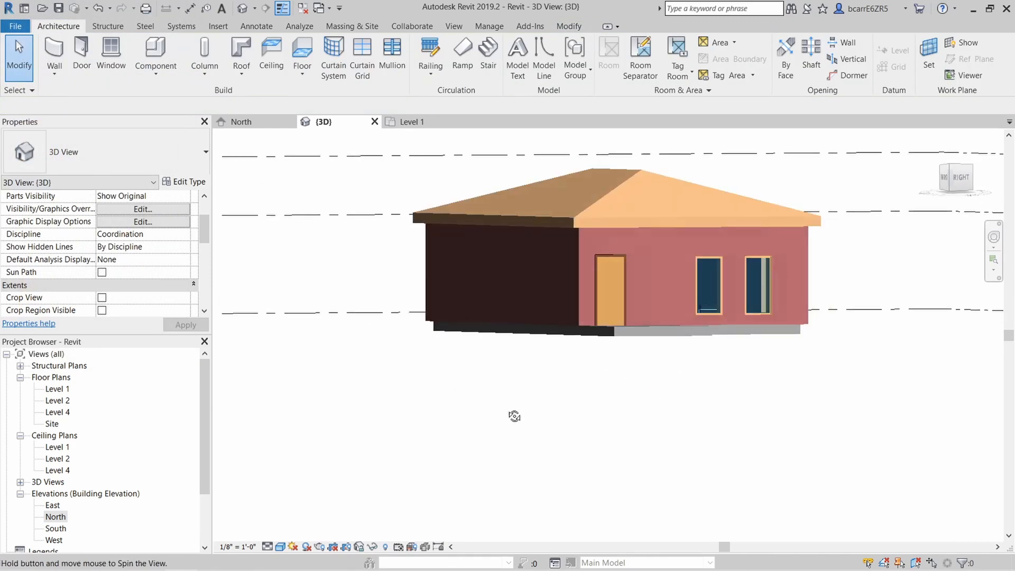
left_click(411, 121)
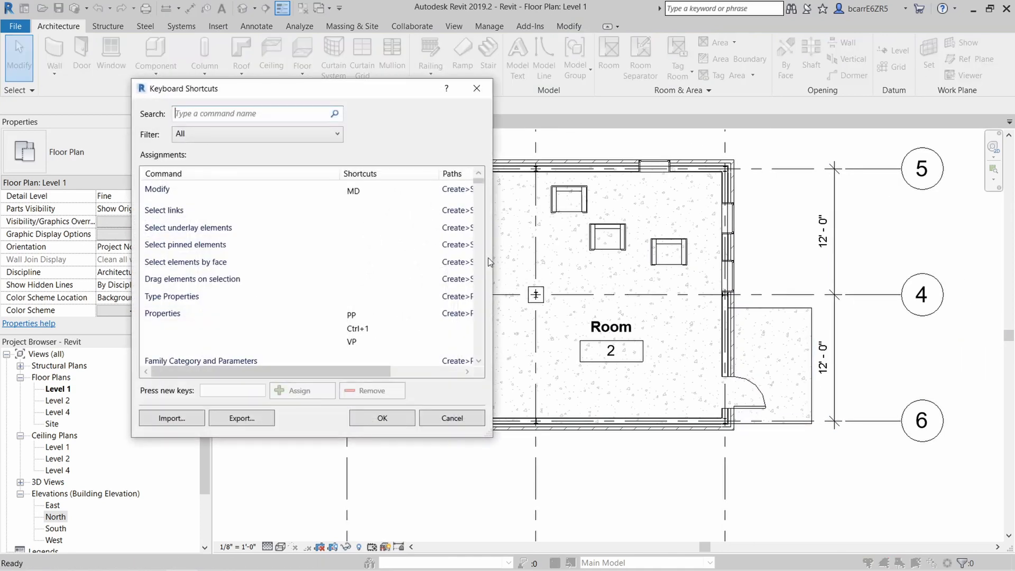
Step: Search the keyboard shortcuts for ALIGN and work on the floor boundary sketch
type("ALL")
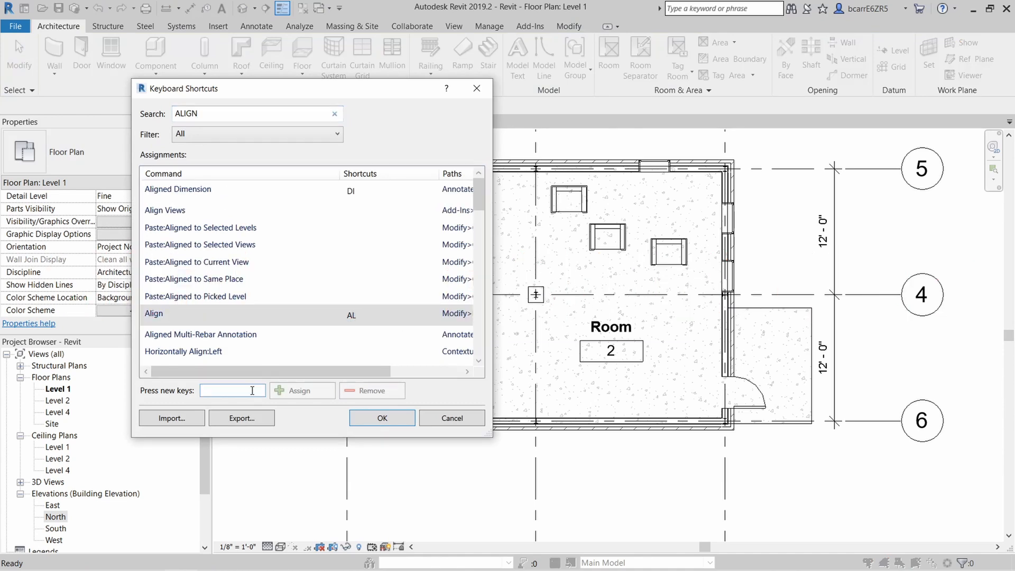
type("AS")
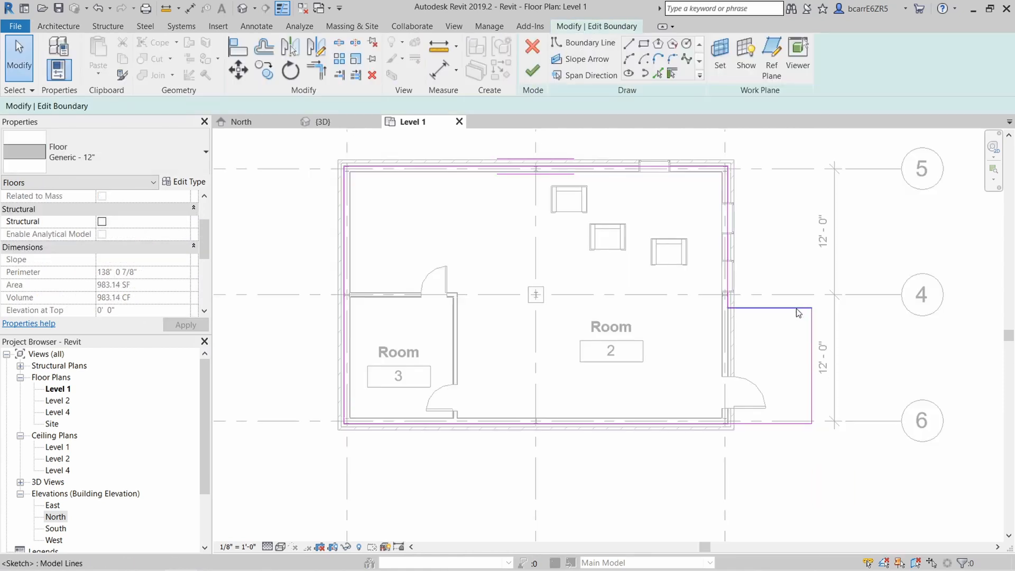
left_click(237, 50)
type("DIMEN")
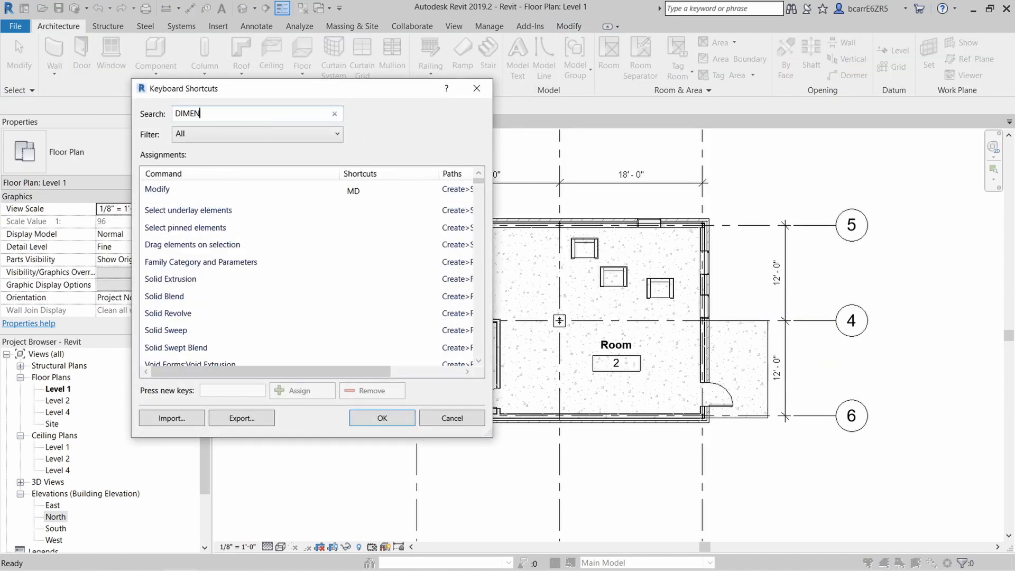
Step: Assign DD as an additional shortcut for Aligned Dimension
left_click(178, 190)
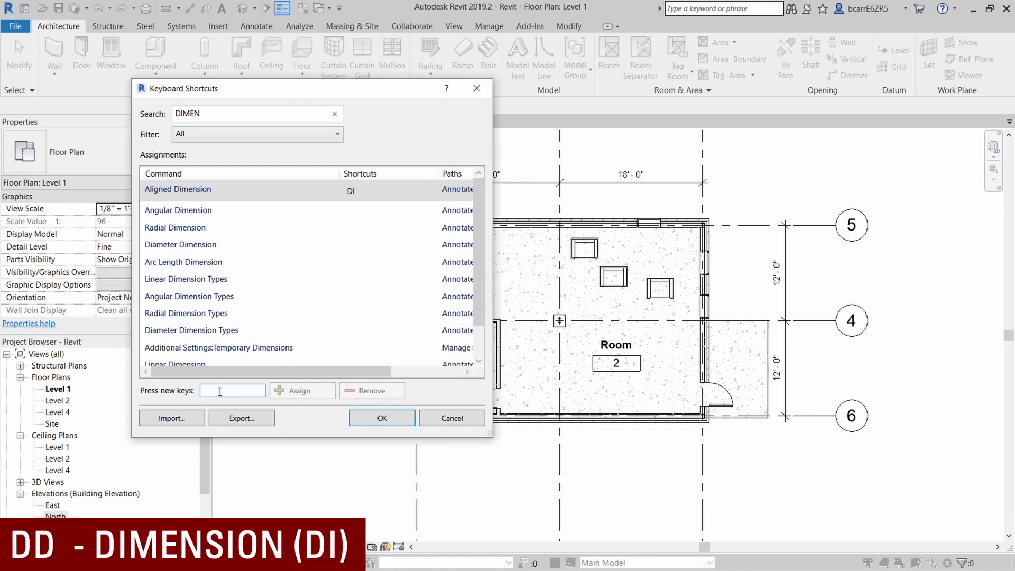
left_click(301, 390)
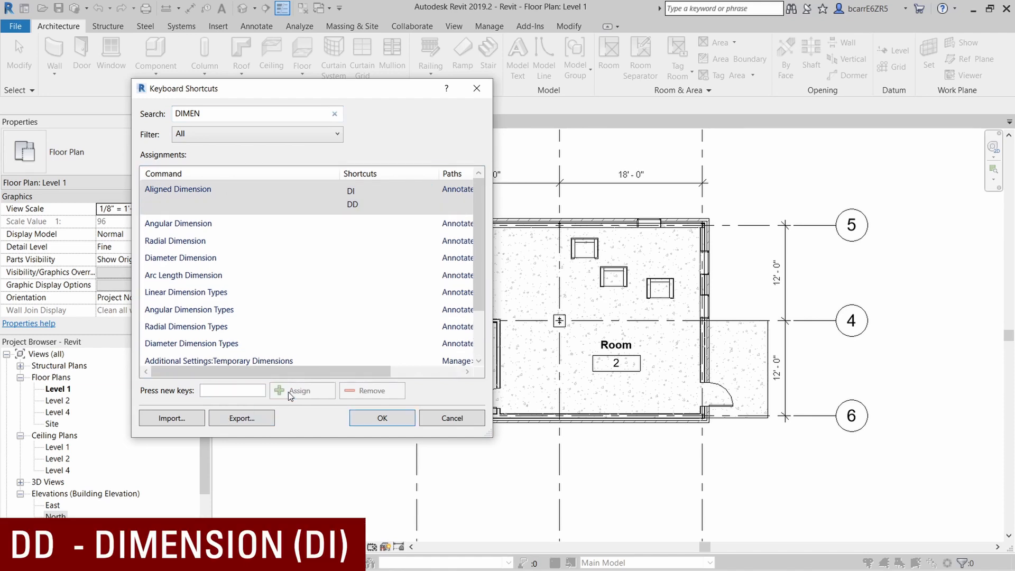
left_click(381, 417)
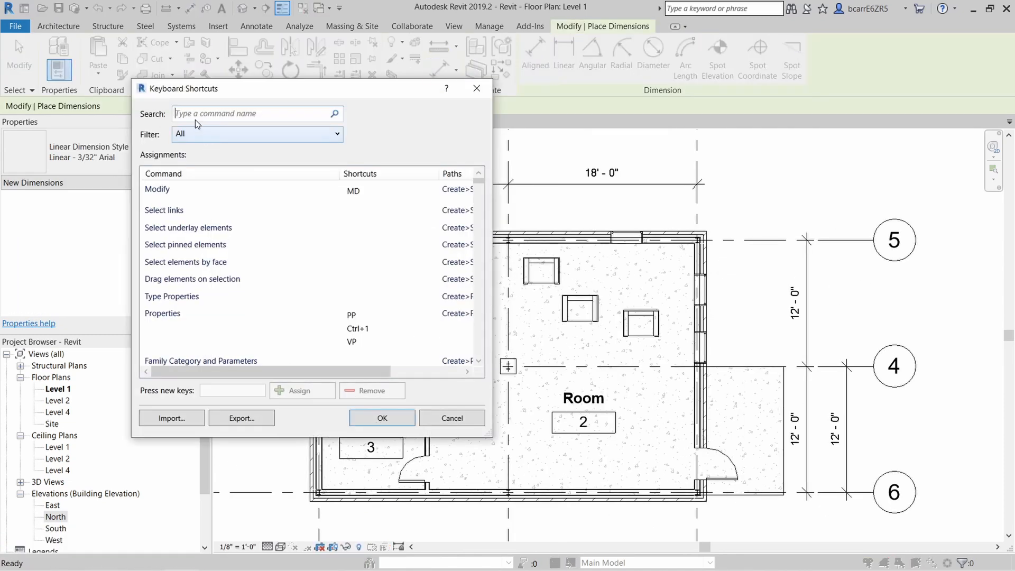
Step: Assign the shortcut C to the Copy command and duplicate a chair
type("COPY")
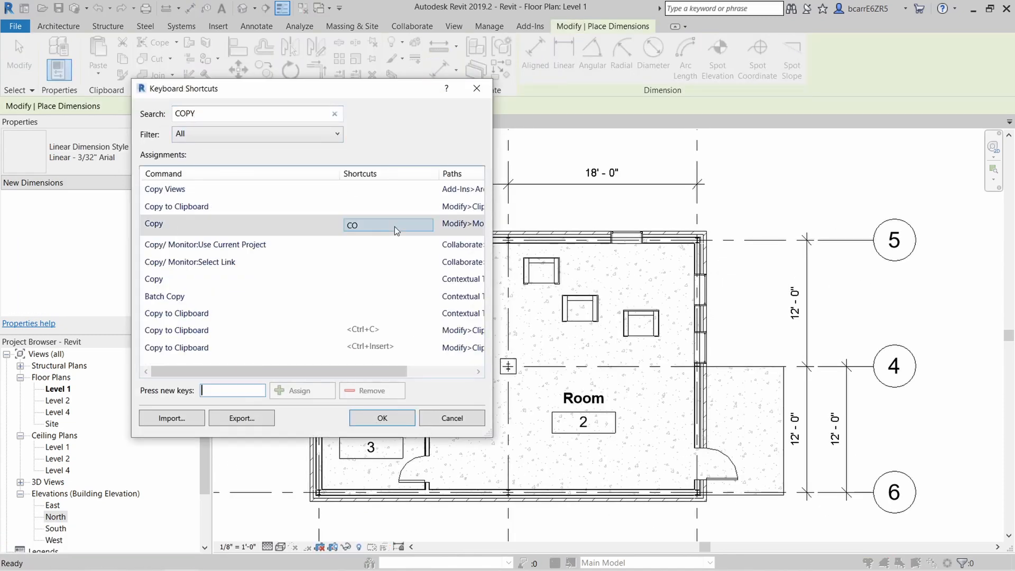
type("C")
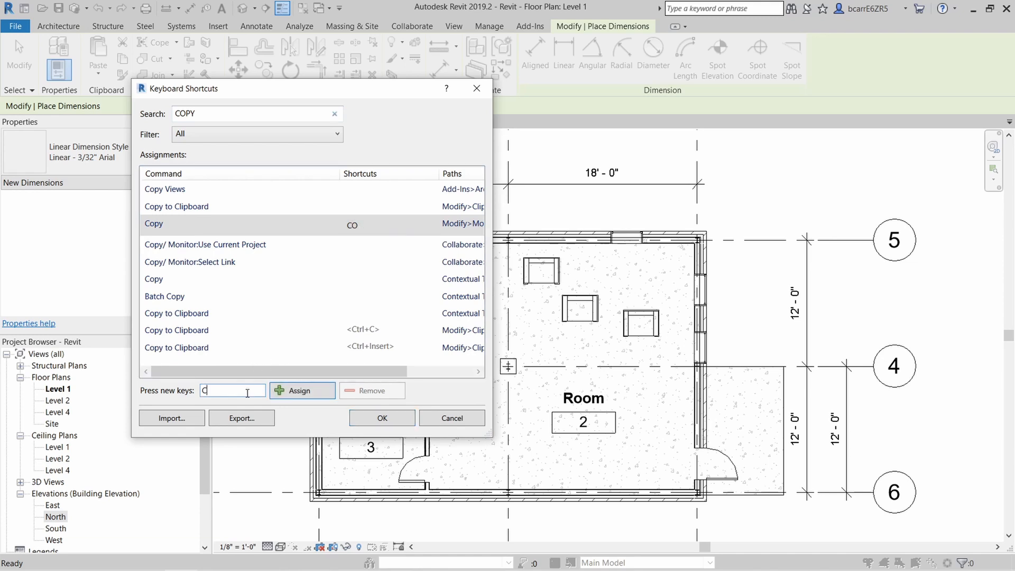
left_click(301, 390)
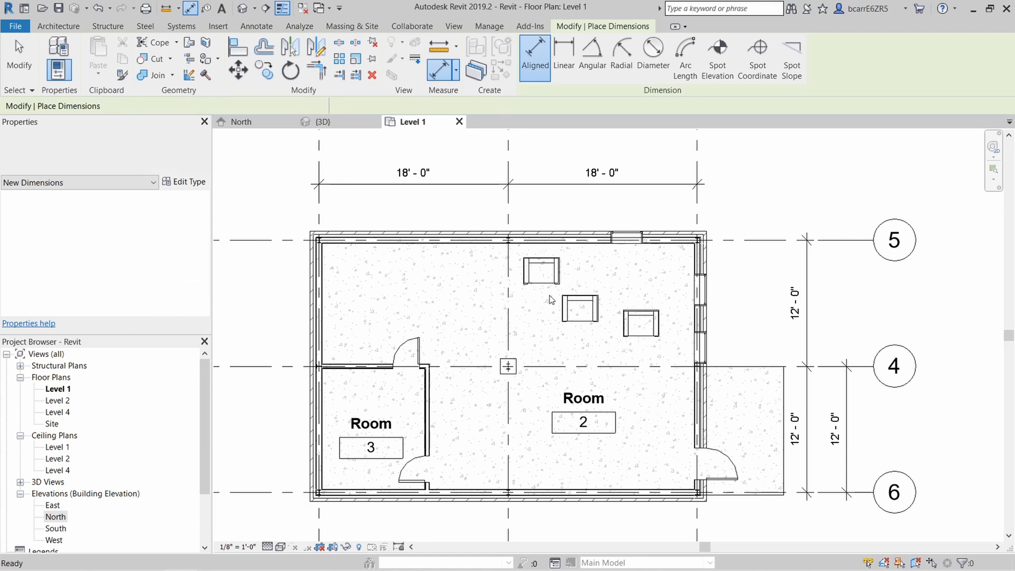
left_click(579, 308)
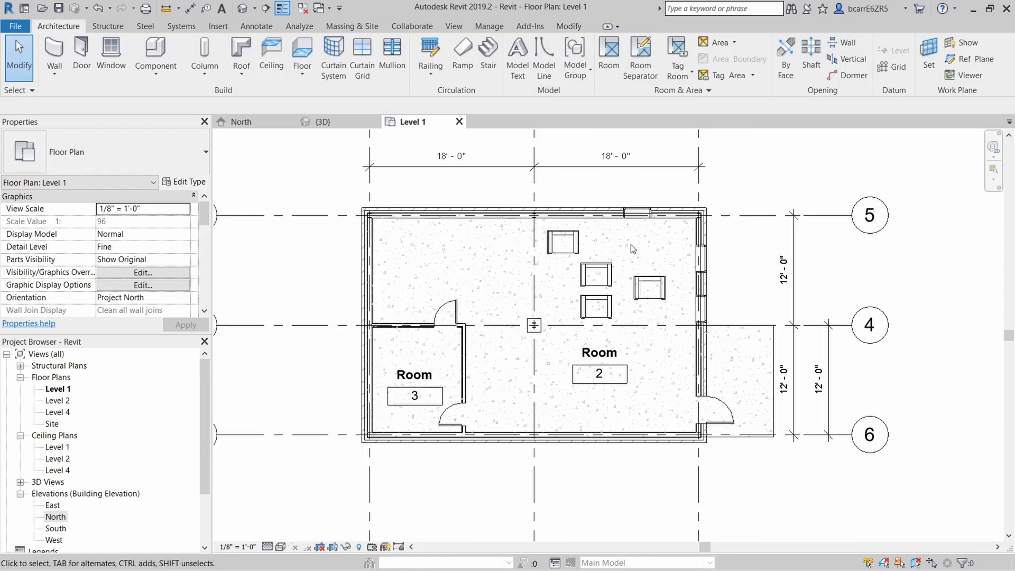
Step: Select the duplicated chair near the right wall and undo the copy
left_click(649, 289)
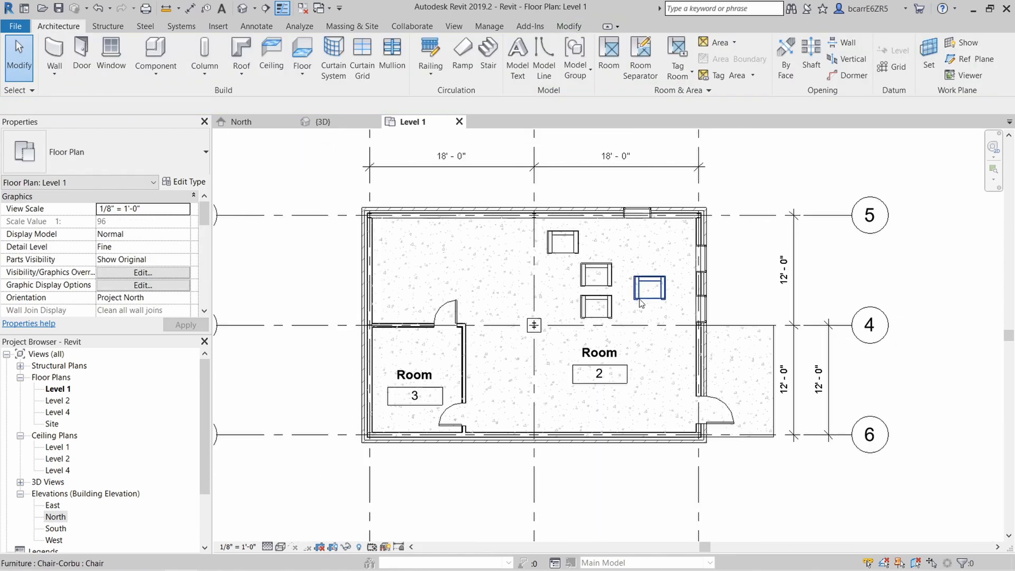
left_click(649, 288)
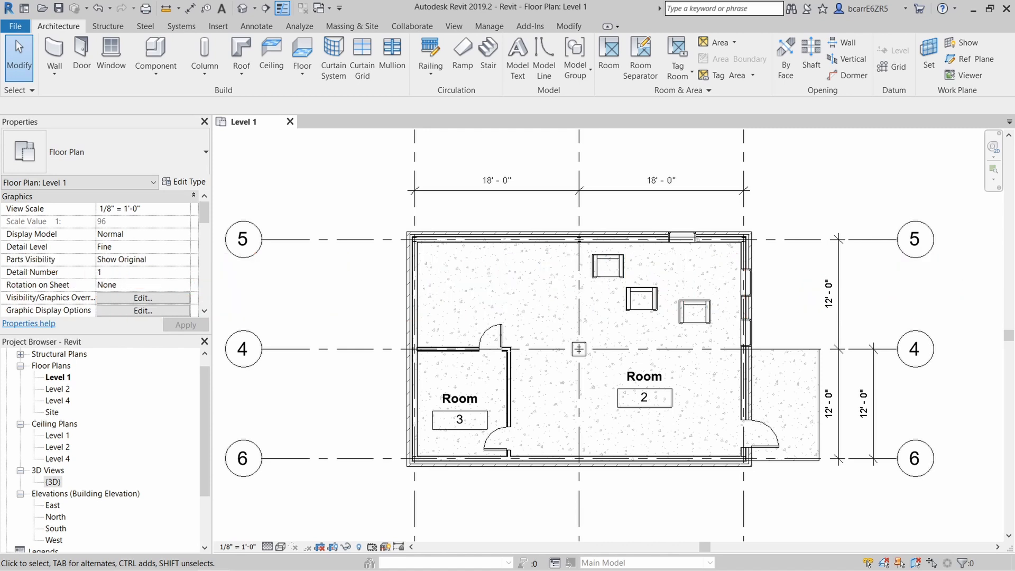
mouse_move(796, 277)
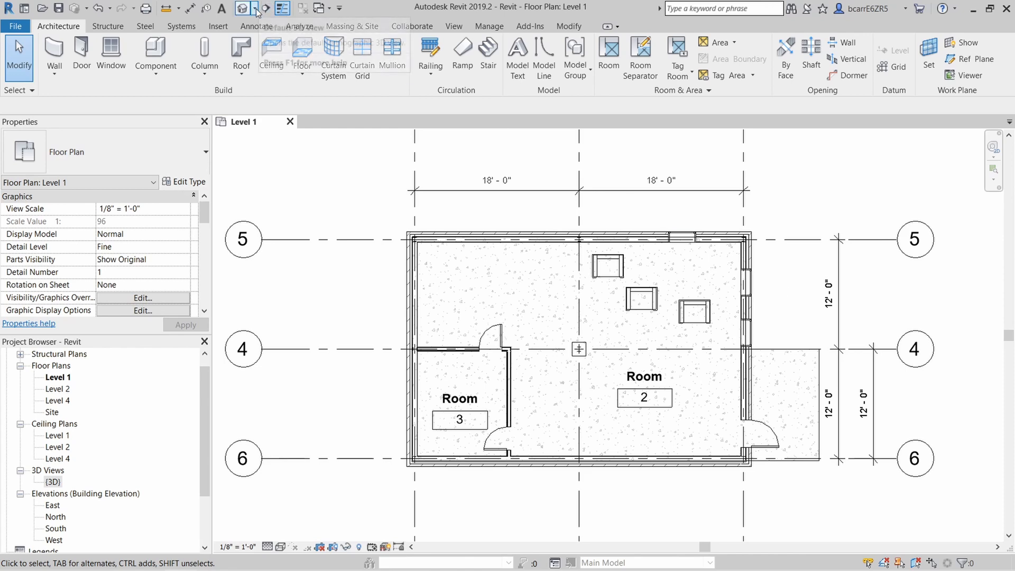
mouse_move(820, 188)
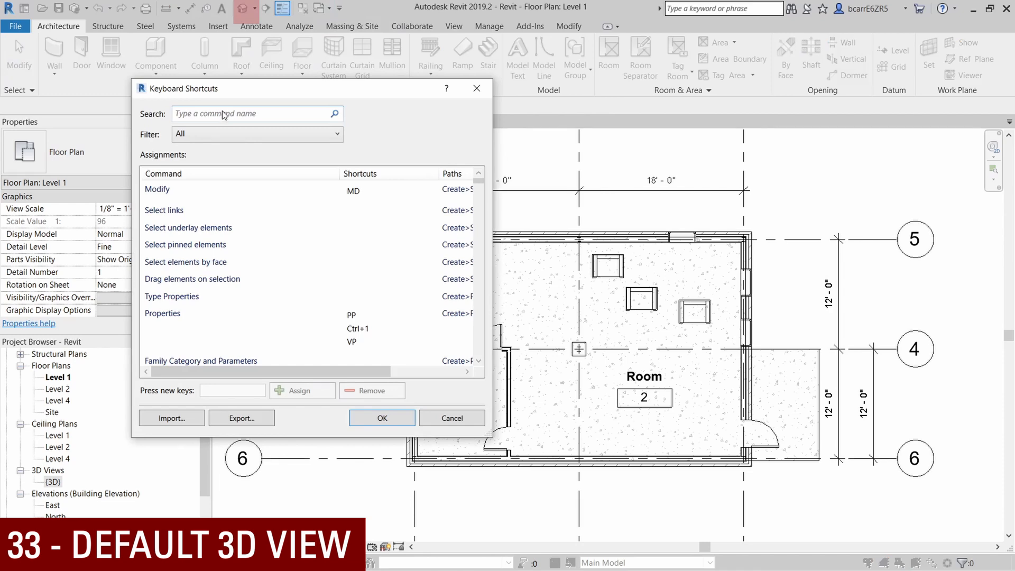
Step: Look up the 3D view shortcut and open the default 3D house view
type("3D")
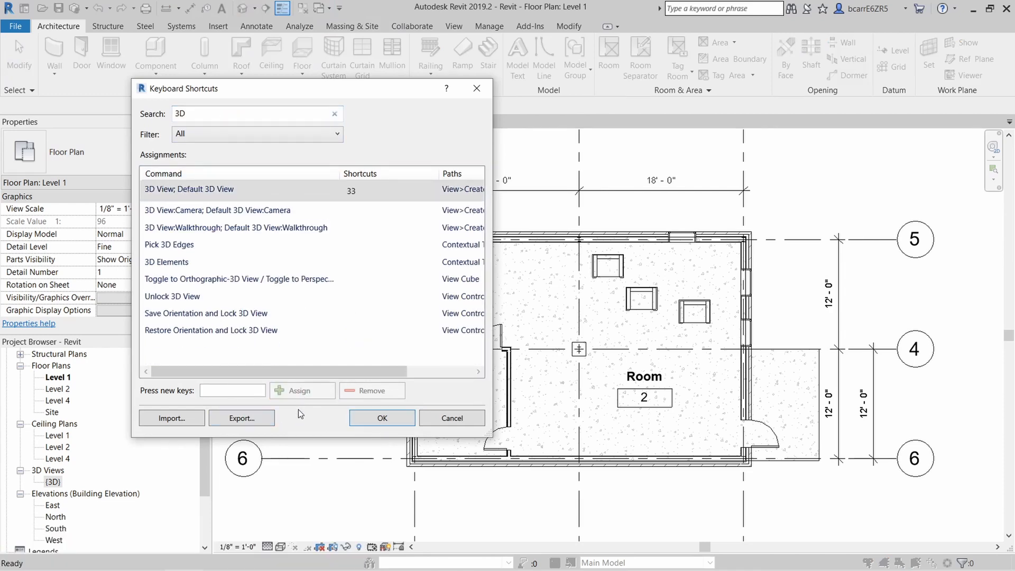
left_click(381, 417)
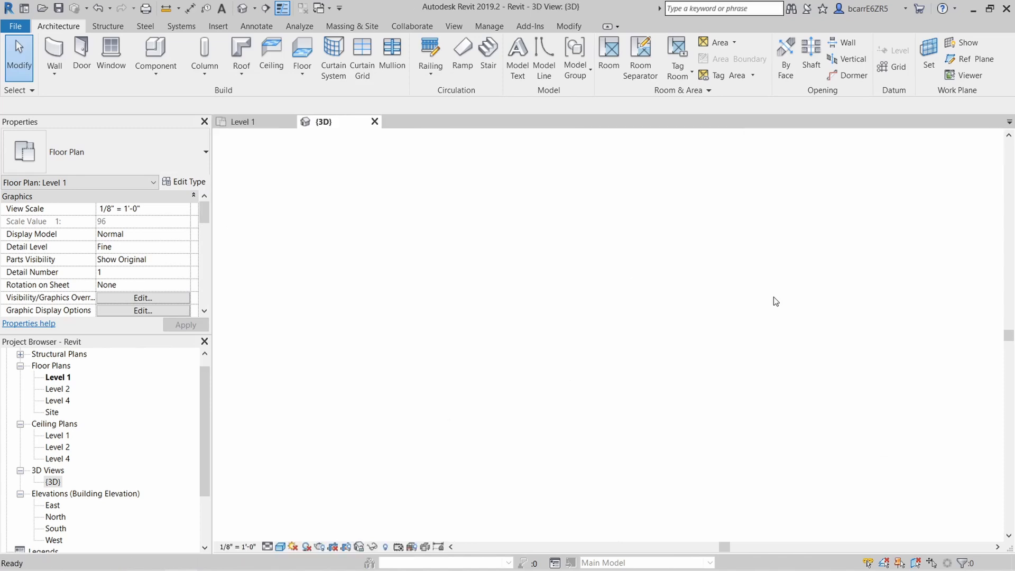
double_click(53, 481)
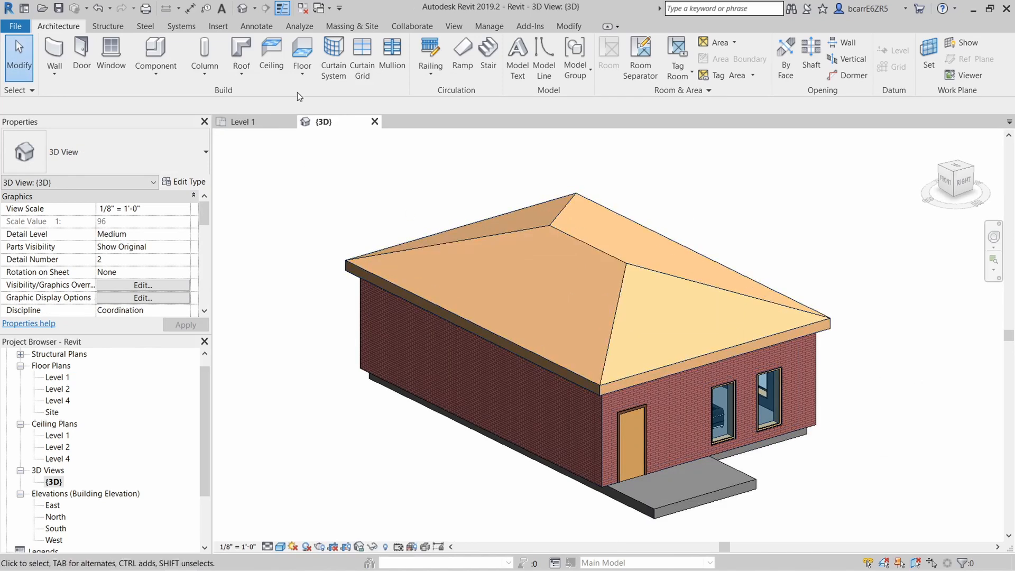
mouse_move(374, 122)
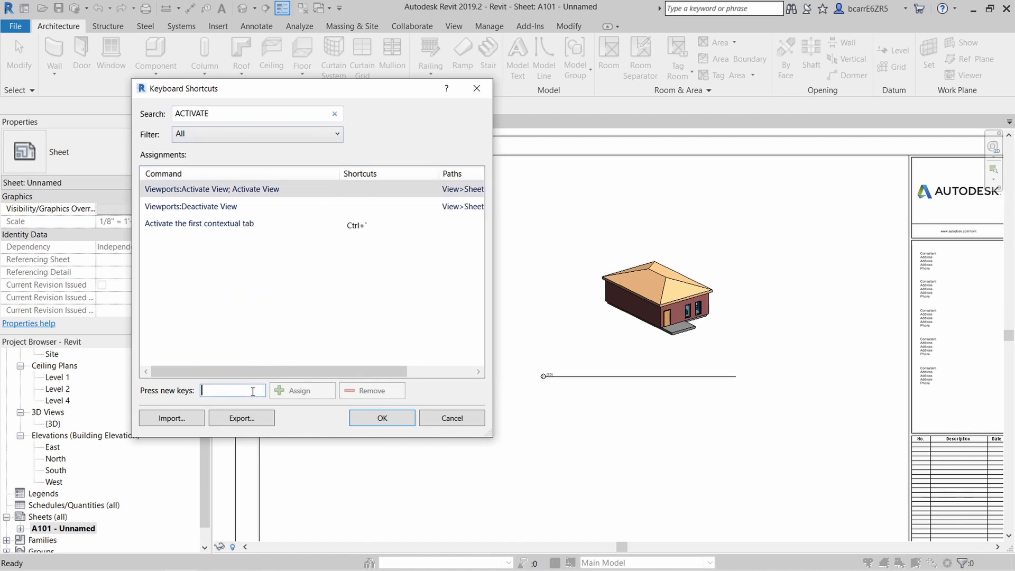
Step: Assign AV to Activate View, test it on a sheet A101 viewport, and reopen shortcuts
left_click(301, 390)
type("AV")
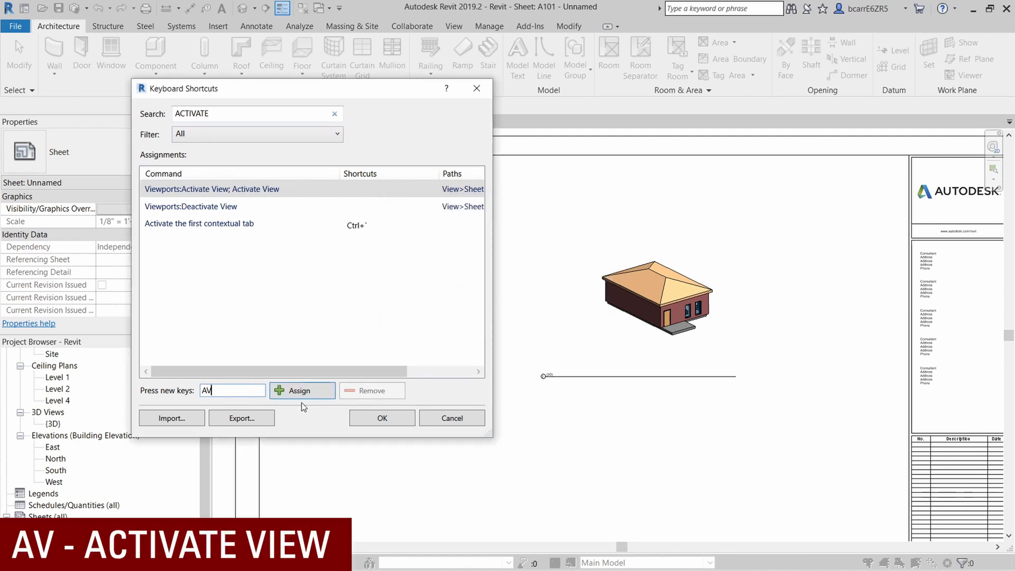
left_click(301, 390)
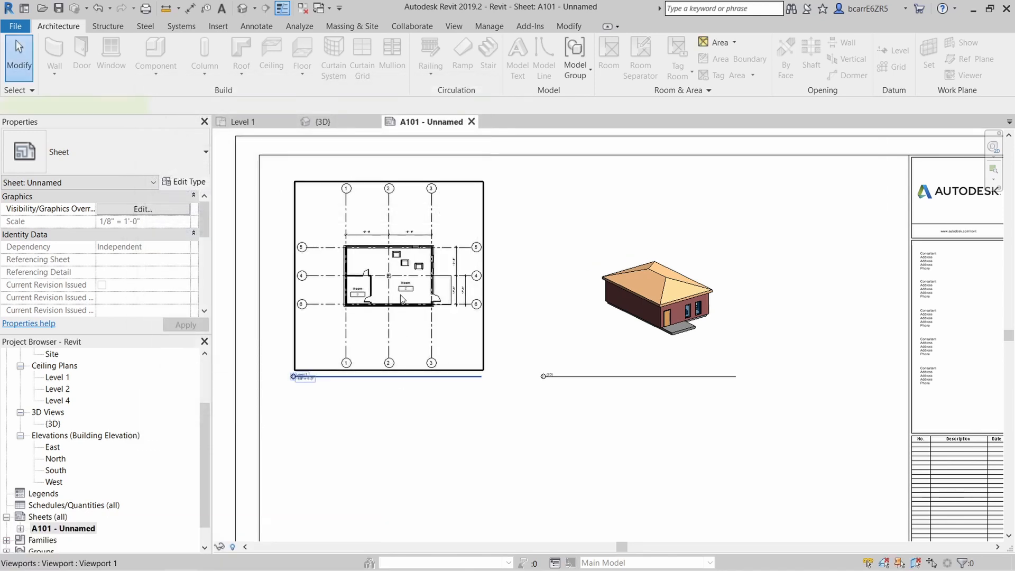
left_click(389, 272)
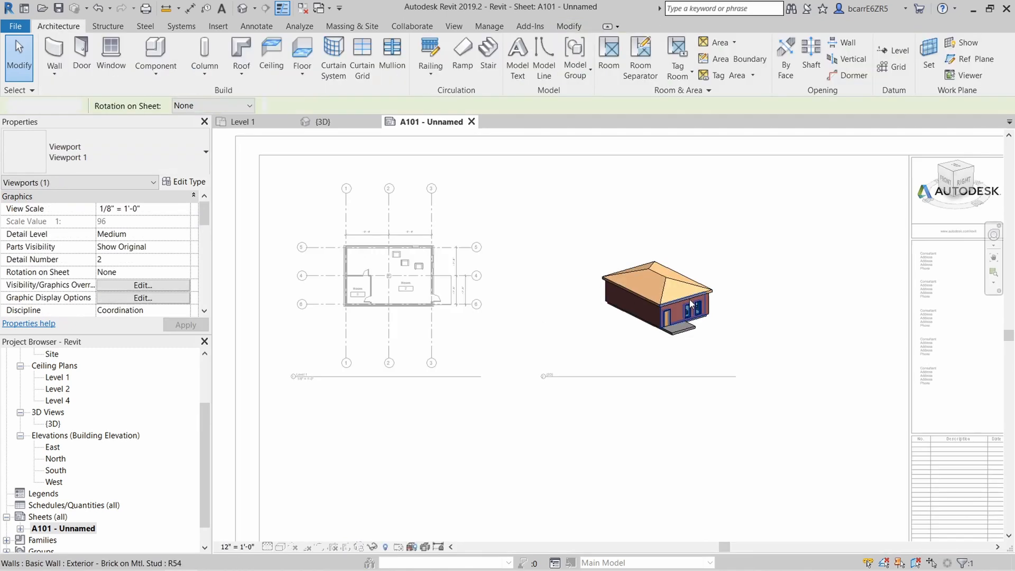
left_click(489, 26)
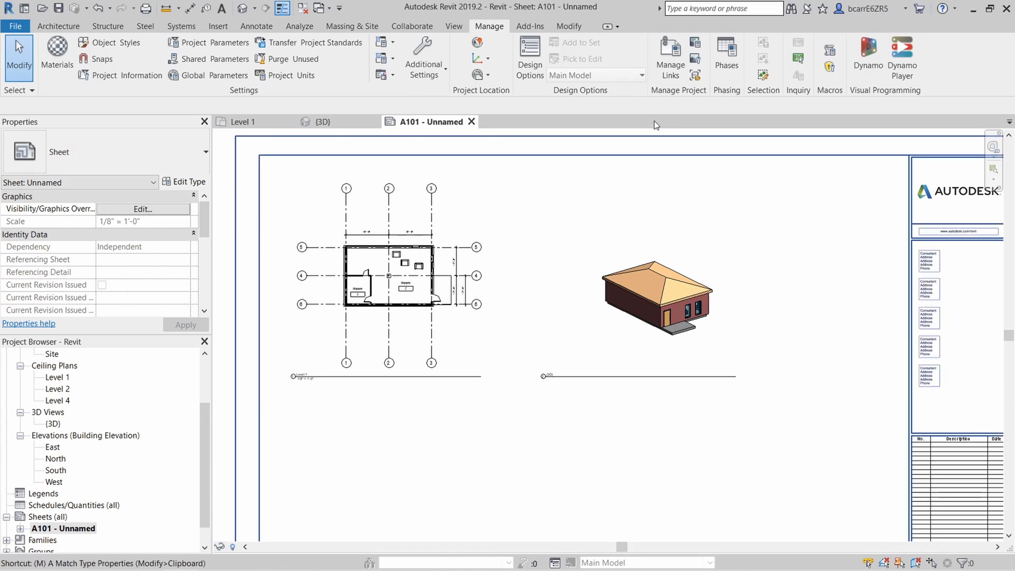
left_click(669, 58)
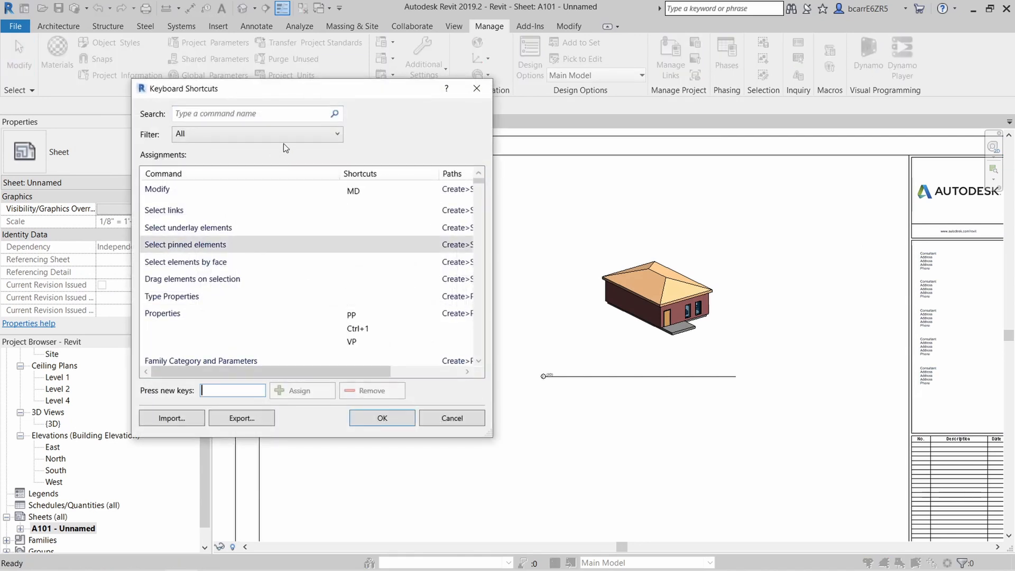
Step: Confirm ML as the Manage Links shortcut and select all chair instances
type("MANAGE LIN")
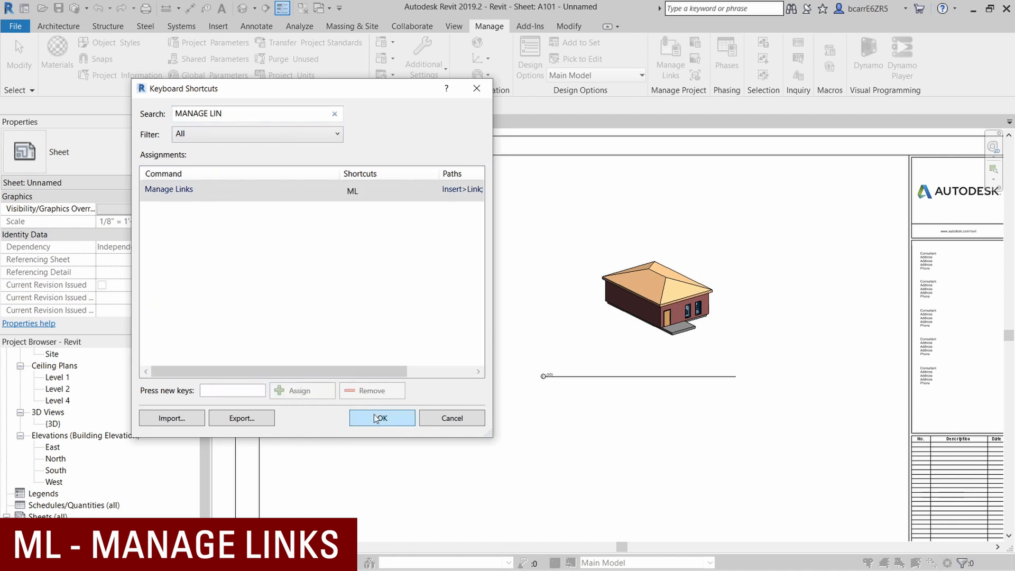
left_click(381, 417)
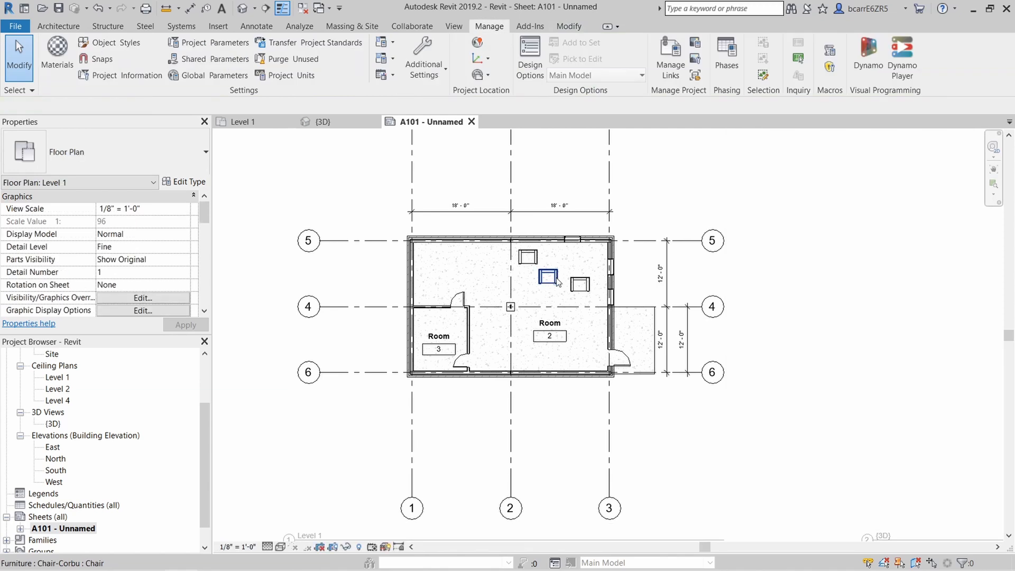
right_click(548, 279)
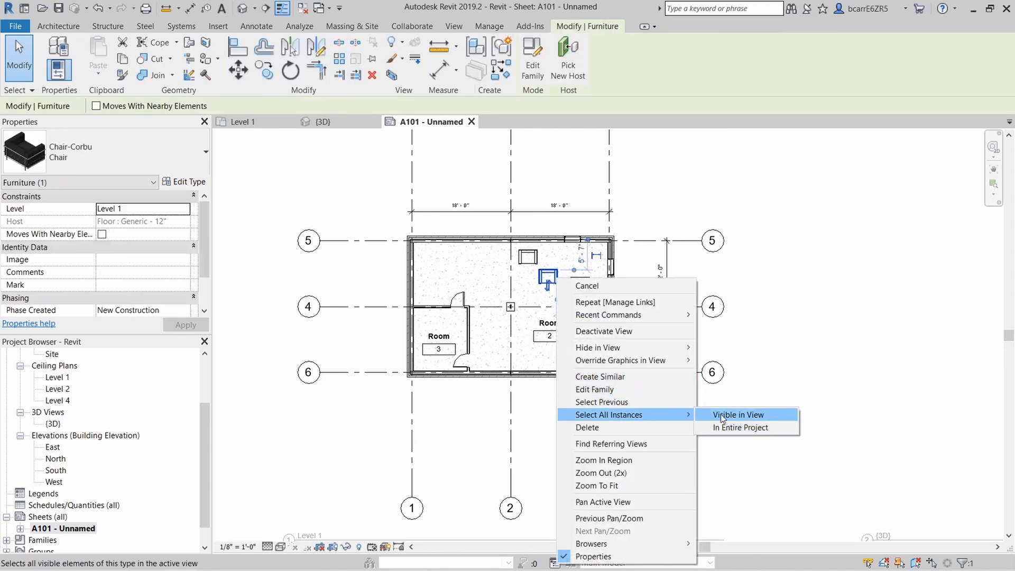
left_click(737, 414)
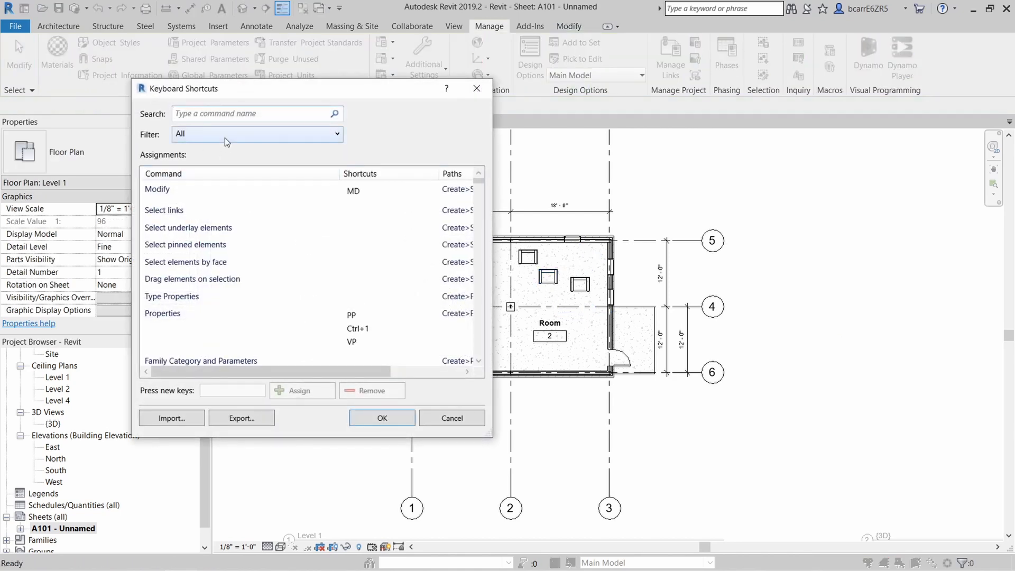
Step: Assign SAS to Select All Instances: In Entire Project and return to Level 1
type("SELECT")
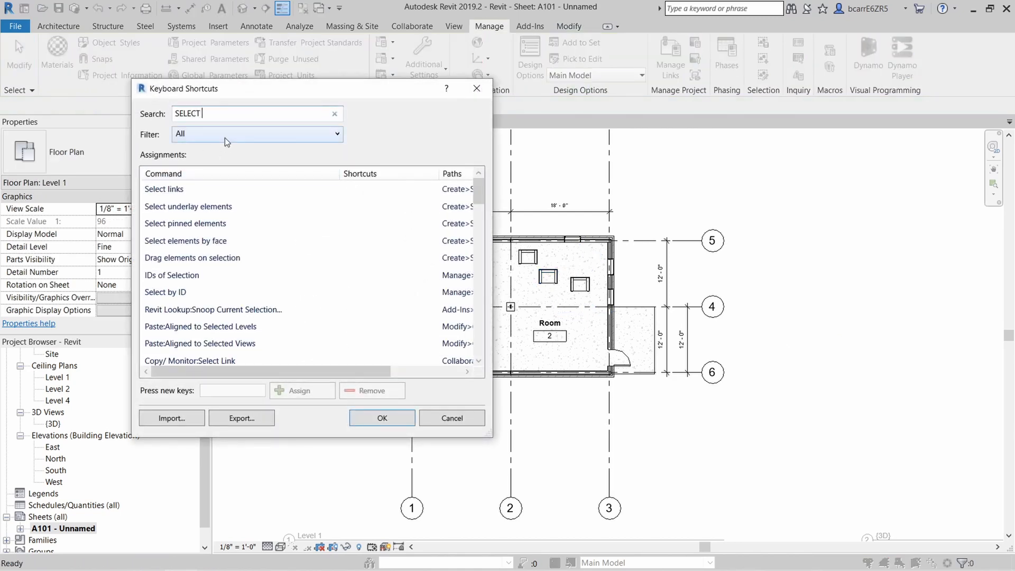
type("ALL")
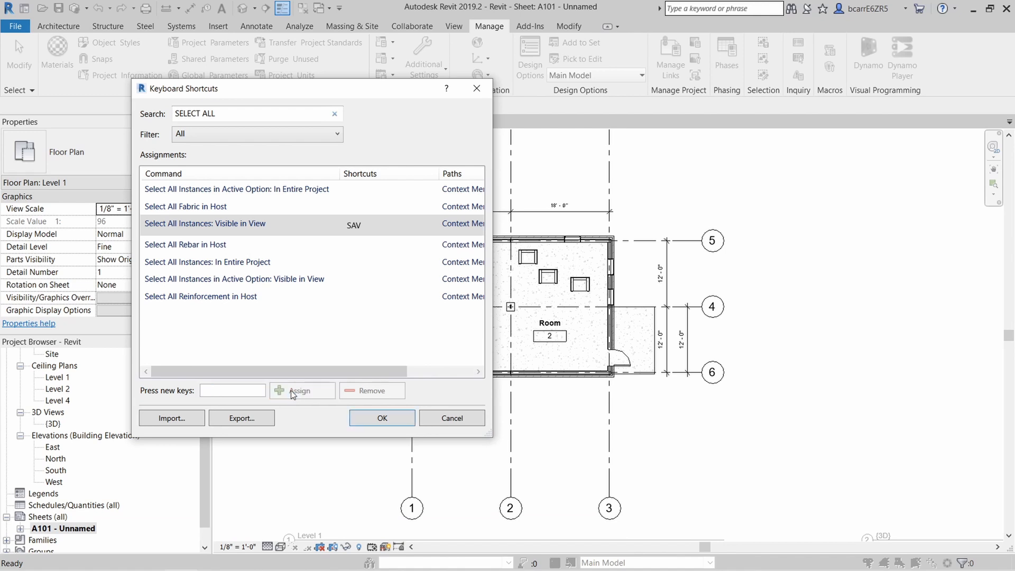
left_click(207, 262)
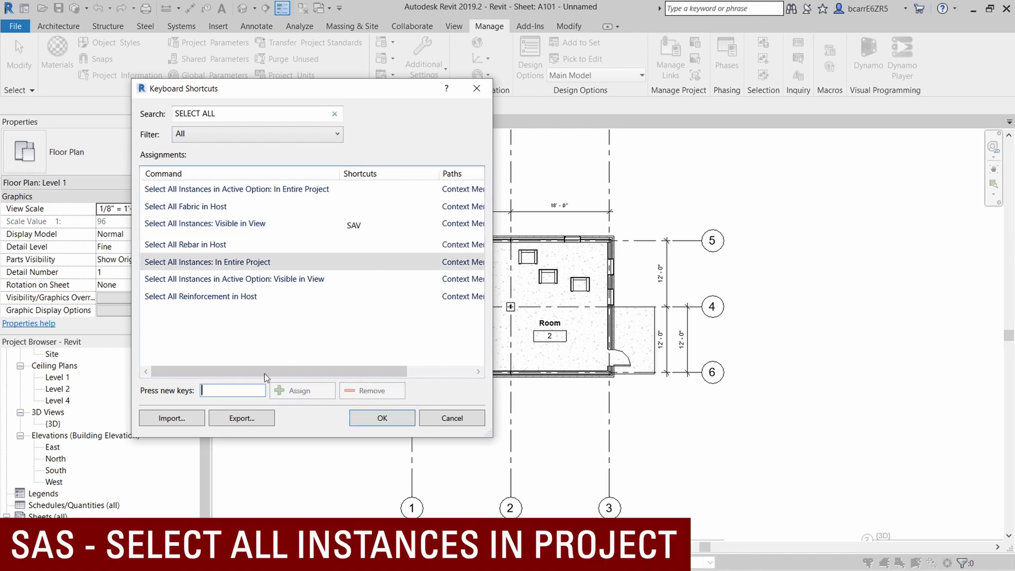
type("SAS")
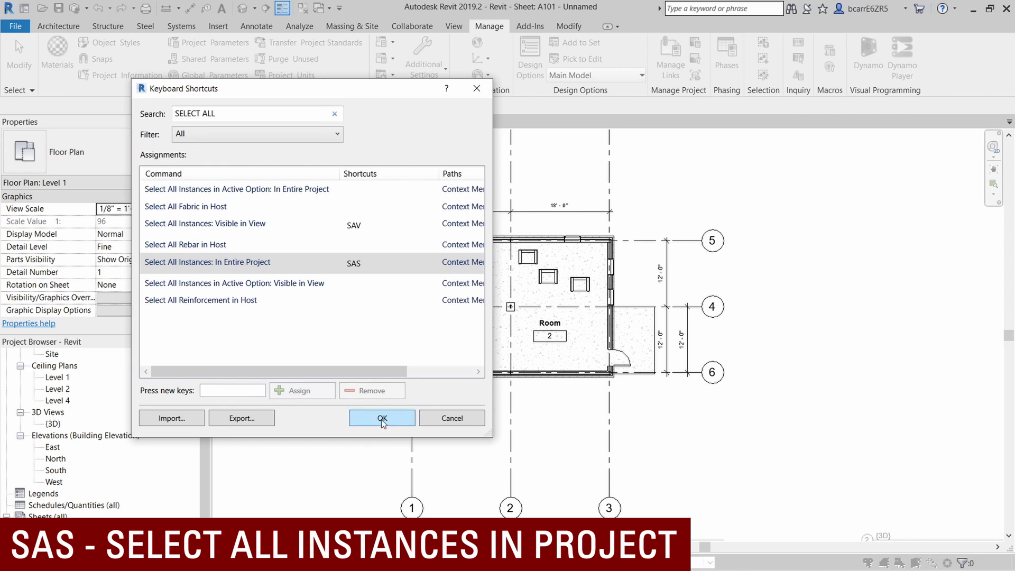
left_click(381, 417)
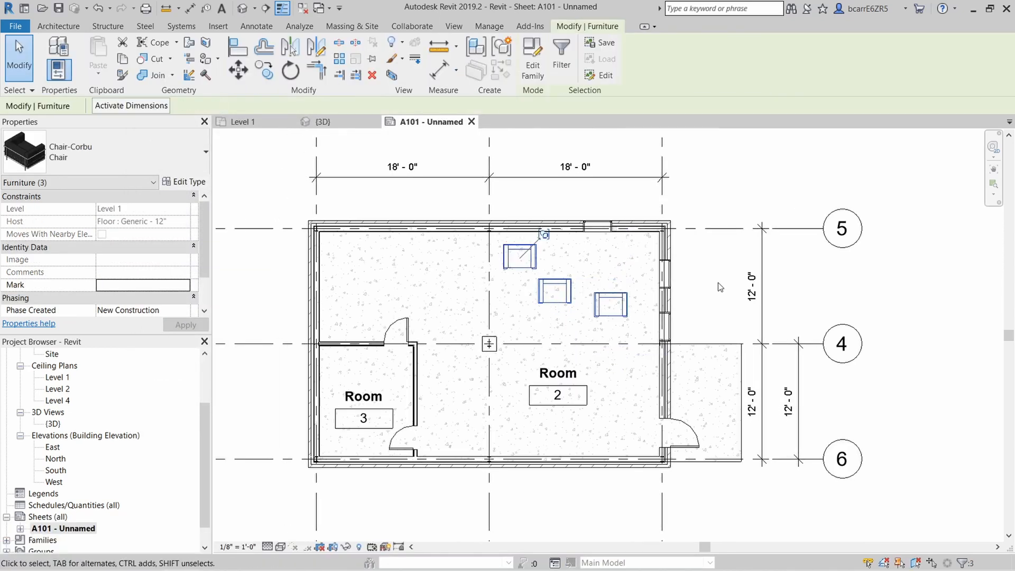
left_click(609, 304)
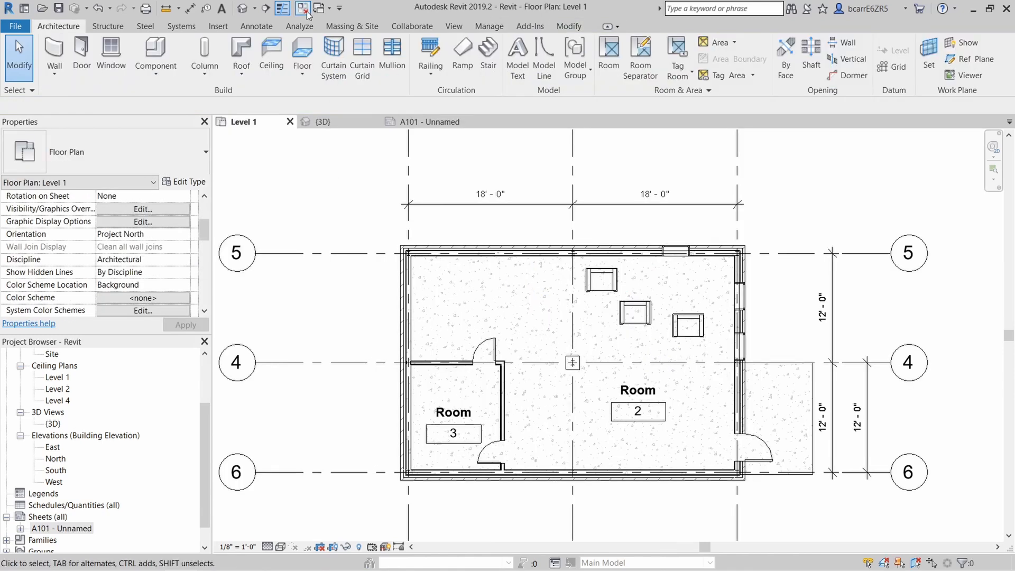
mouse_move(301, 8)
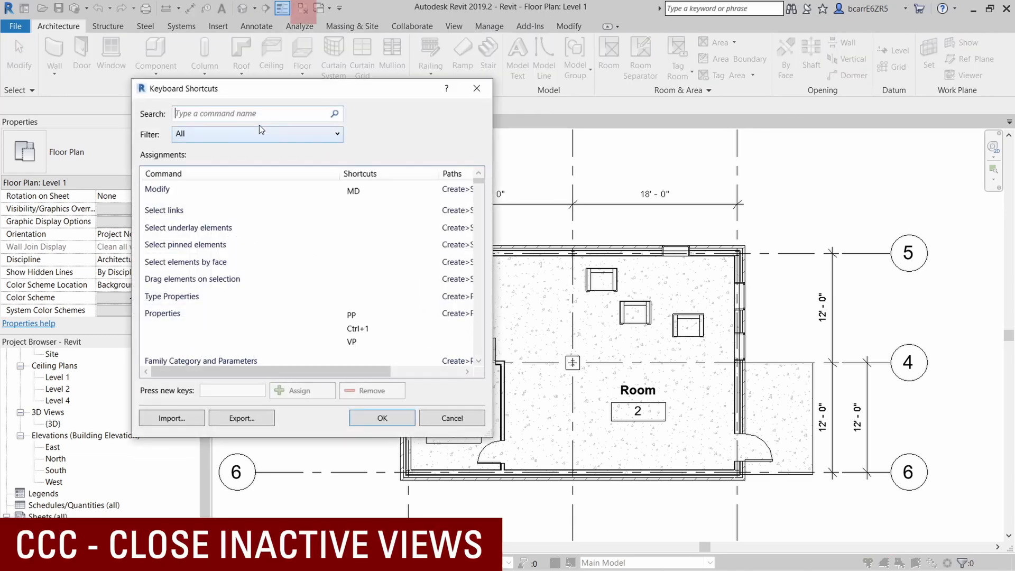
Step: Find Close Inactive Views in Keyboard Shortcuts and key in the shortcut CCC
type("CLOSE")
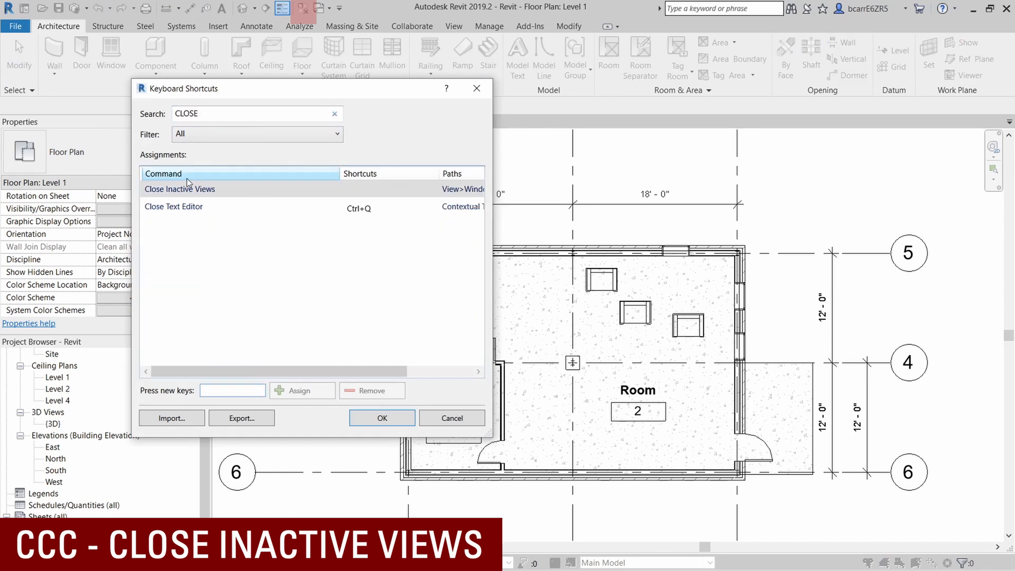
type("CCC")
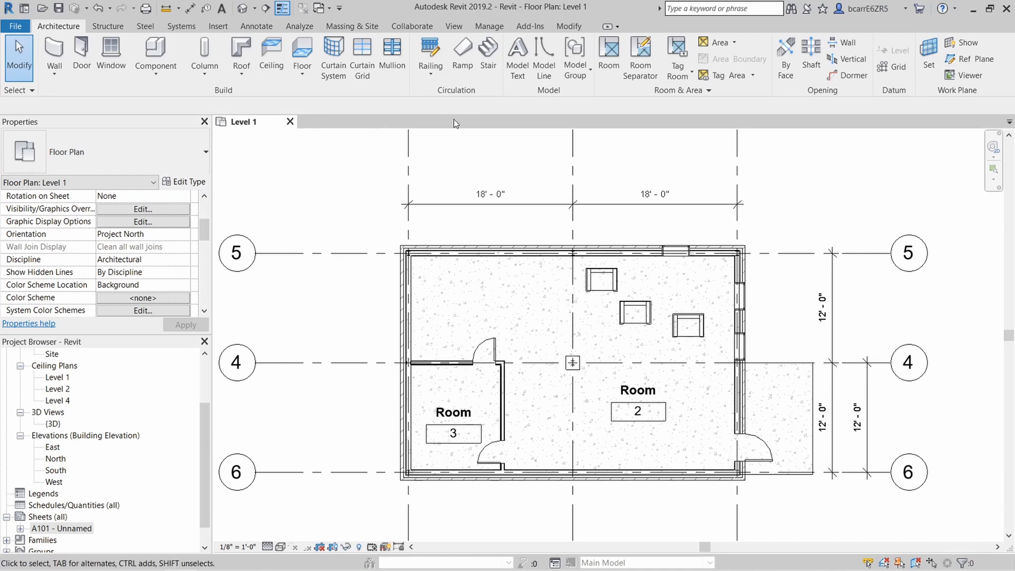
mouse_move(337, 205)
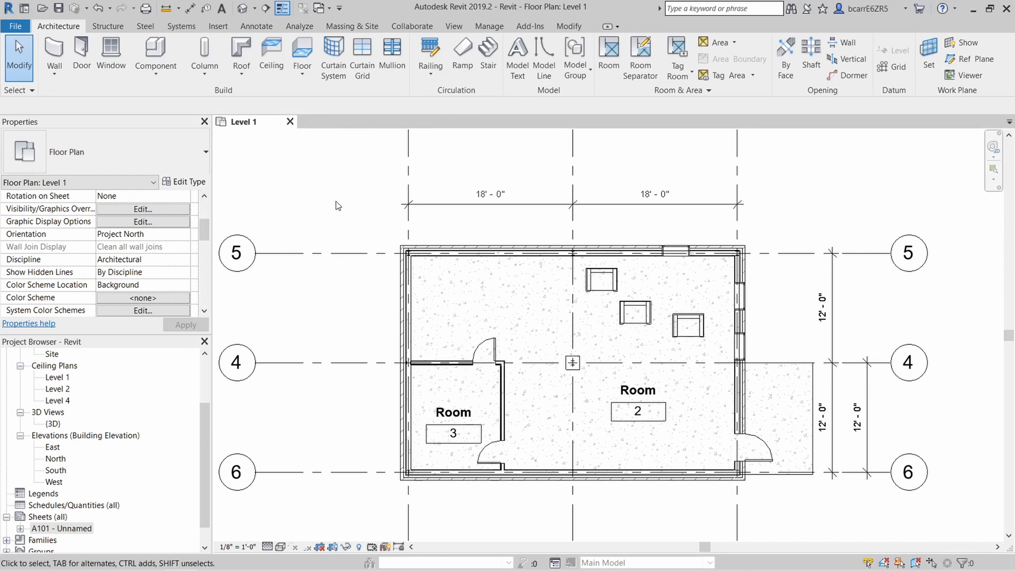
mouse_move(309, 227)
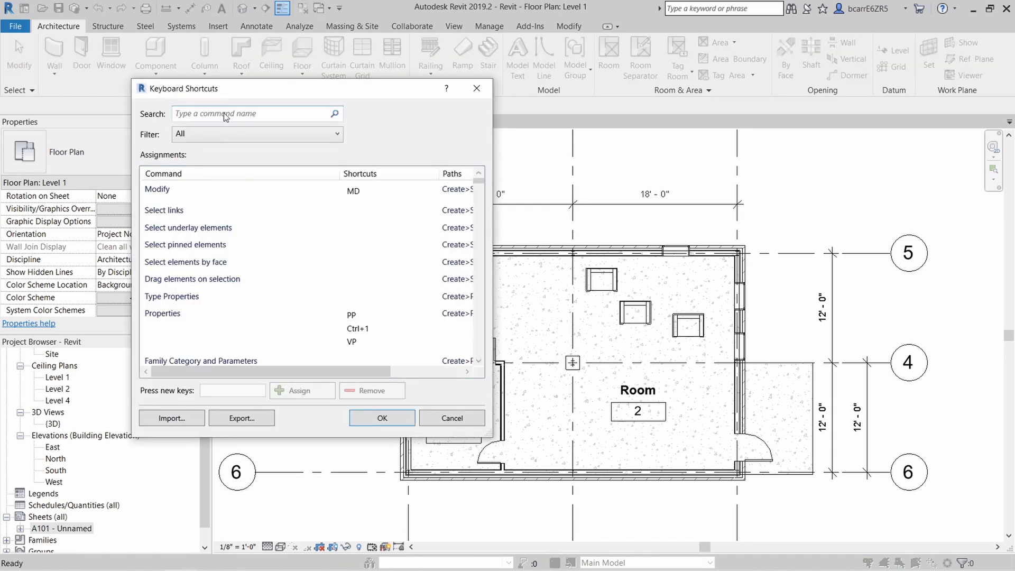
Step: Give Project Browser the F4 shortcut, then start and cancel a DWG export
type("PROJECT BRO")
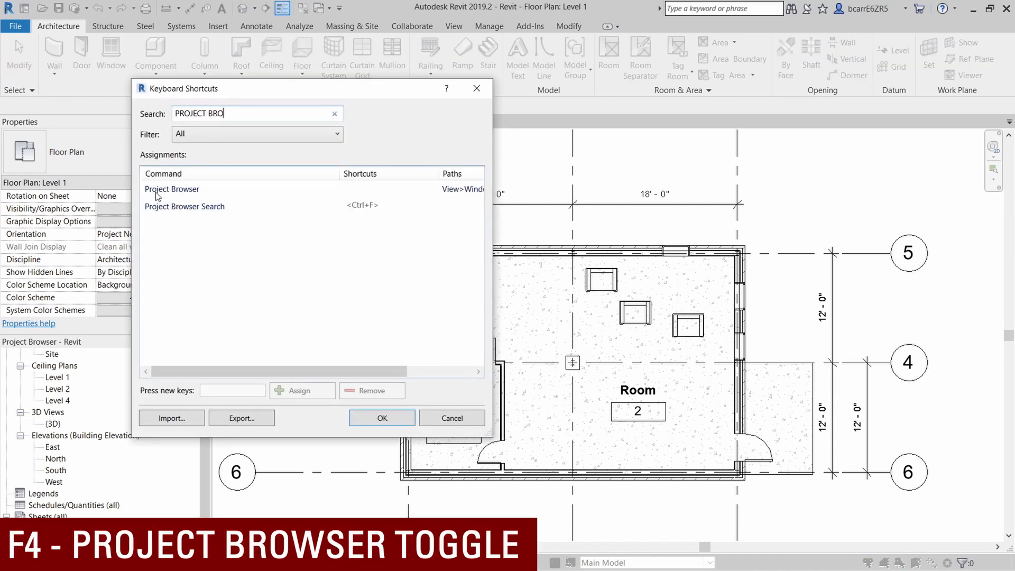
left_click(171, 188)
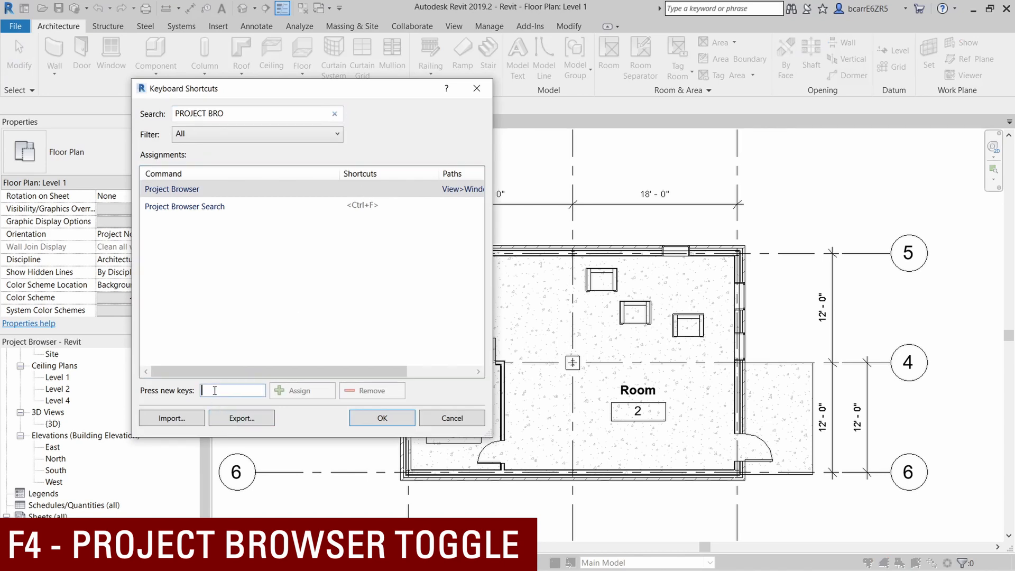
type("Fn4")
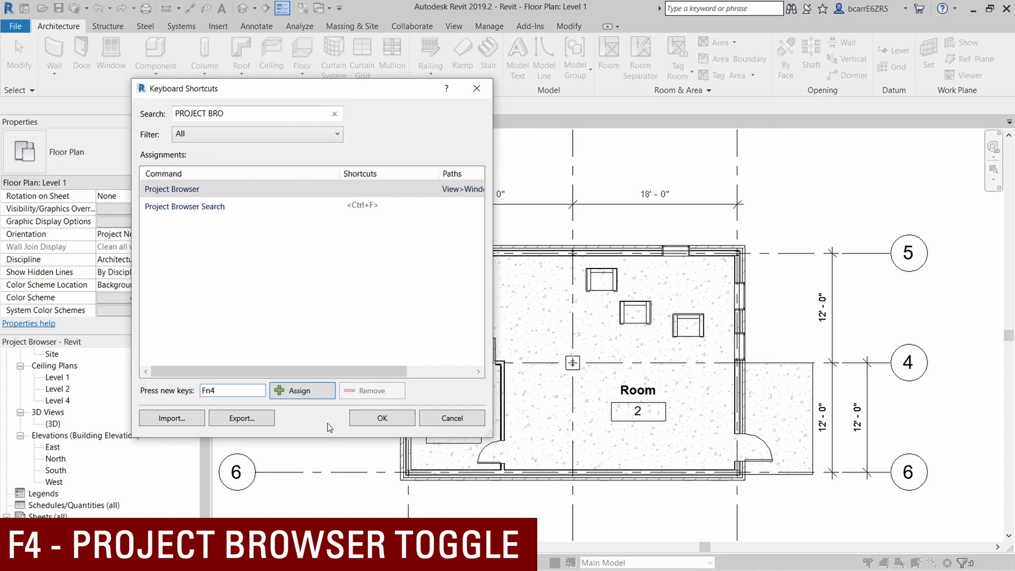
left_click(381, 418)
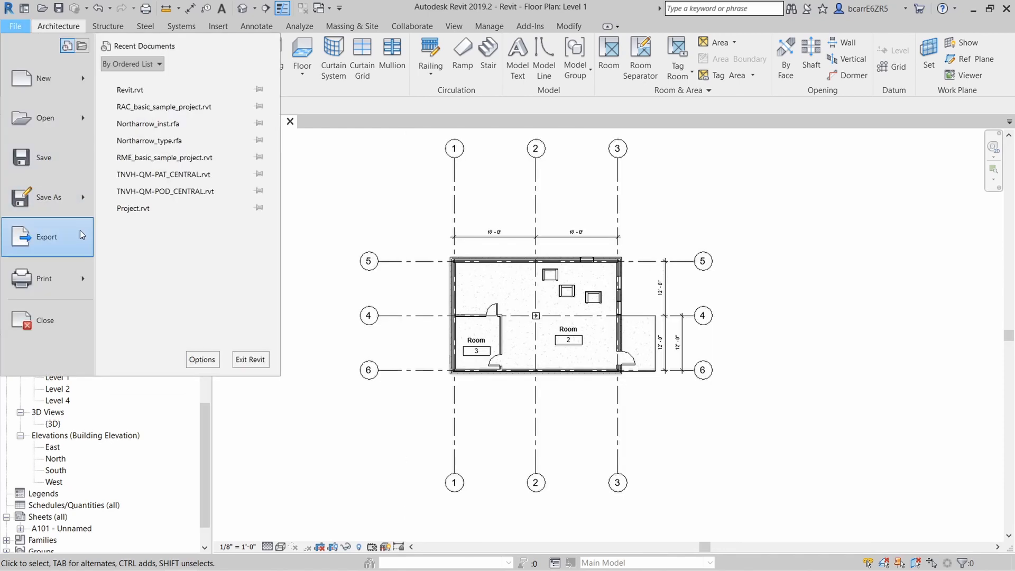
left_click(46, 236)
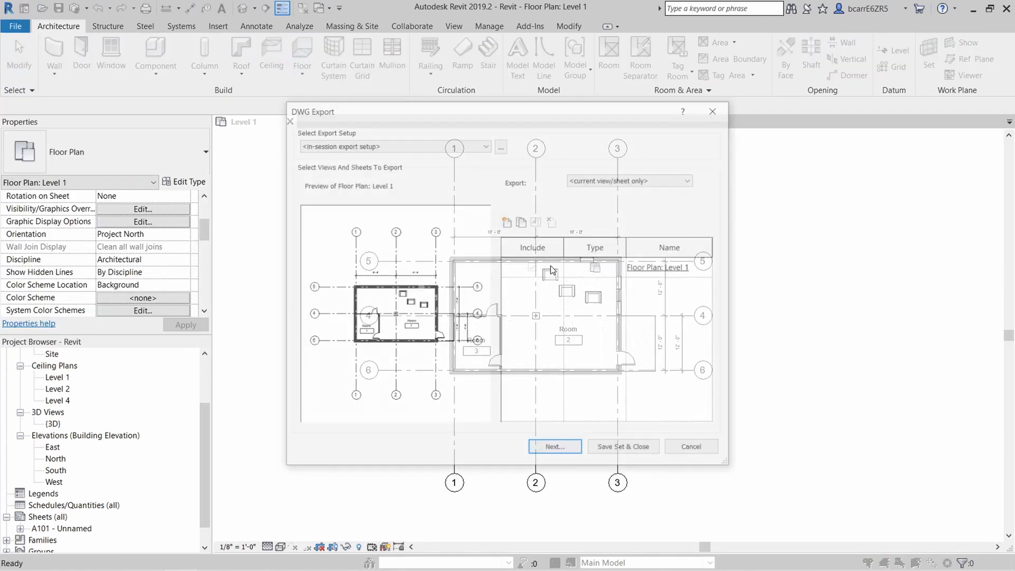
left_click(690, 447)
type("EXPORT")
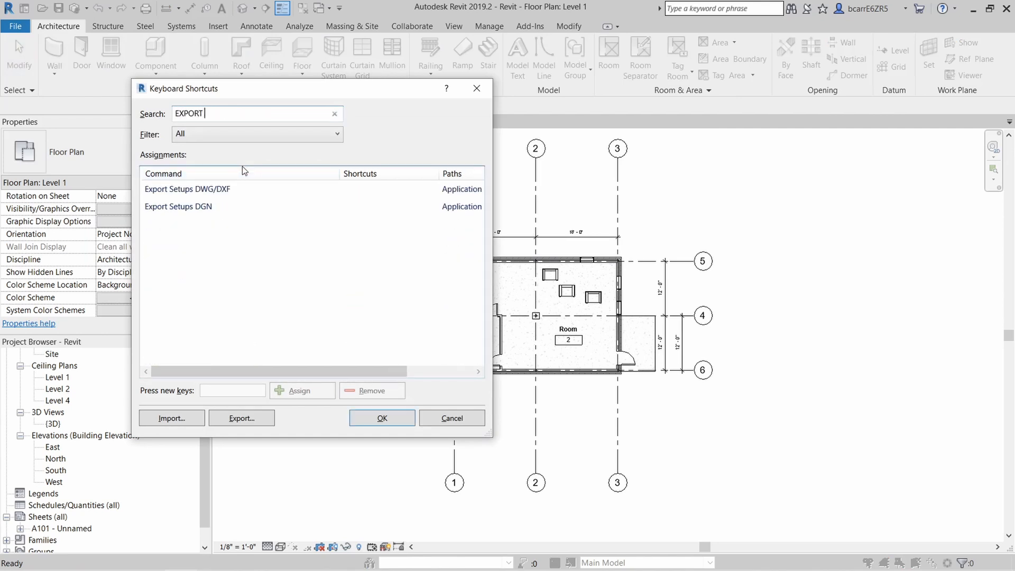
Step: Assign the shortcut EXC to Export Setups DWG/DXF and confirm the shortcut settings
left_click(187, 188)
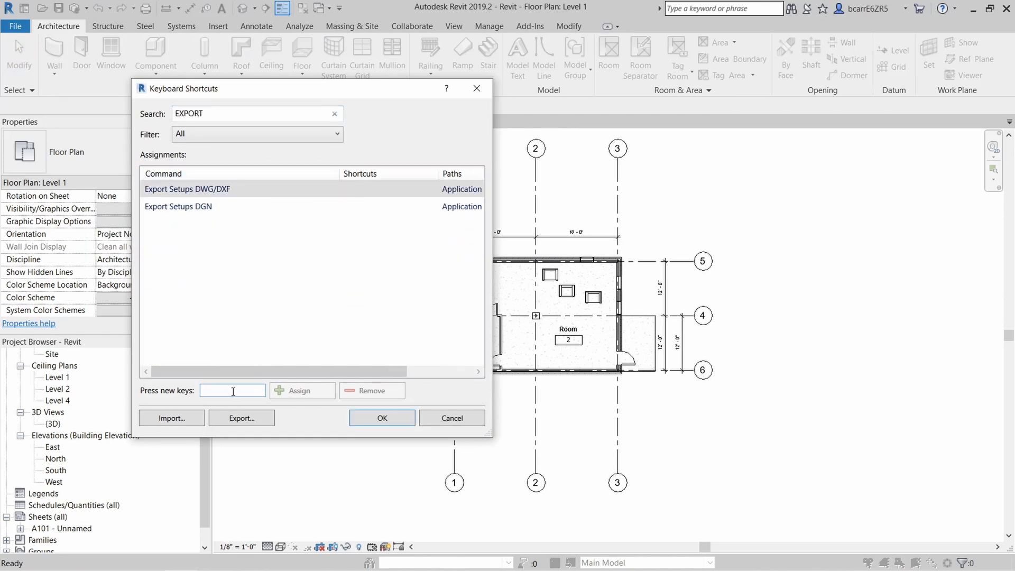
type("EX")
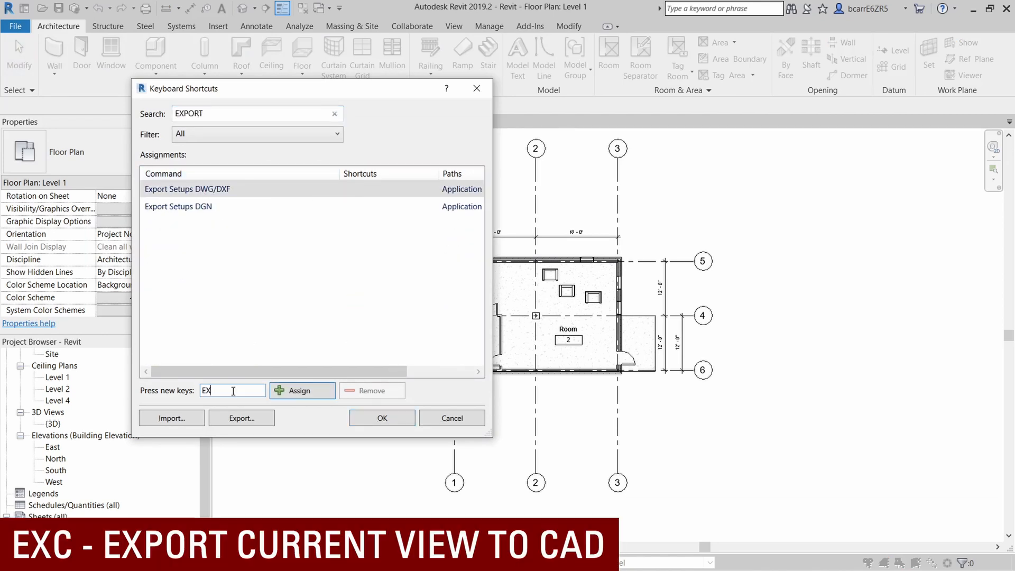
left_click(301, 389)
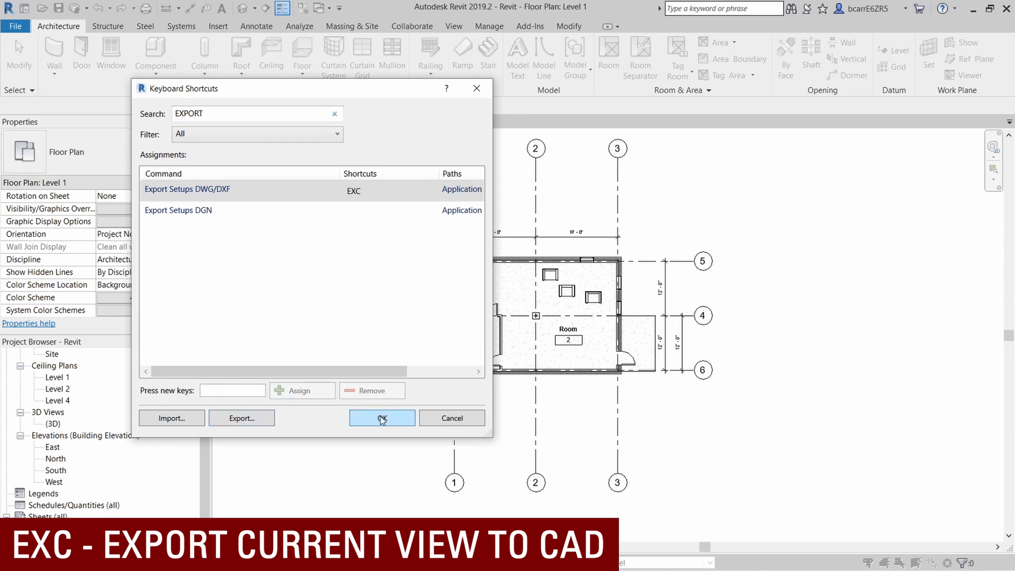
left_click(382, 418)
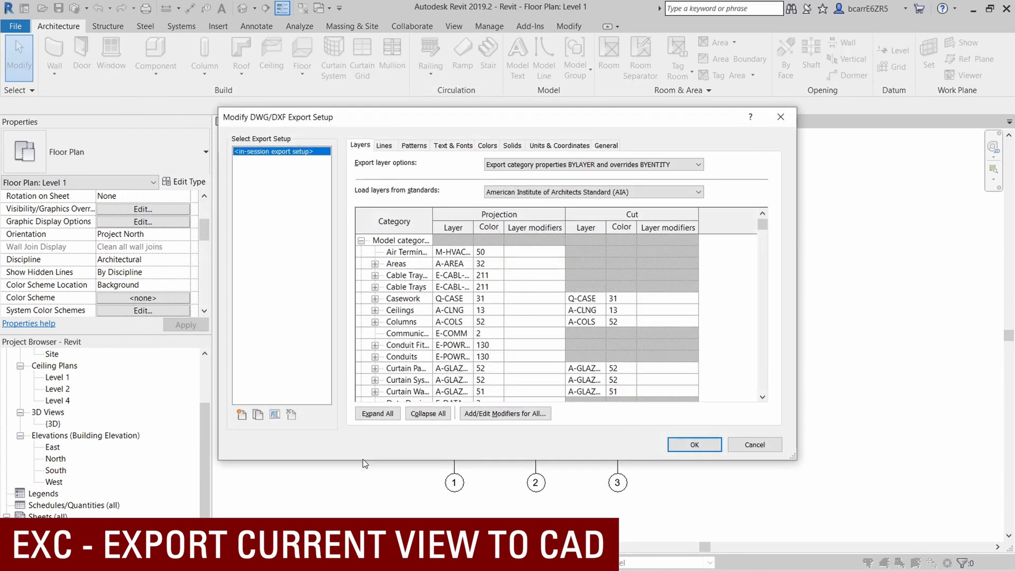